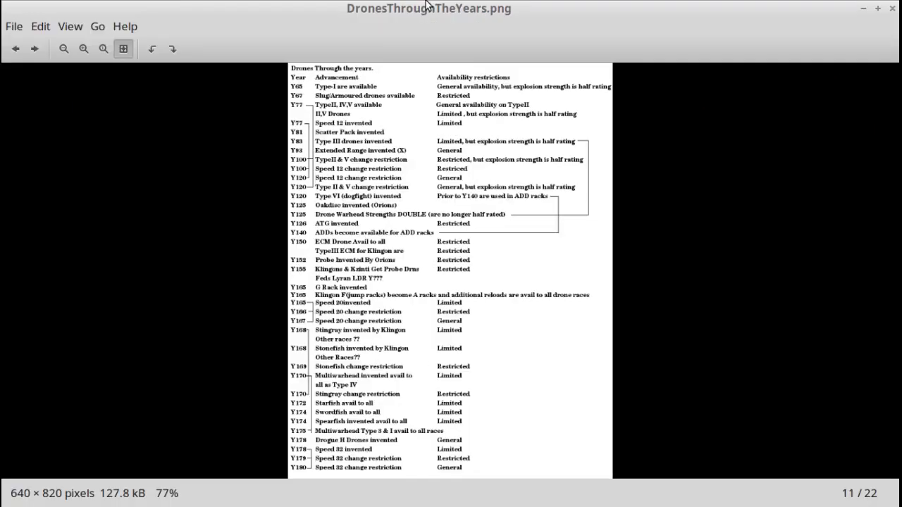
# Zoom the DronesThroughTheYears.png chronology in twice, to 194%, so its rows read clearly
pyautogui.click(84, 48)
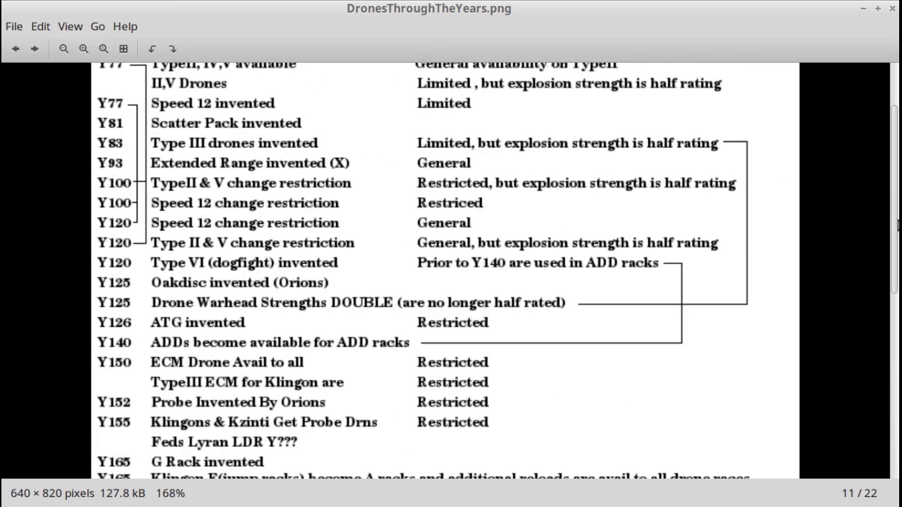
pyautogui.moveTo(885, 296)
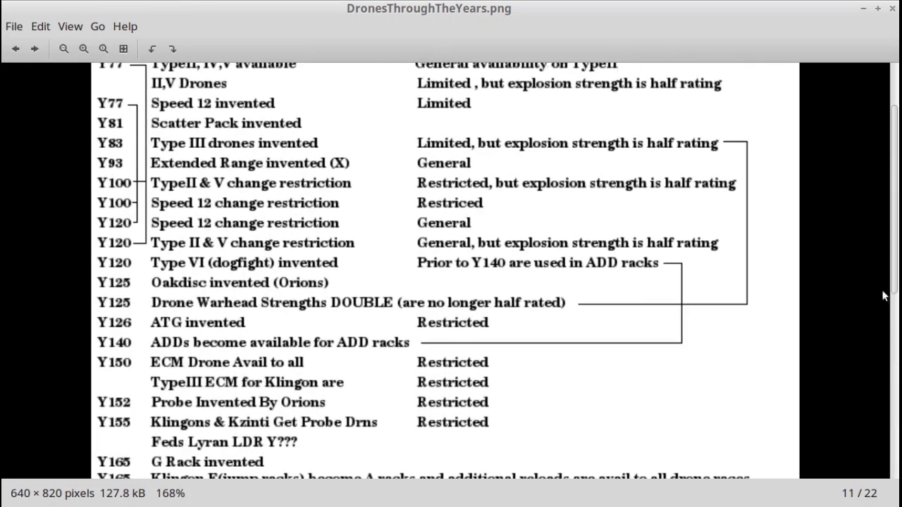
pyautogui.click(64, 48)
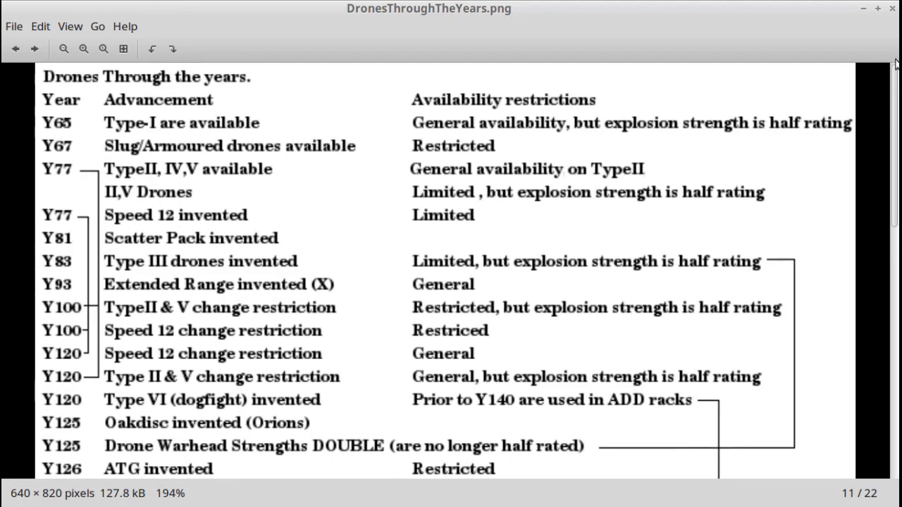
pyautogui.moveTo(141, 141)
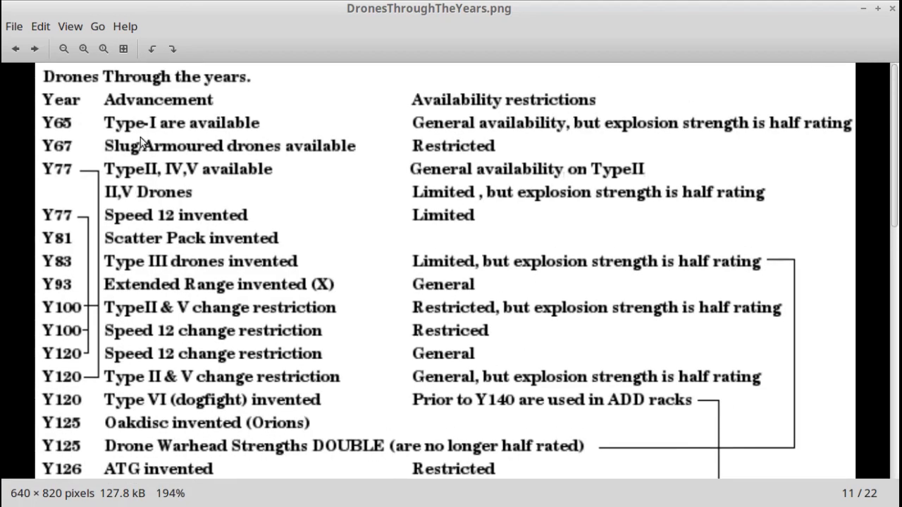
pyautogui.moveTo(125, 130)
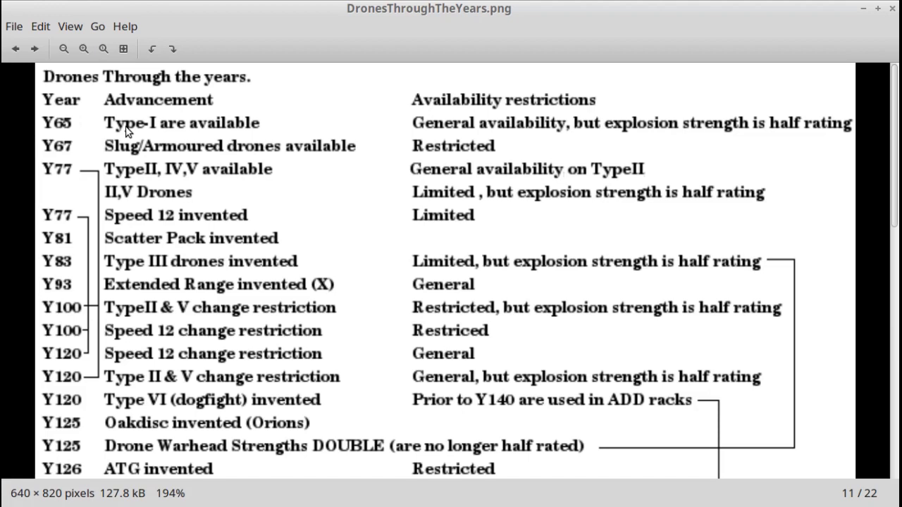
pyautogui.moveTo(88, 120)
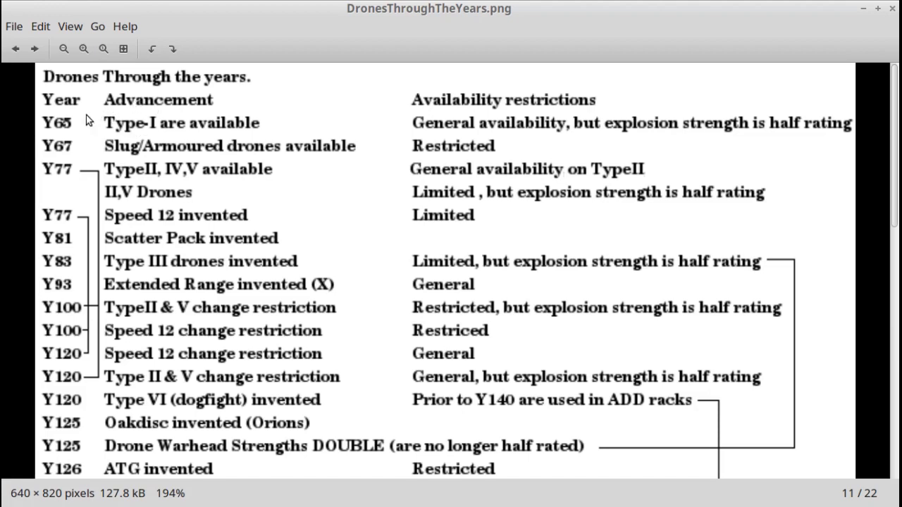
pyautogui.moveTo(158, 127)
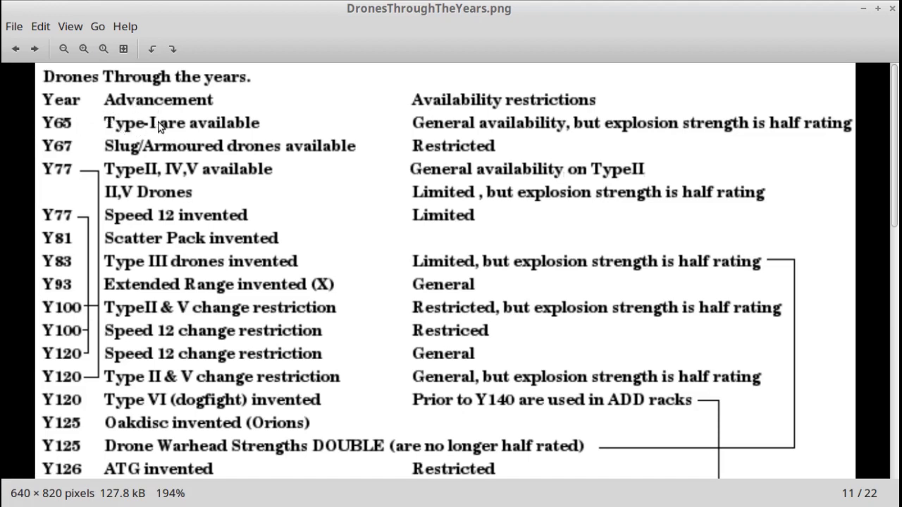
pyautogui.moveTo(273, 127)
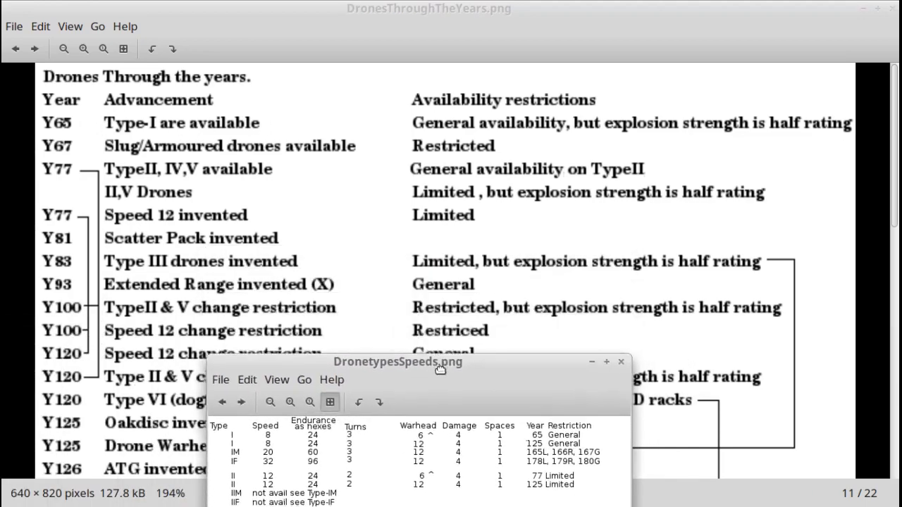
pyautogui.moveTo(417, 361); pyautogui.dragTo(395, 375)
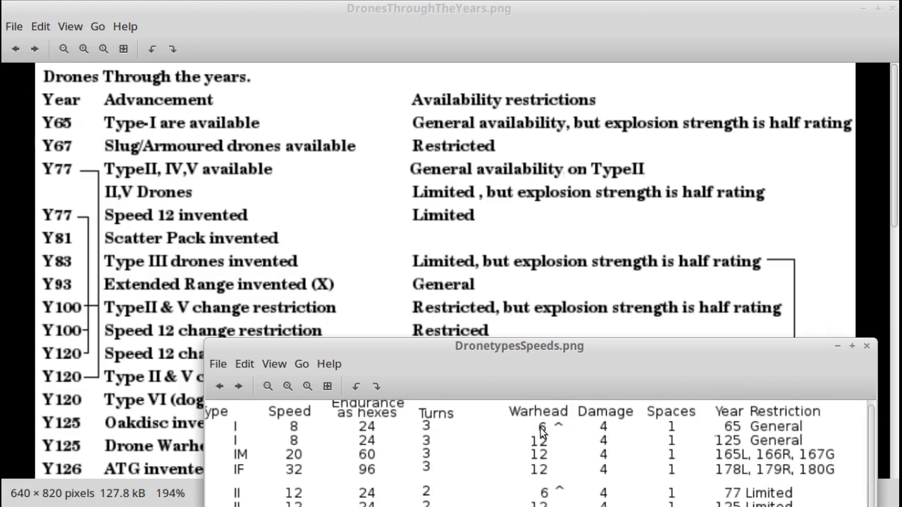
pyautogui.moveTo(519, 346); pyautogui.dragTo(508, 417)
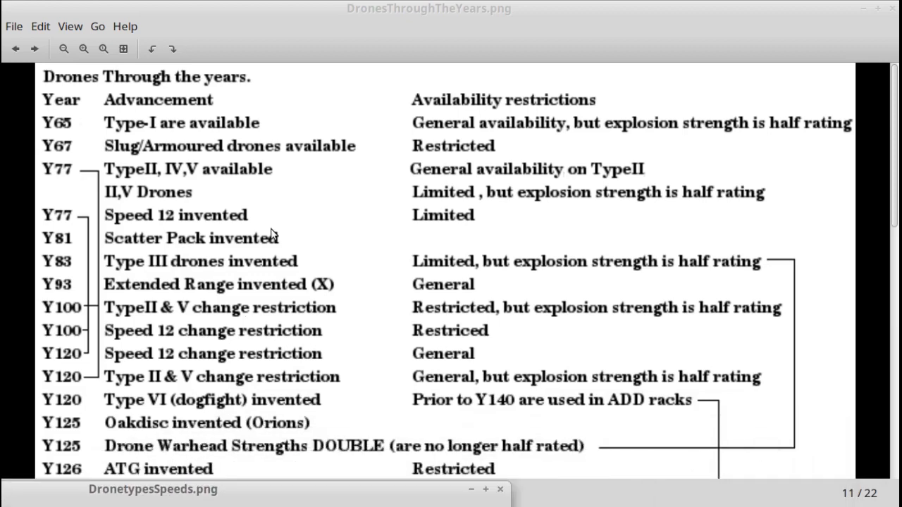
pyautogui.moveTo(129, 170)
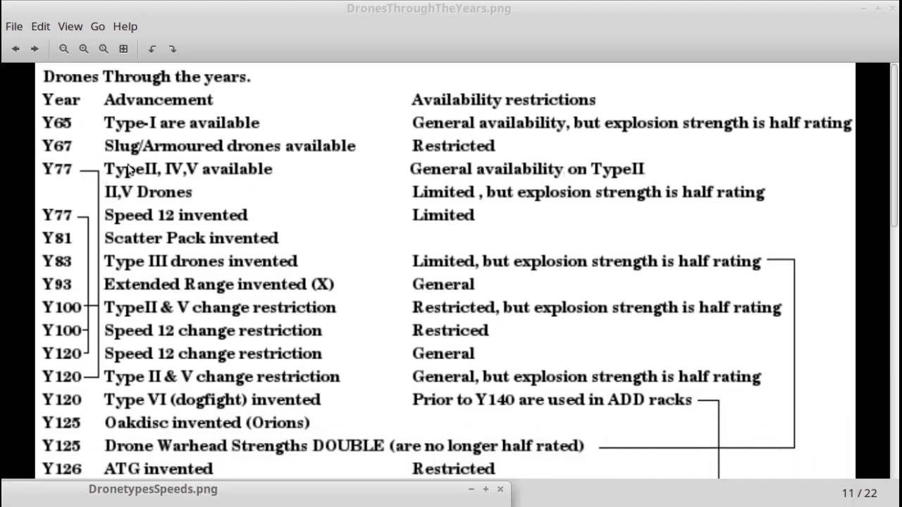
pyautogui.moveTo(59, 177)
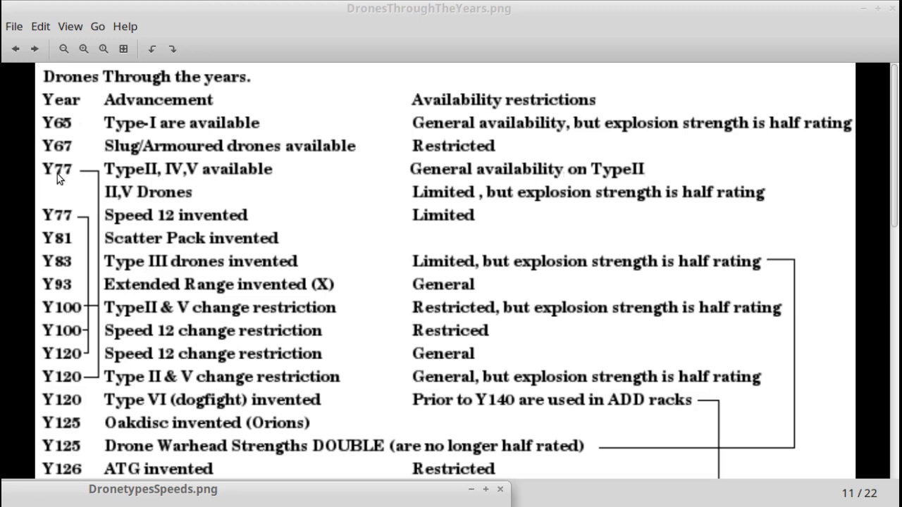
pyautogui.moveTo(146, 181)
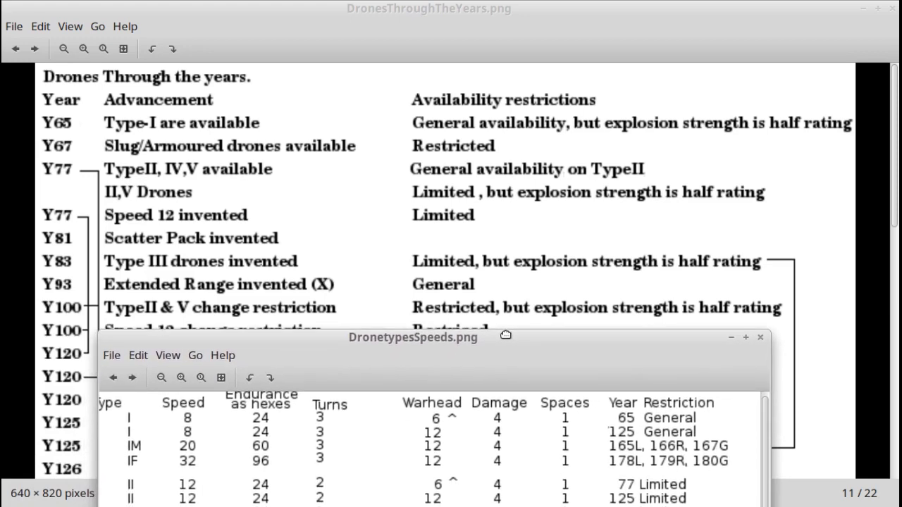
pyautogui.moveTo(414, 337); pyautogui.dragTo(415, 333)
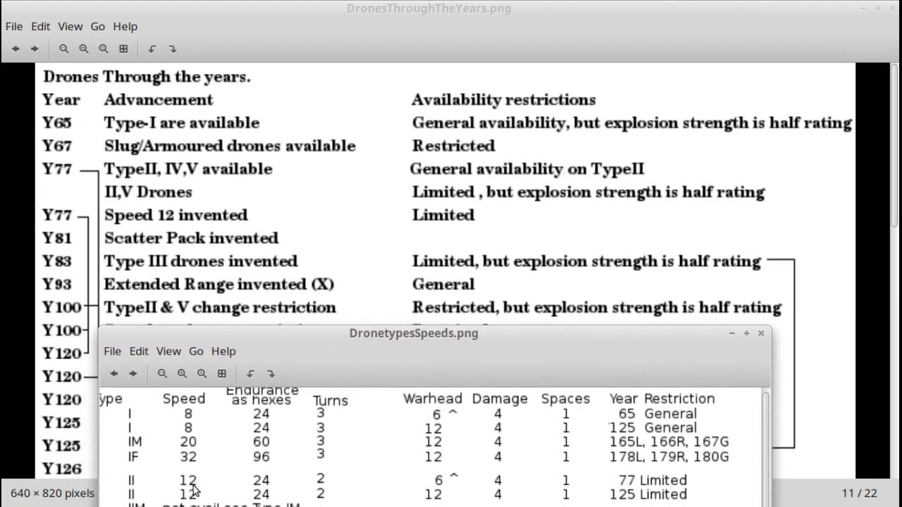
pyautogui.moveTo(450, 487)
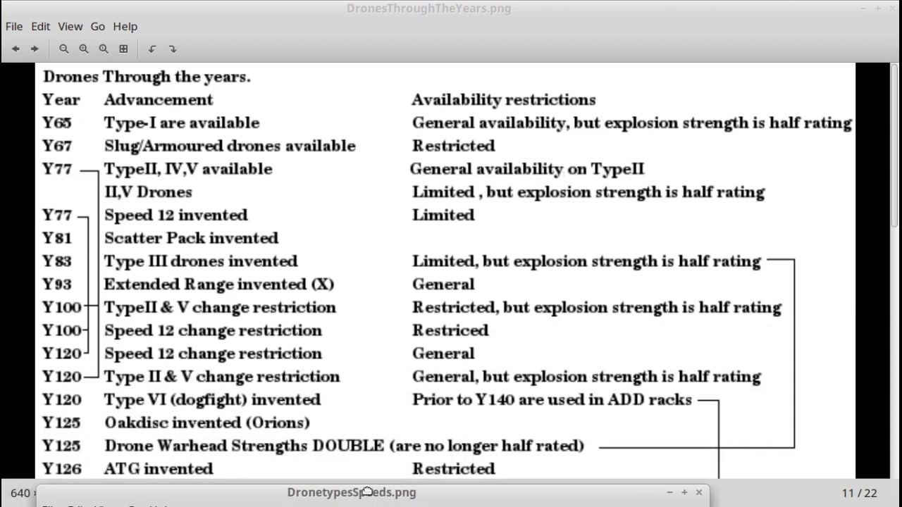
pyautogui.moveTo(158, 273)
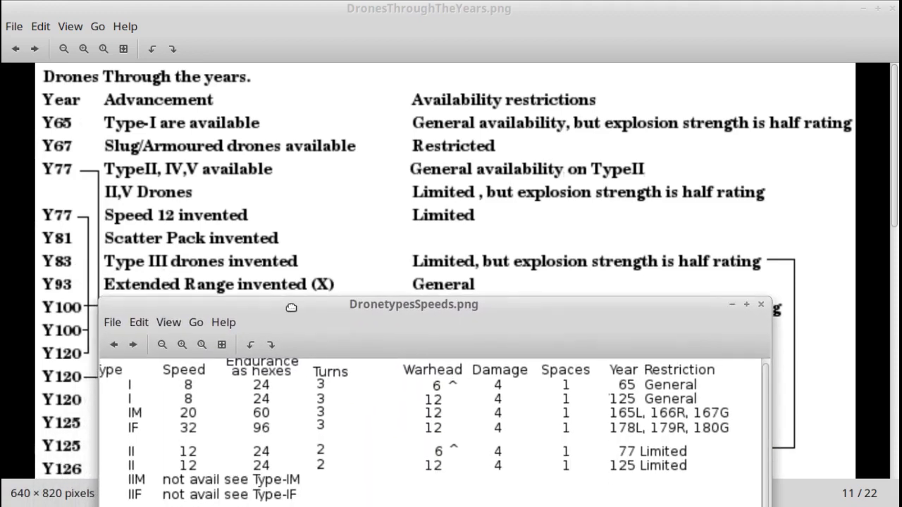
pyautogui.moveTo(415, 304); pyautogui.dragTo(407, 279)
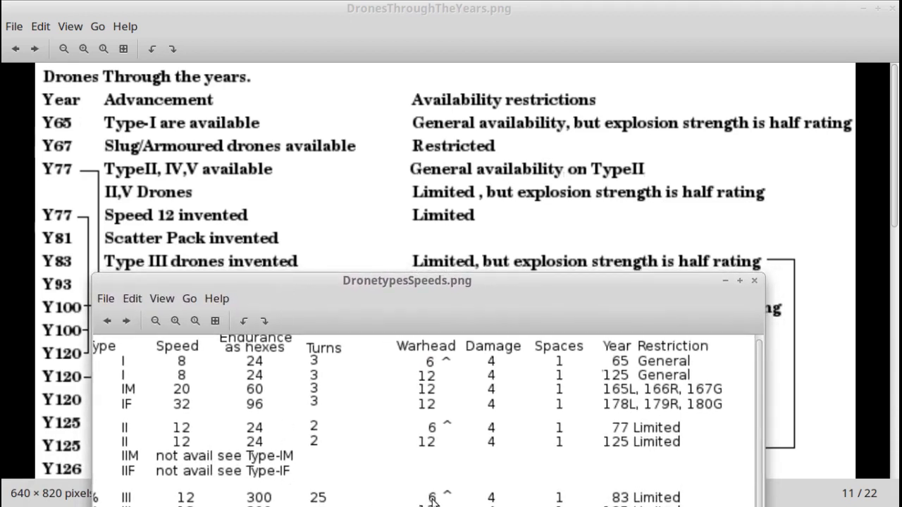
pyautogui.moveTo(186, 504)
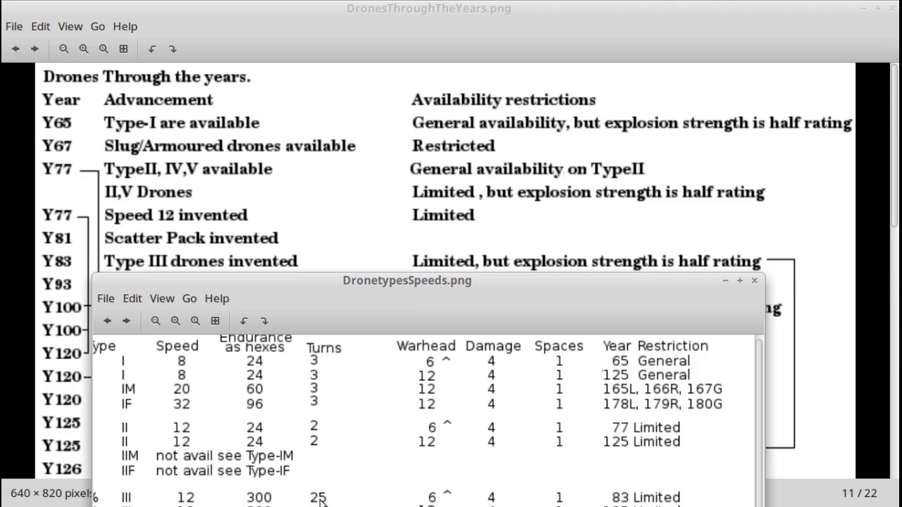
pyautogui.moveTo(263, 499)
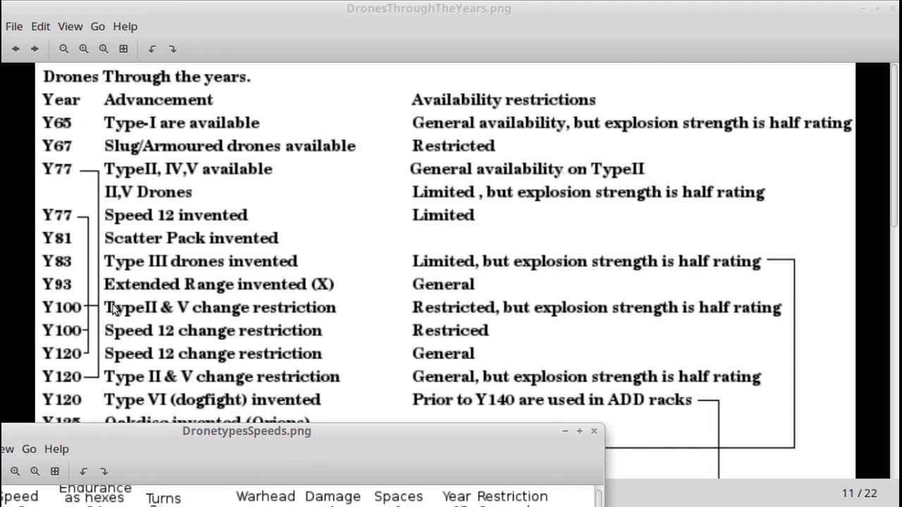
pyautogui.moveTo(431, 318)
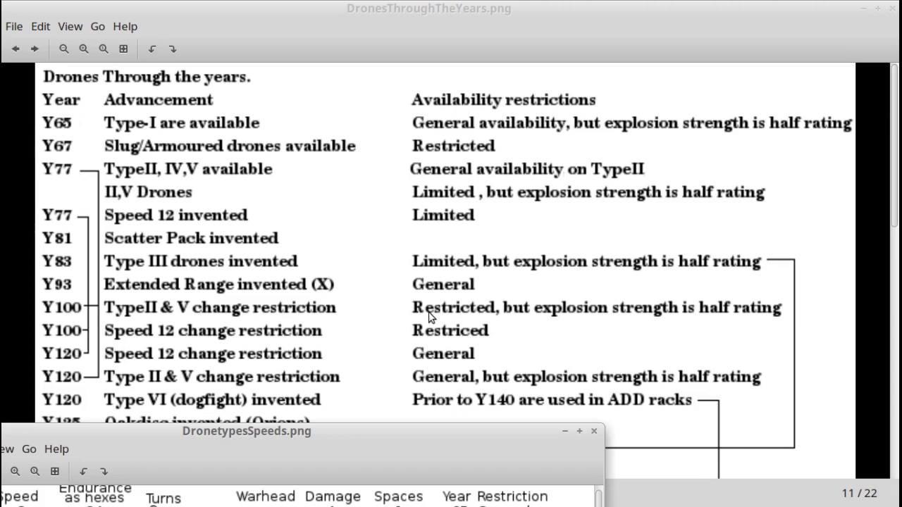
pyautogui.moveTo(141, 277)
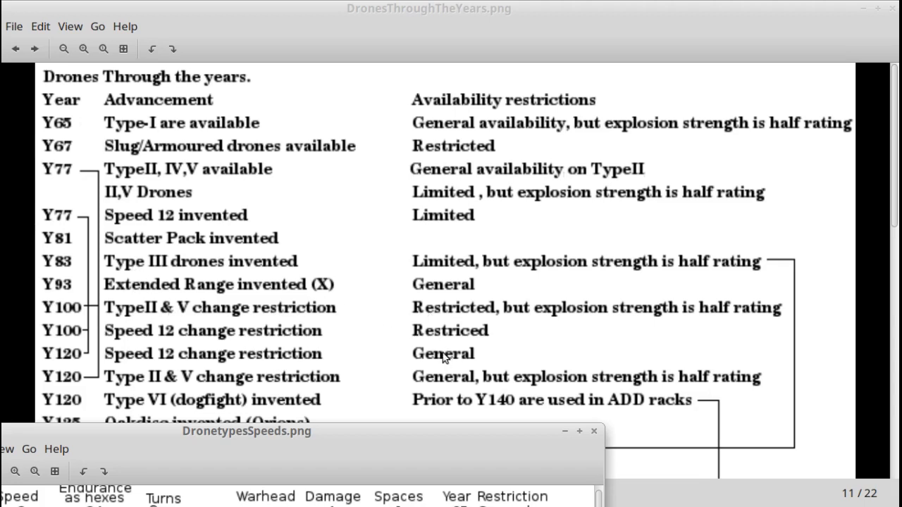
pyautogui.moveTo(199, 339)
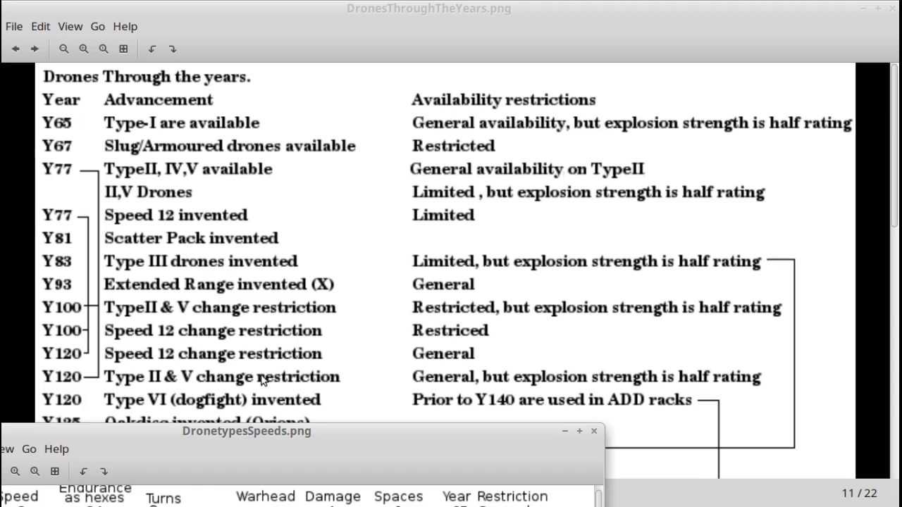
pyautogui.moveTo(116, 396)
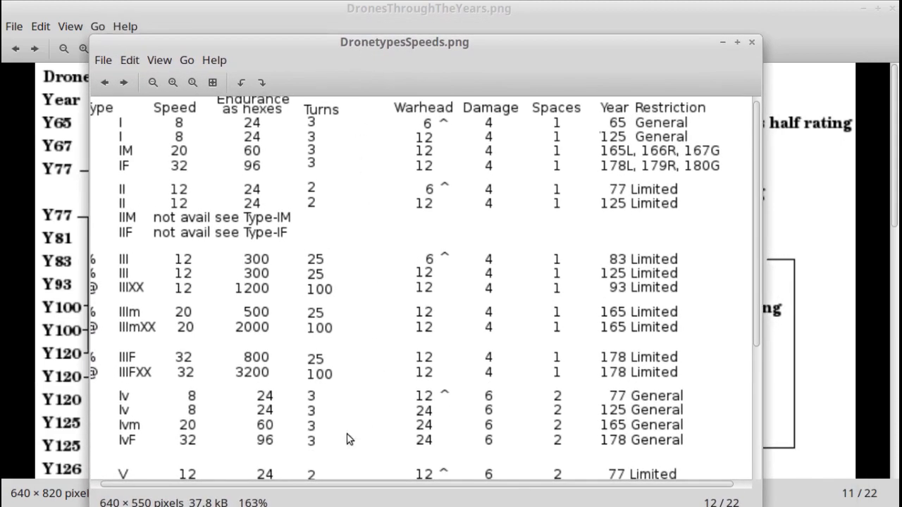
# Refit the DronetypesSpeeds.png chart to the window and scroll down to the type VI–VIF rows and footnotes
pyautogui.click(172, 82)
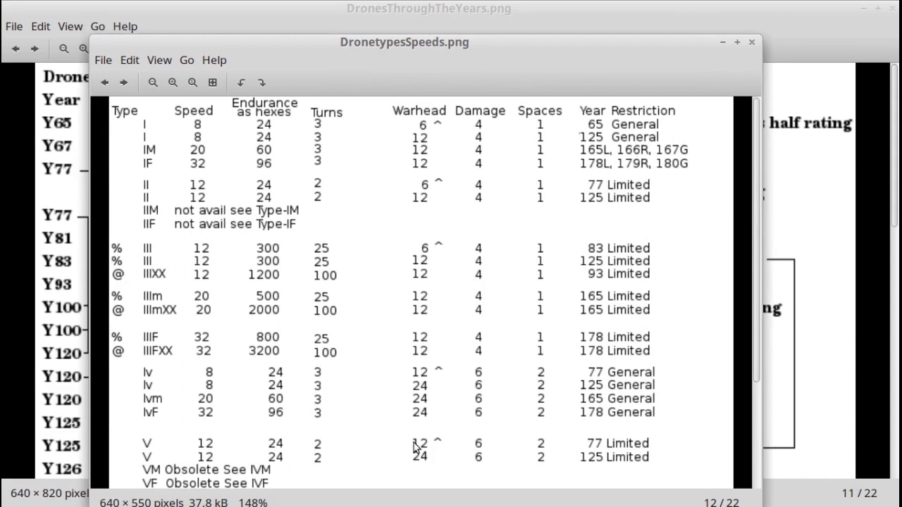
pyautogui.moveTo(426, 449)
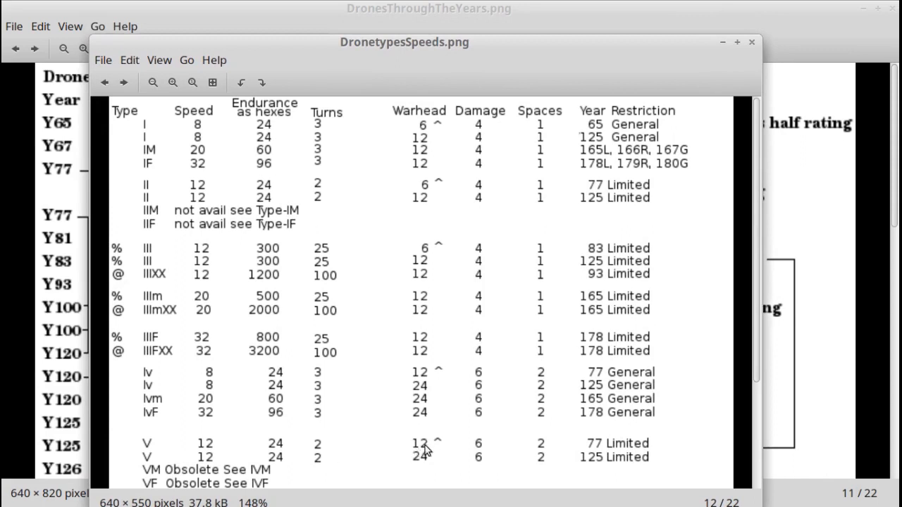
pyautogui.moveTo(550, 442)
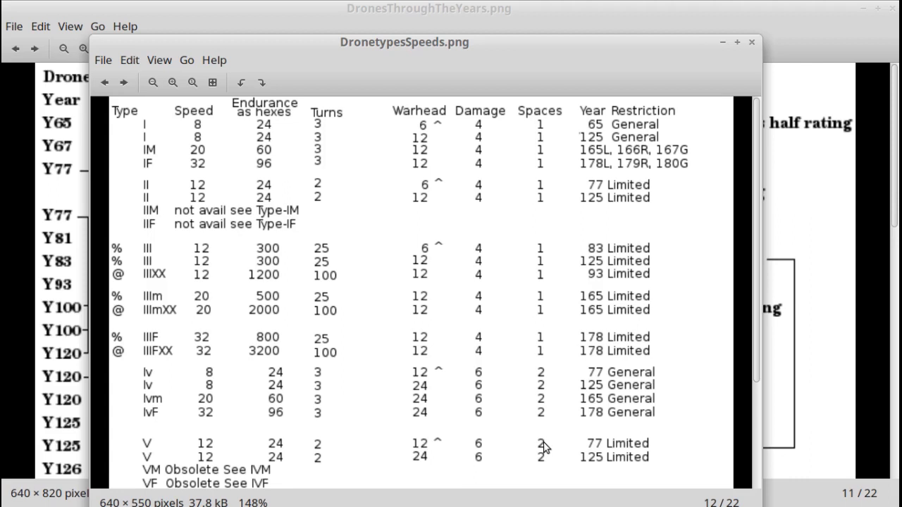
pyautogui.moveTo(451, 393)
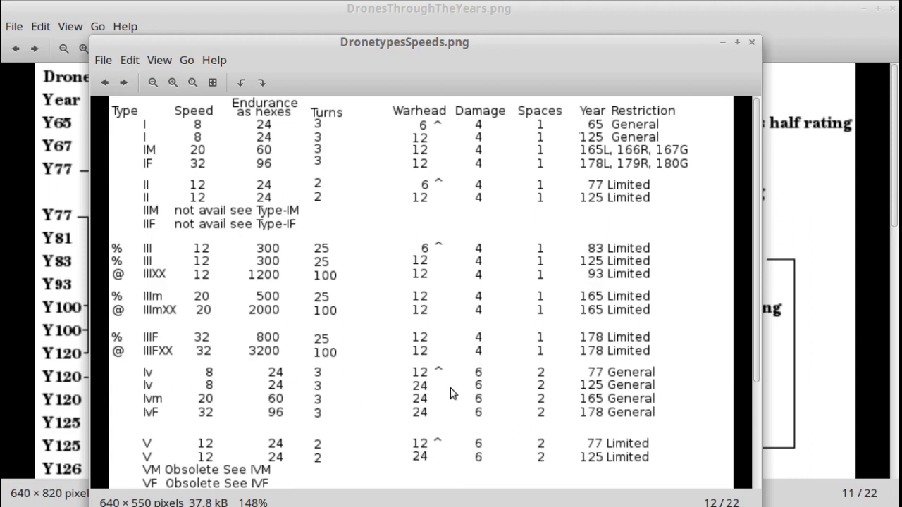
pyautogui.moveTo(416, 380)
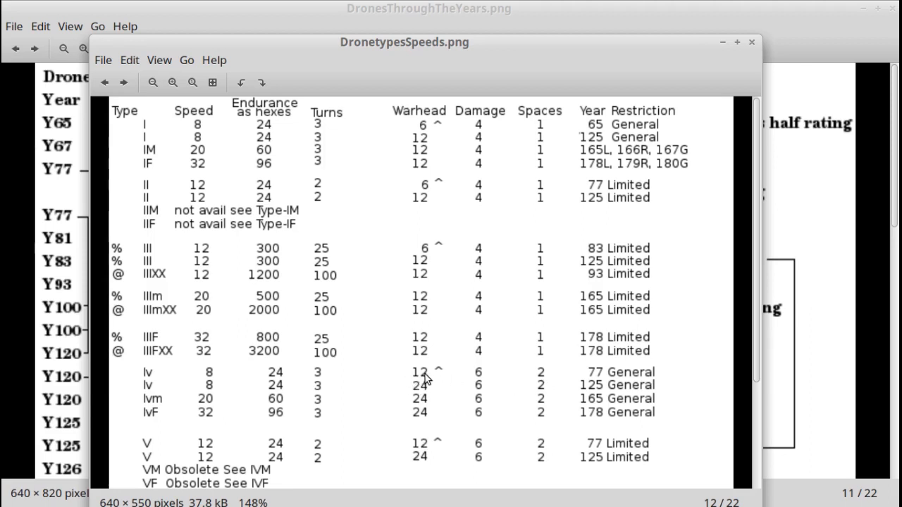
pyautogui.moveTo(583, 393)
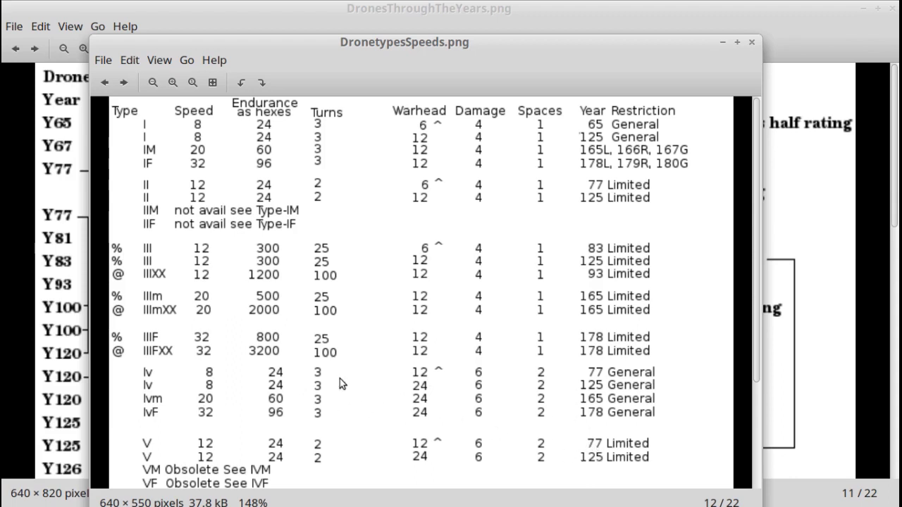
pyautogui.moveTo(183, 387)
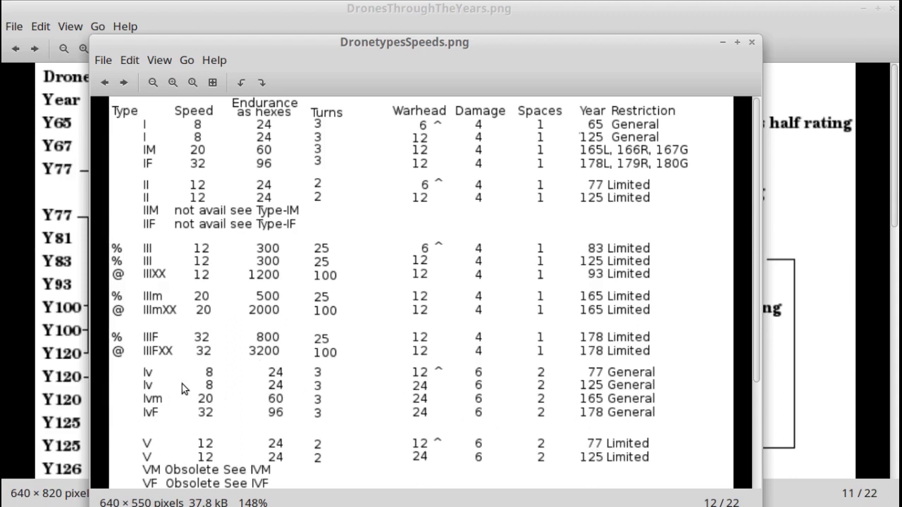
pyautogui.moveTo(234, 157)
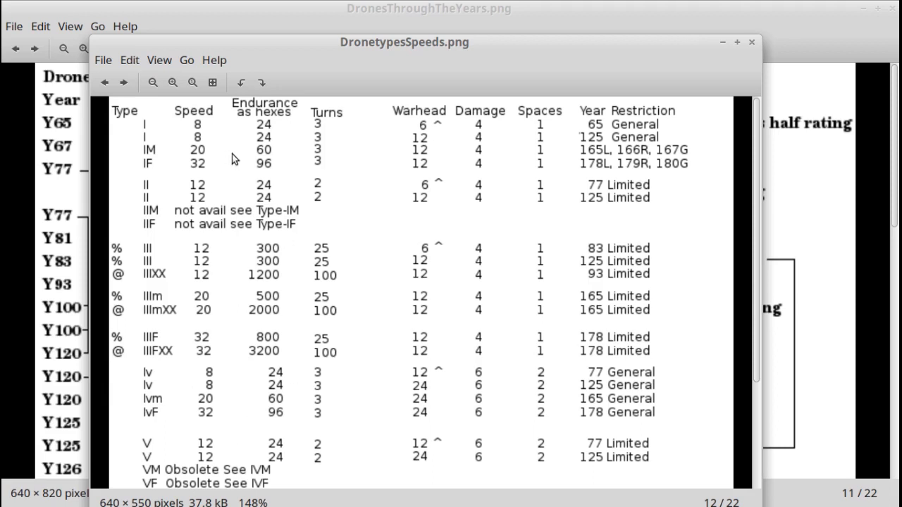
pyautogui.moveTo(234, 129)
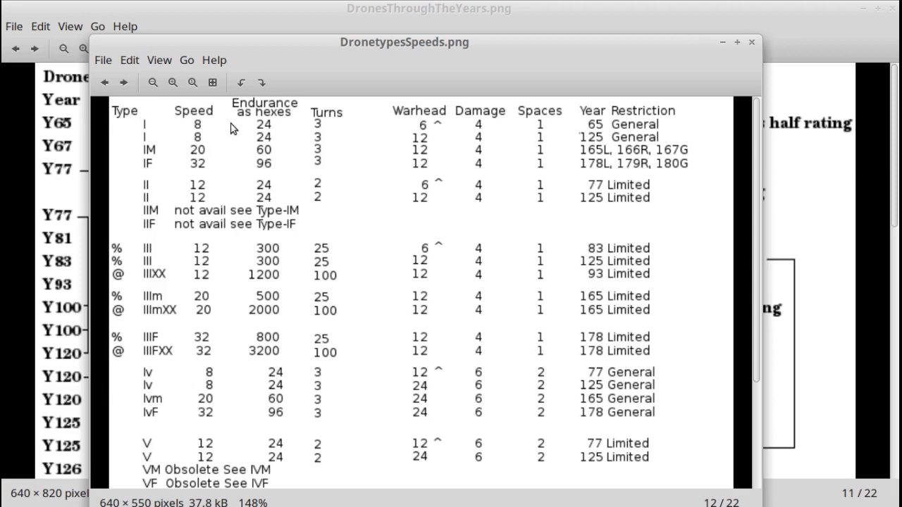
pyautogui.moveTo(228, 203)
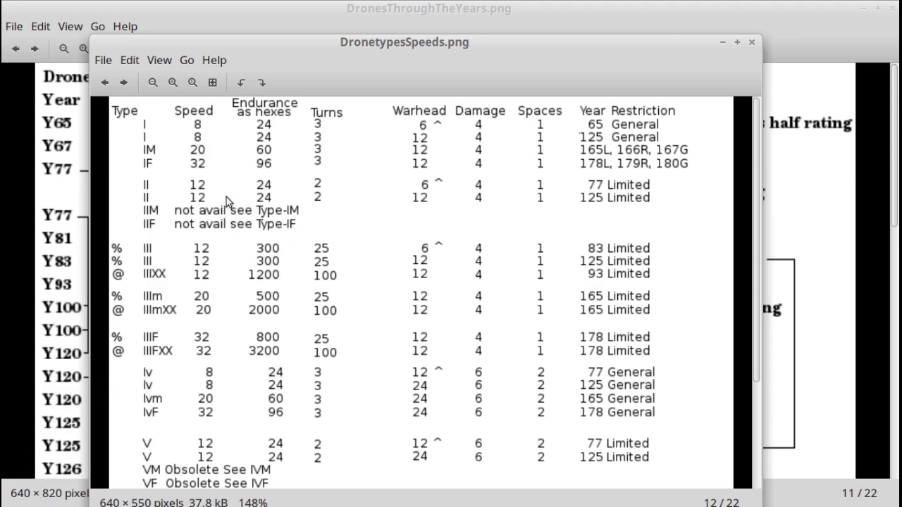
pyautogui.moveTo(198, 196)
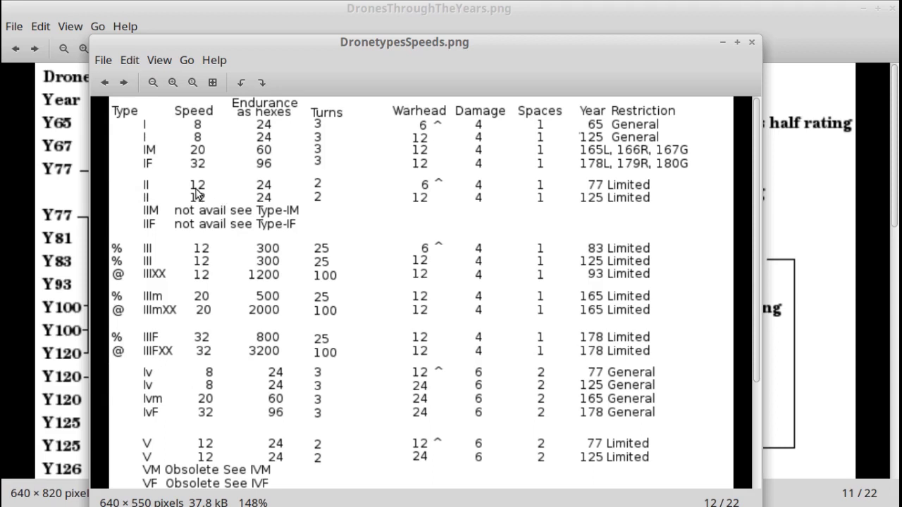
pyautogui.moveTo(149, 254)
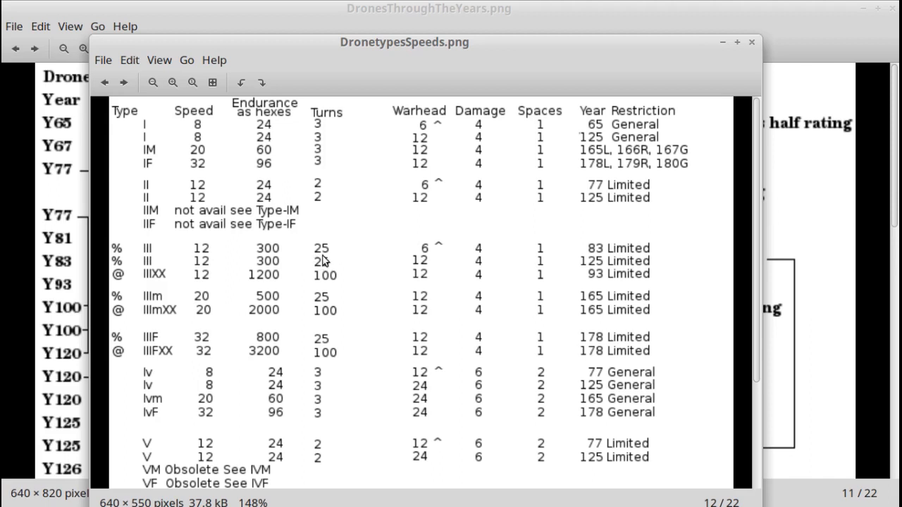
pyautogui.moveTo(176, 437)
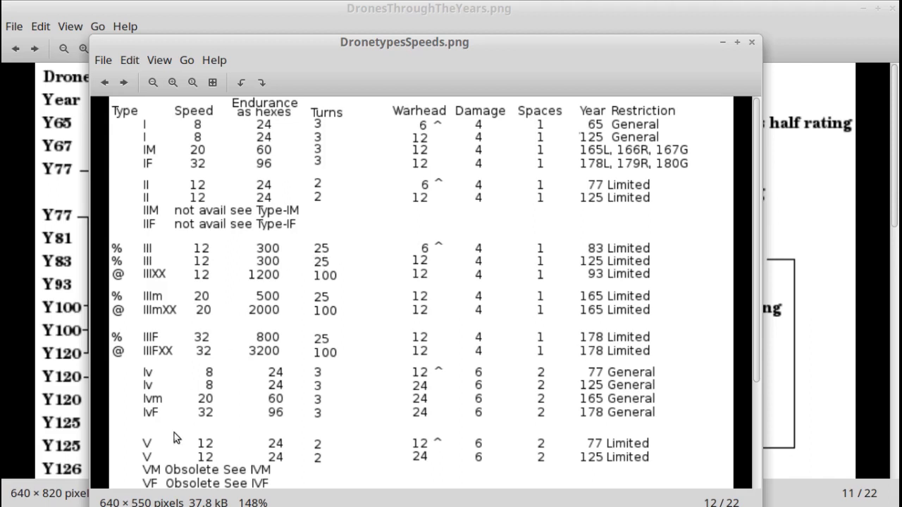
pyautogui.moveTo(148, 449)
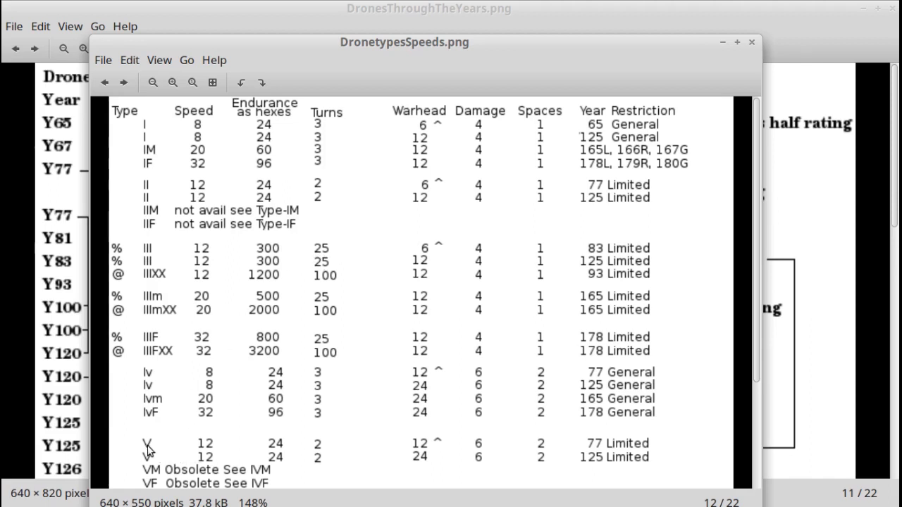
pyautogui.moveTo(136, 192)
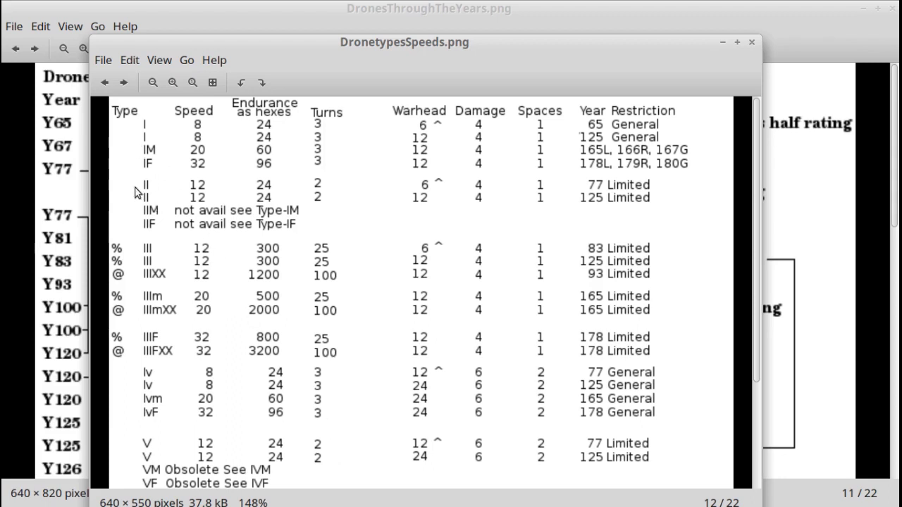
pyautogui.moveTo(214, 359)
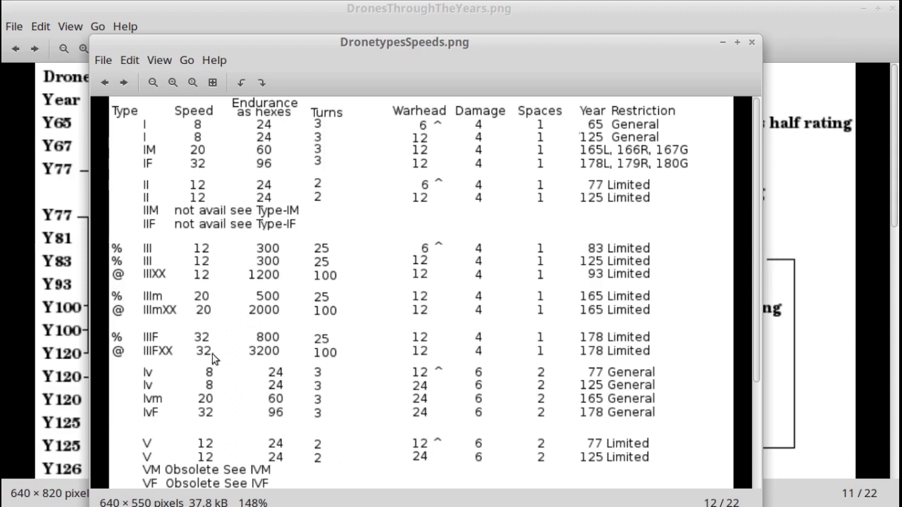
pyautogui.moveTo(242, 379)
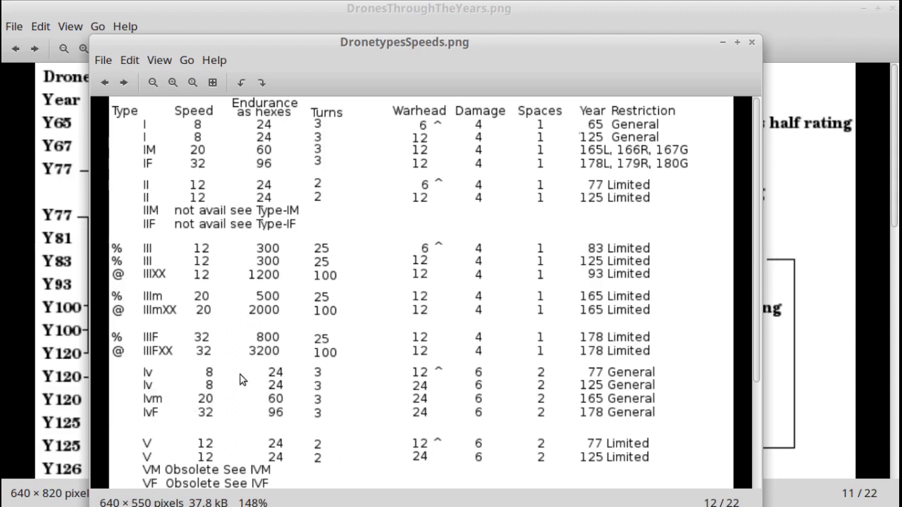
pyautogui.moveTo(370, 134)
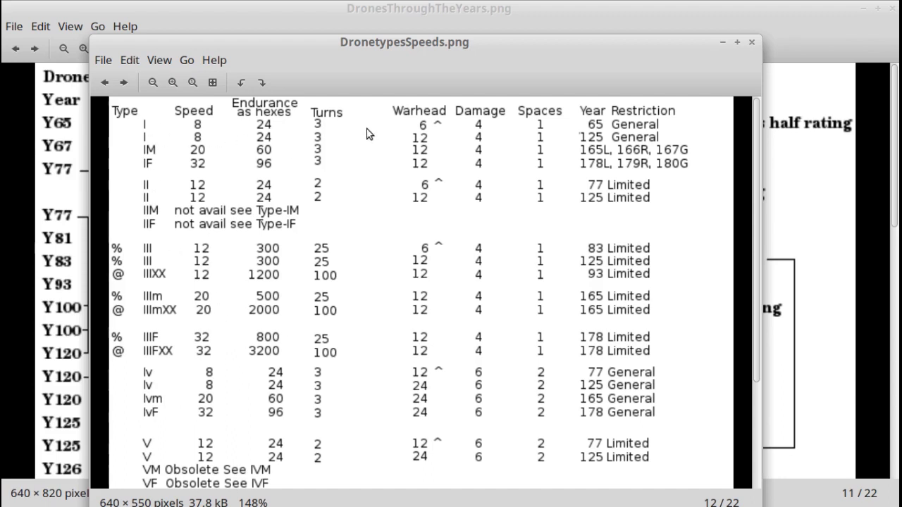
pyautogui.moveTo(285, 55)
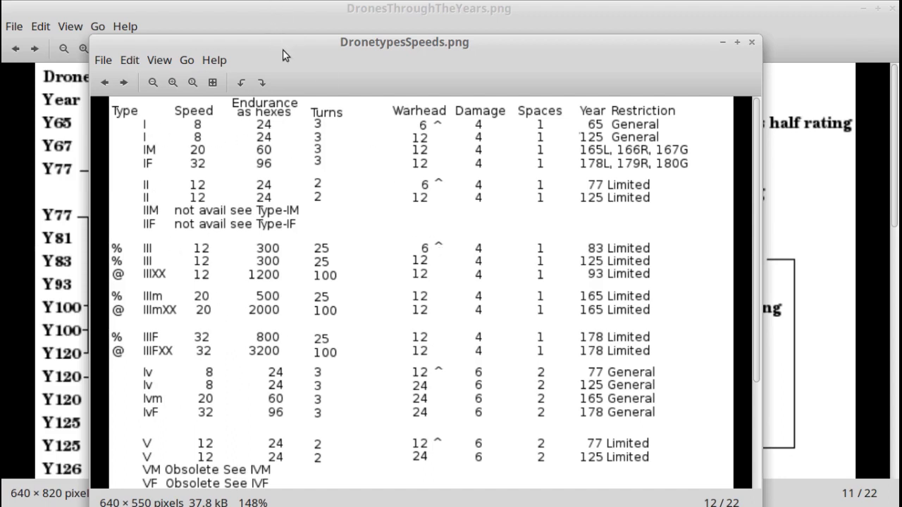
pyautogui.moveTo(387, 373)
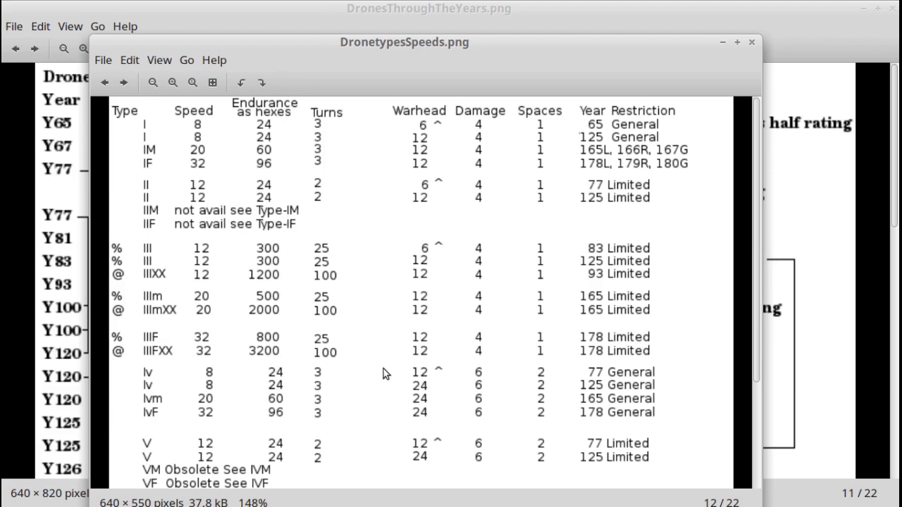
pyautogui.click(172, 82)
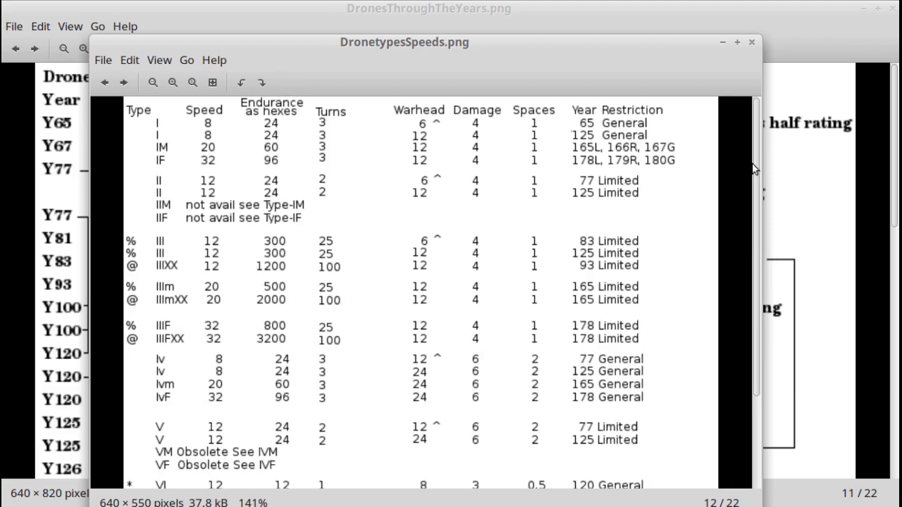
pyautogui.scroll(-3)
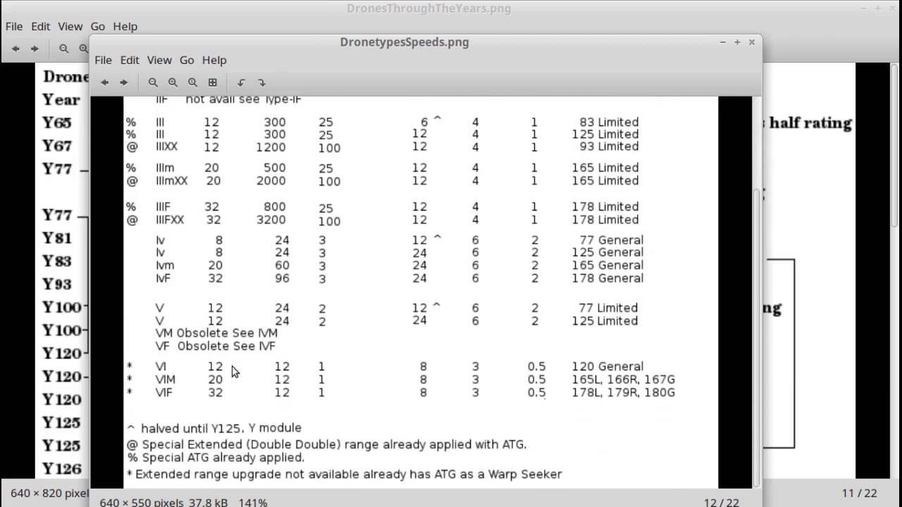
pyautogui.moveTo(198, 381)
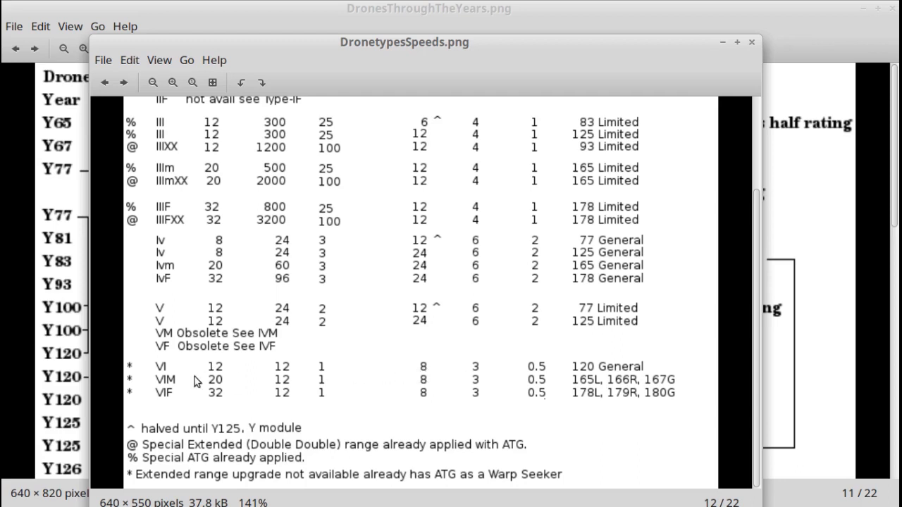
pyautogui.moveTo(288, 375)
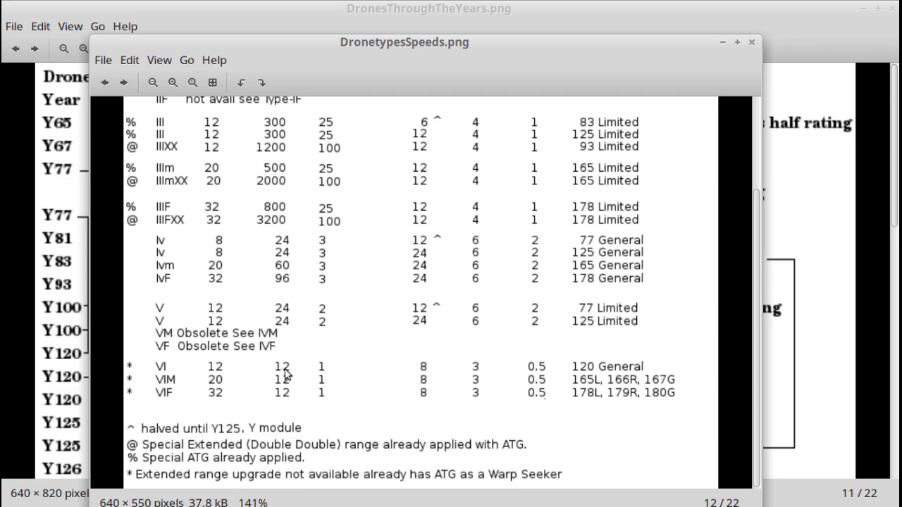
pyautogui.moveTo(210, 378)
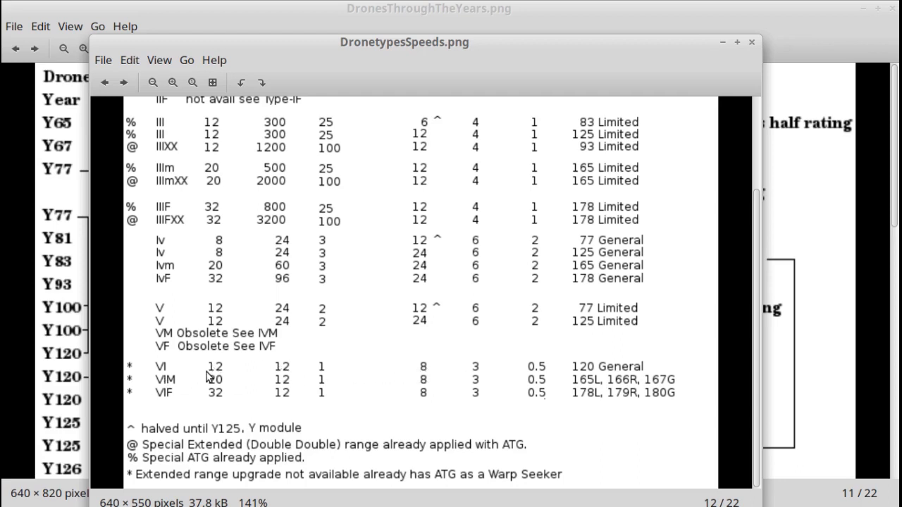
pyautogui.moveTo(414, 344)
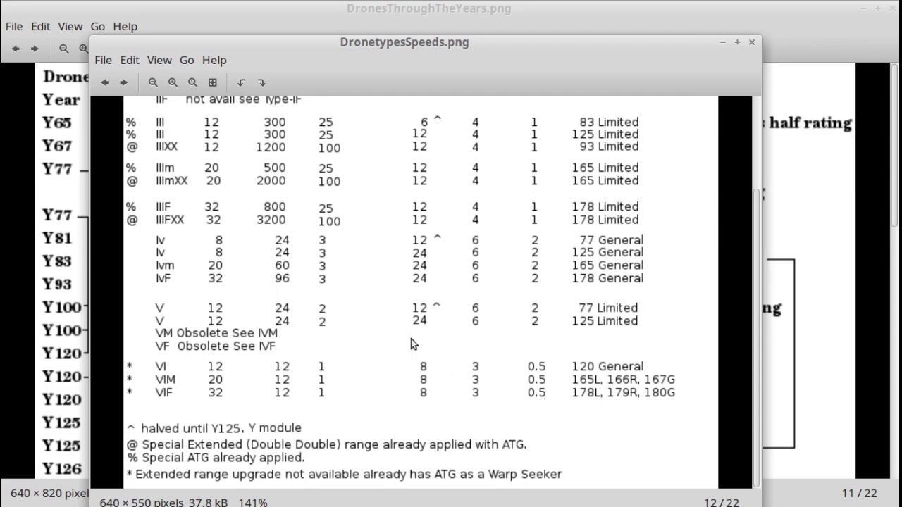
pyautogui.moveTo(375, 50)
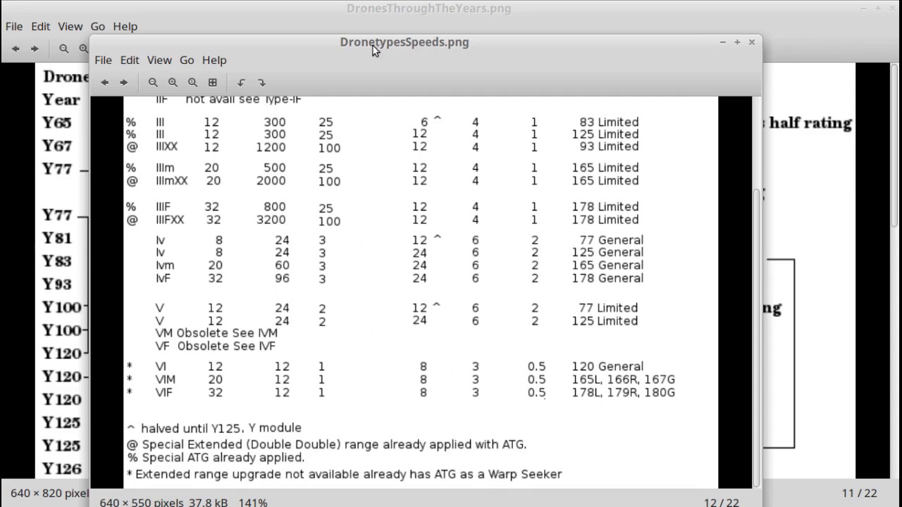
pyautogui.click(752, 43)
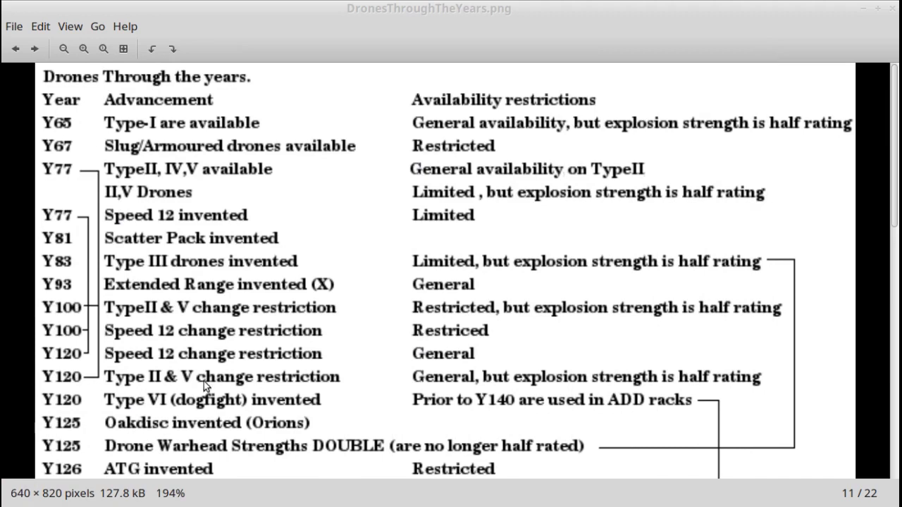
pyautogui.moveTo(674, 330)
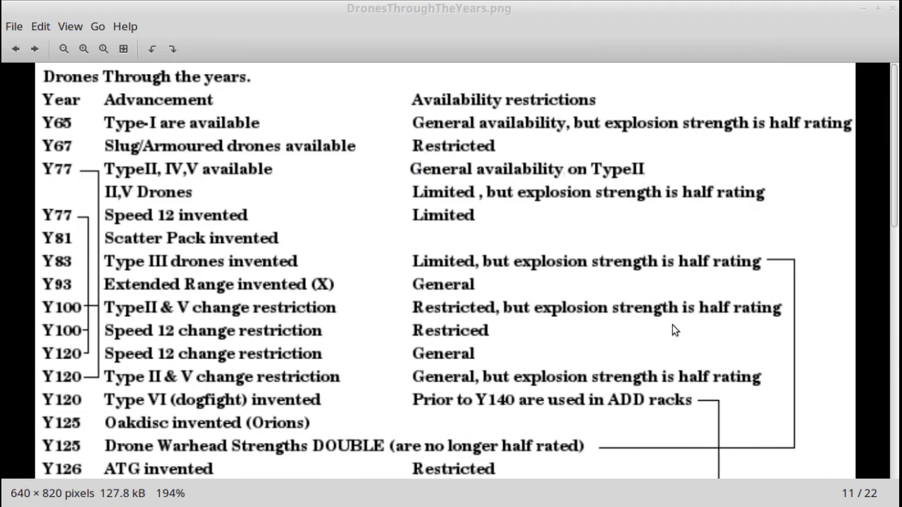
pyautogui.scroll(-3)
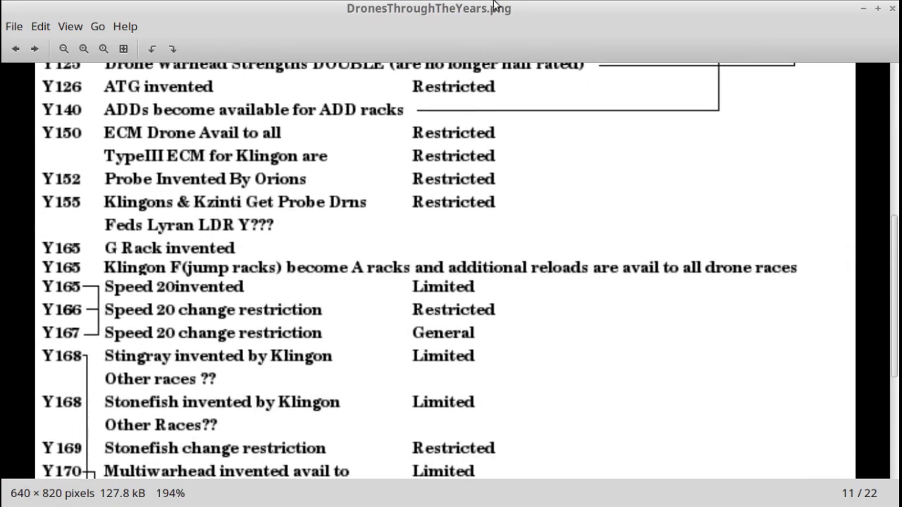
pyautogui.moveTo(237, 84)
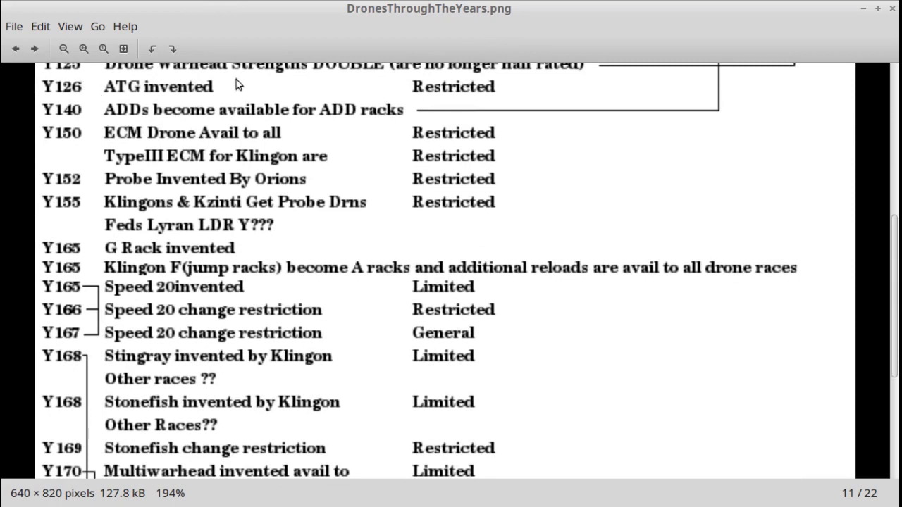
pyautogui.moveTo(150, 101)
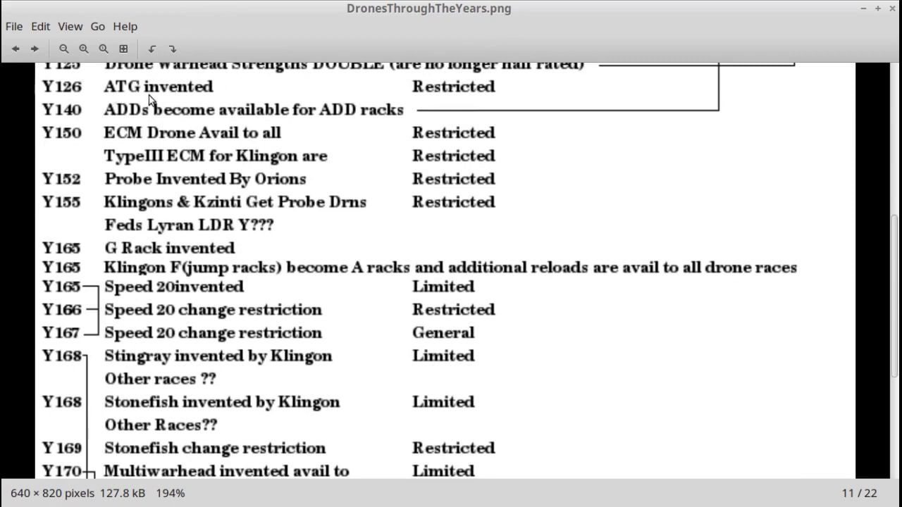
pyautogui.moveTo(113, 92)
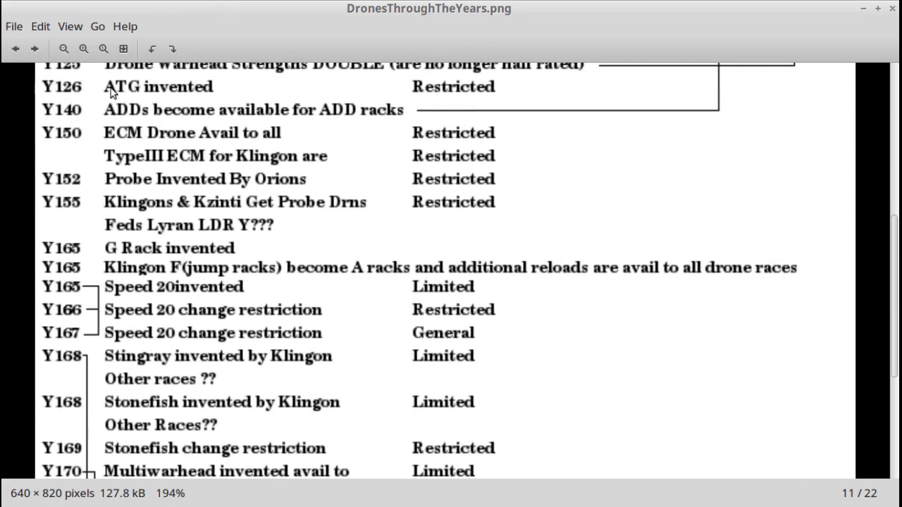
pyautogui.moveTo(126, 116)
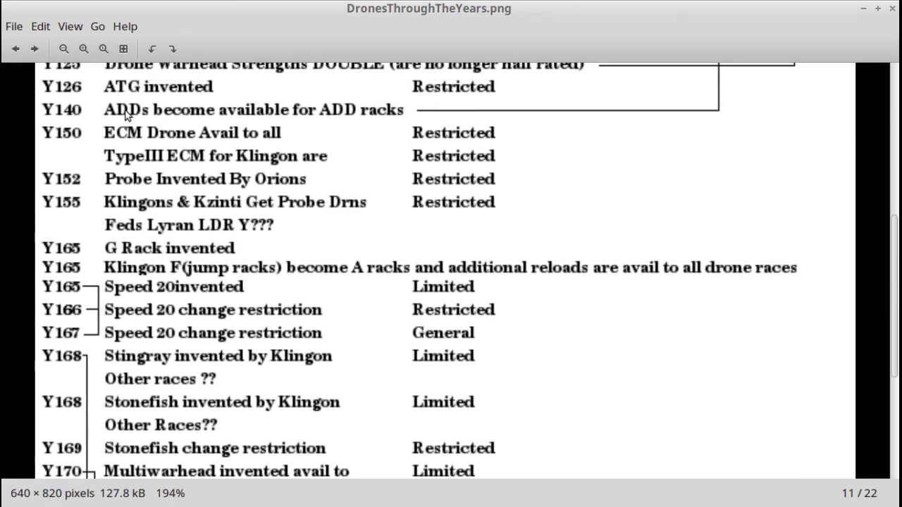
pyautogui.moveTo(83, 144)
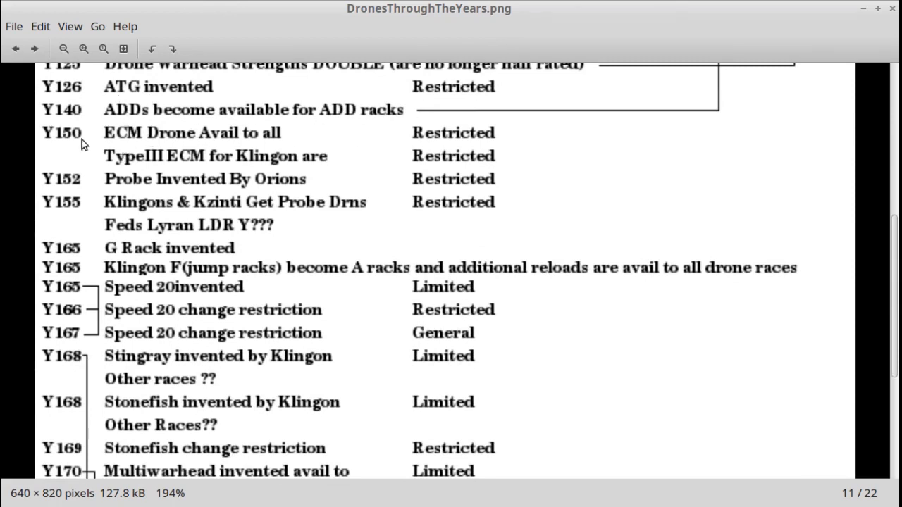
pyautogui.moveTo(189, 146)
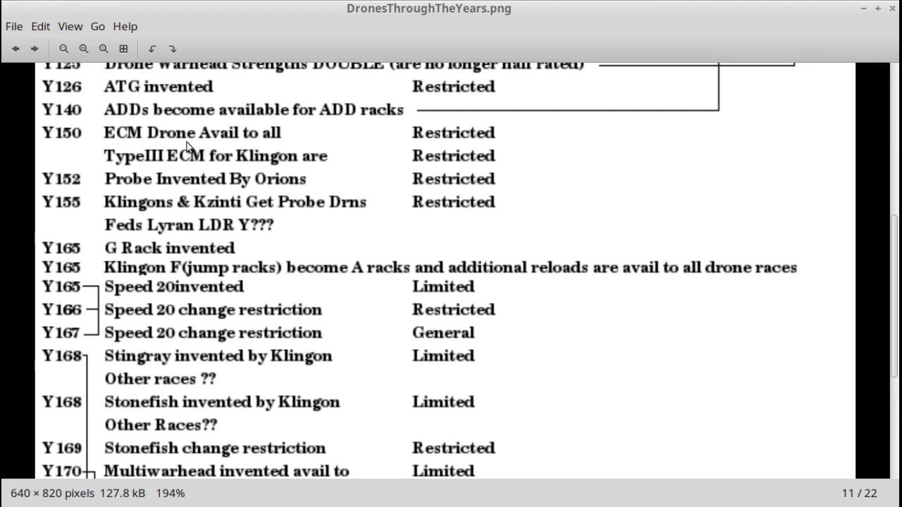
pyautogui.moveTo(96, 179)
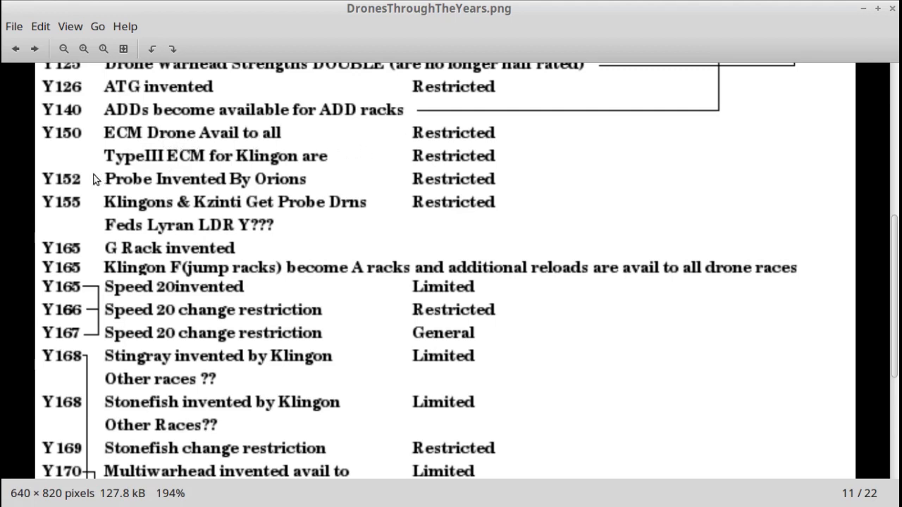
pyautogui.moveTo(127, 184)
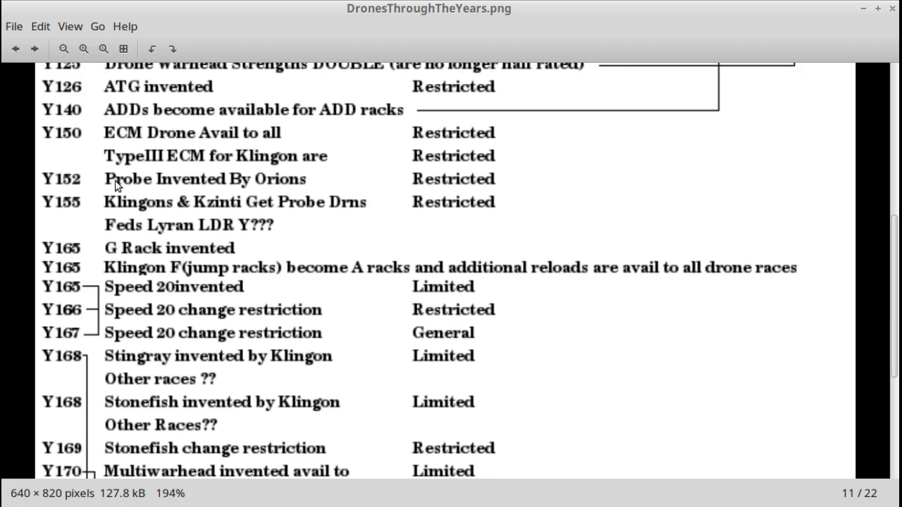
pyautogui.moveTo(129, 296)
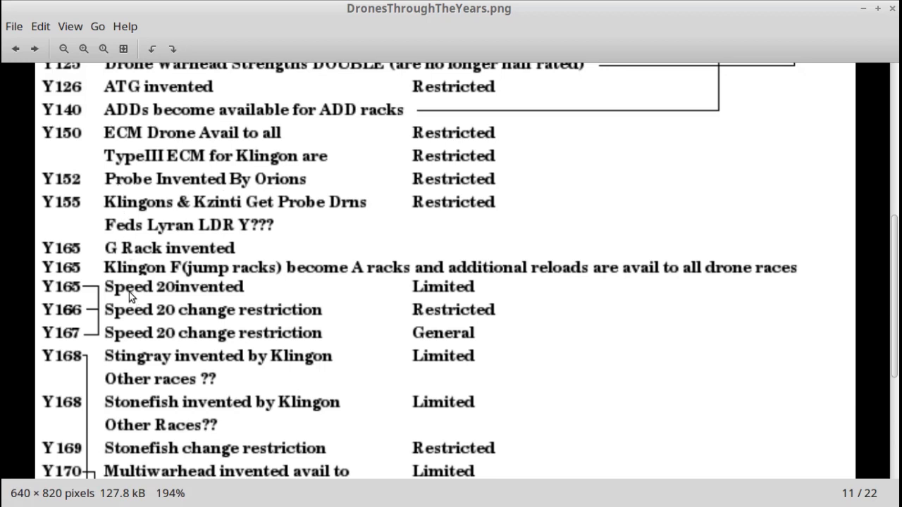
pyautogui.moveTo(167, 276)
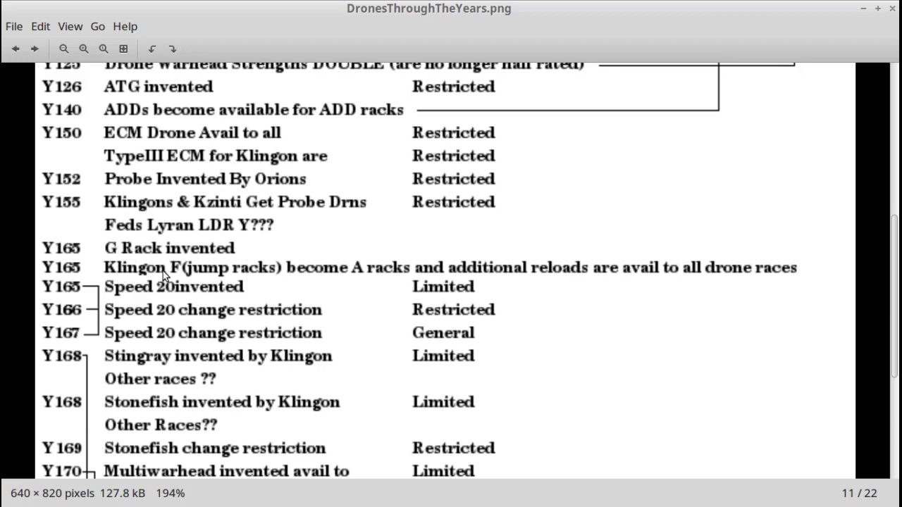
pyautogui.moveTo(147, 324)
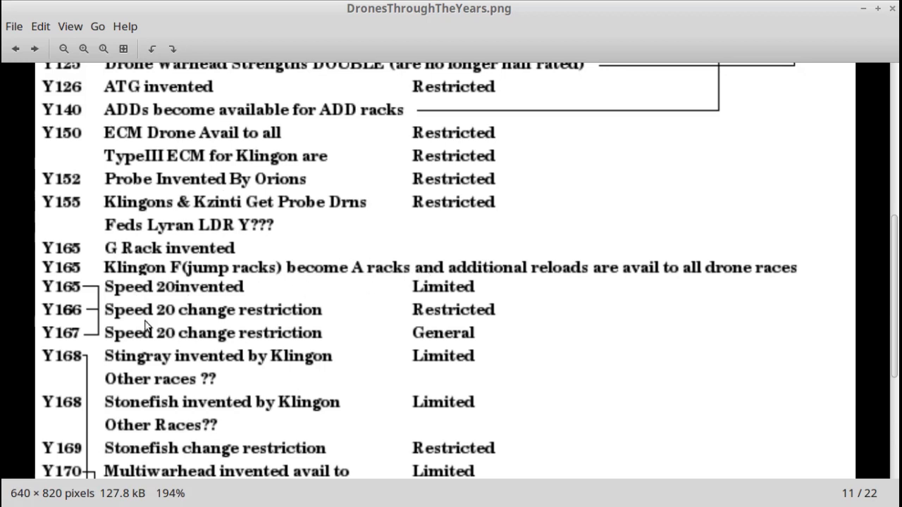
pyautogui.moveTo(120, 292)
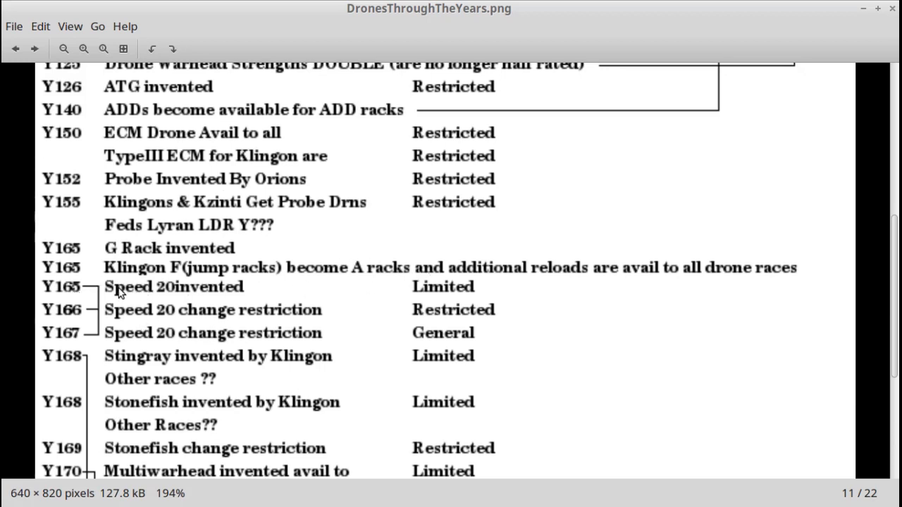
pyautogui.moveTo(266, 430)
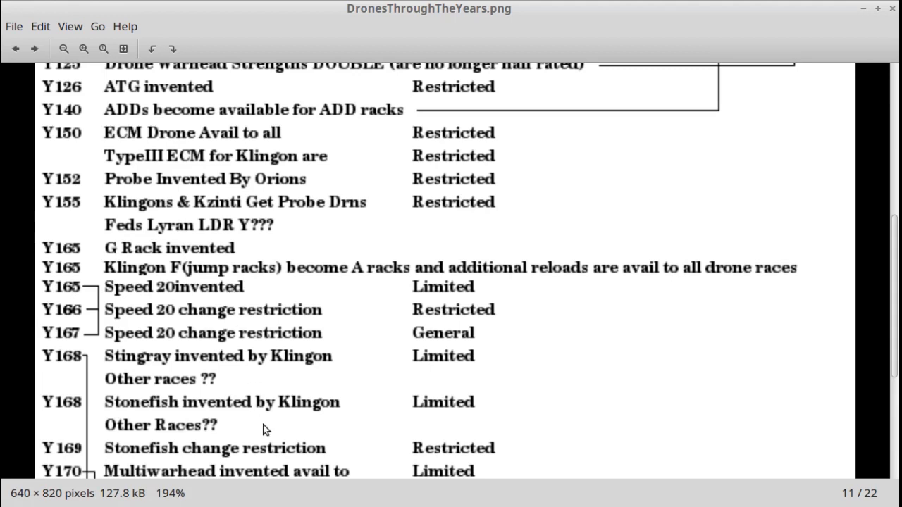
# Scroll the drone timeline down to the entries for years Y167–Y180
pyautogui.scroll(-3)
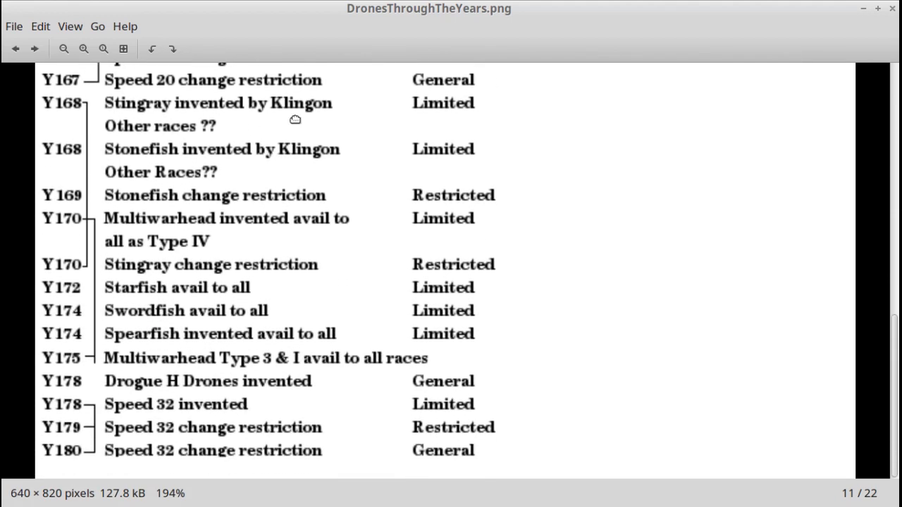
pyautogui.moveTo(140, 186)
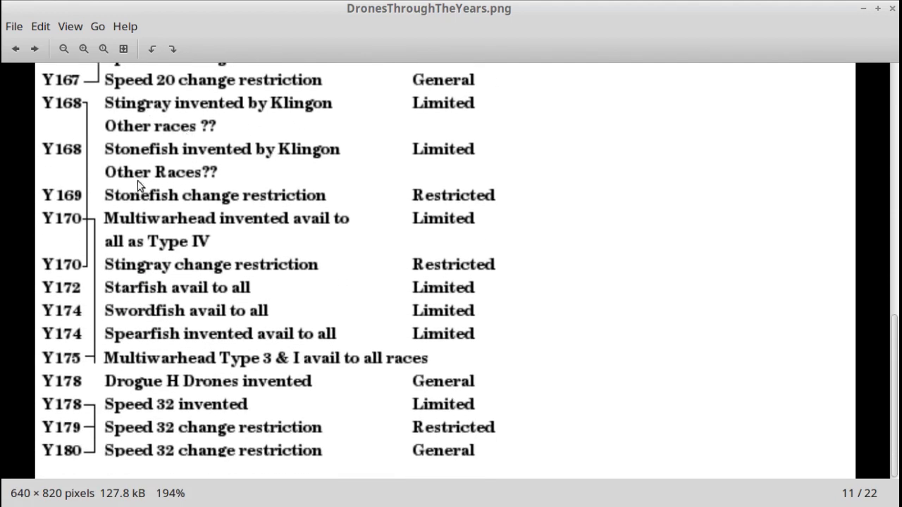
pyautogui.moveTo(162, 268)
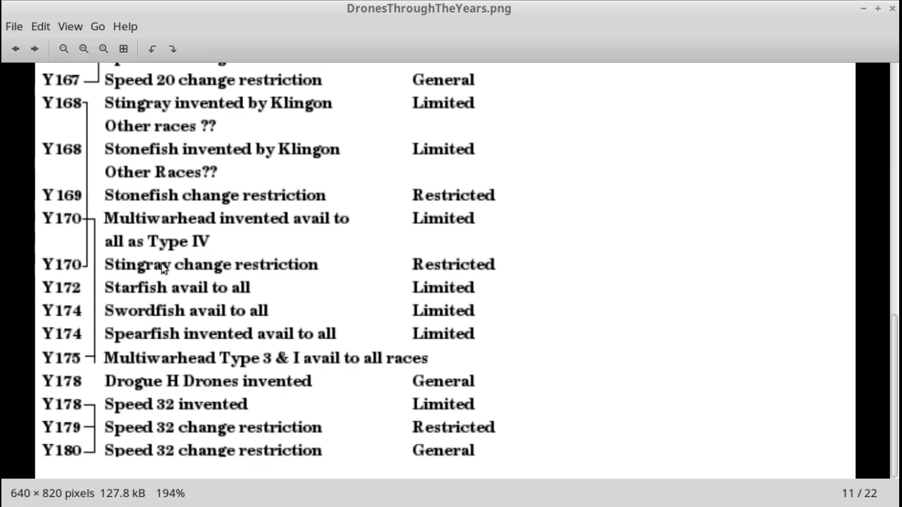
pyautogui.moveTo(144, 327)
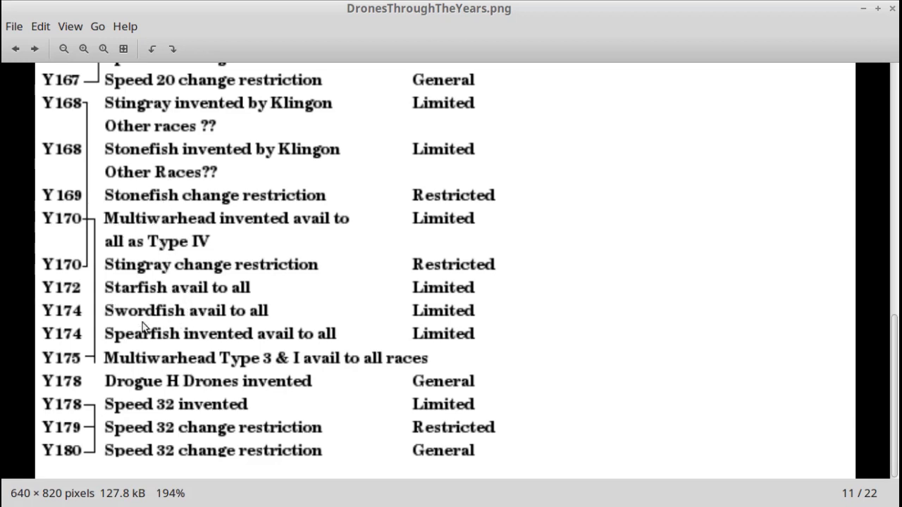
pyautogui.moveTo(177, 380)
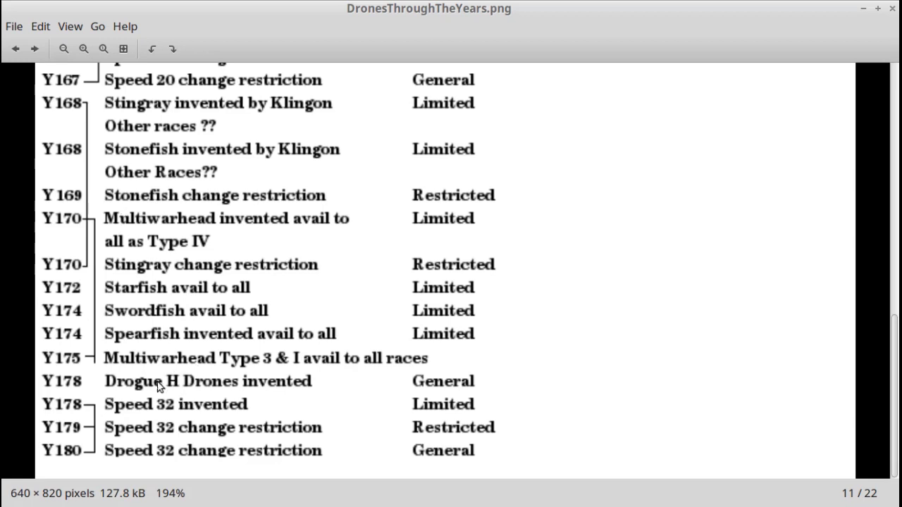
pyautogui.moveTo(384, 131)
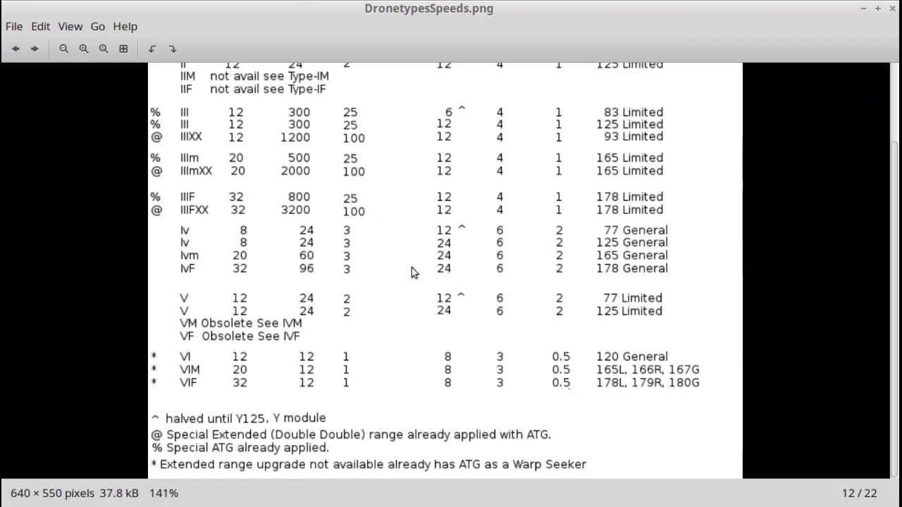
pyautogui.scroll(3)
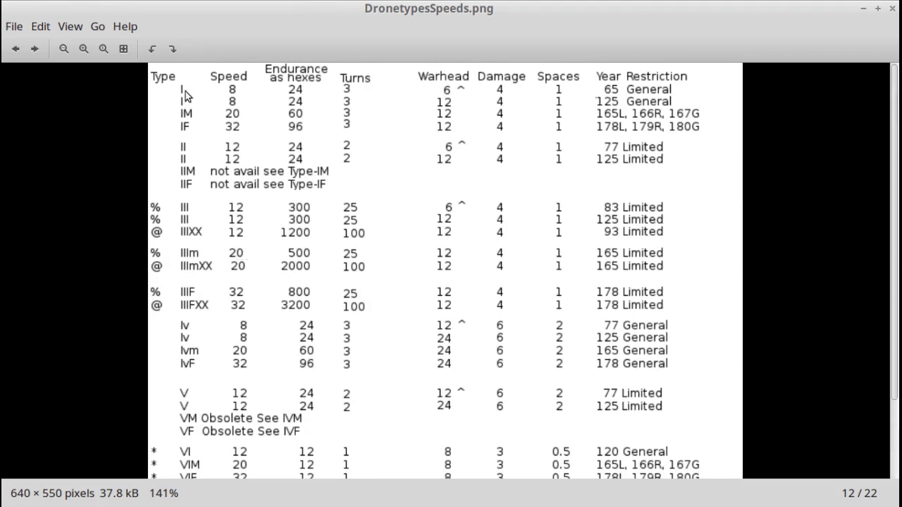
pyautogui.moveTo(225, 123)
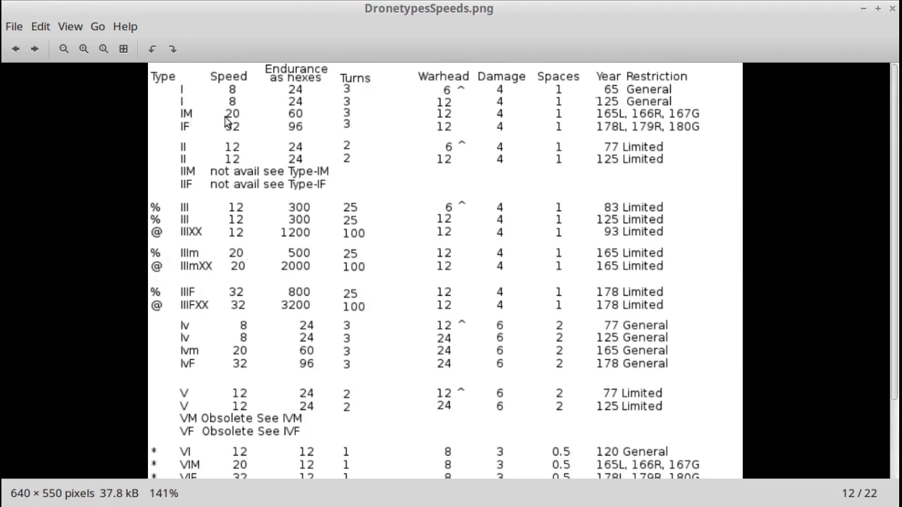
pyautogui.moveTo(434, 105)
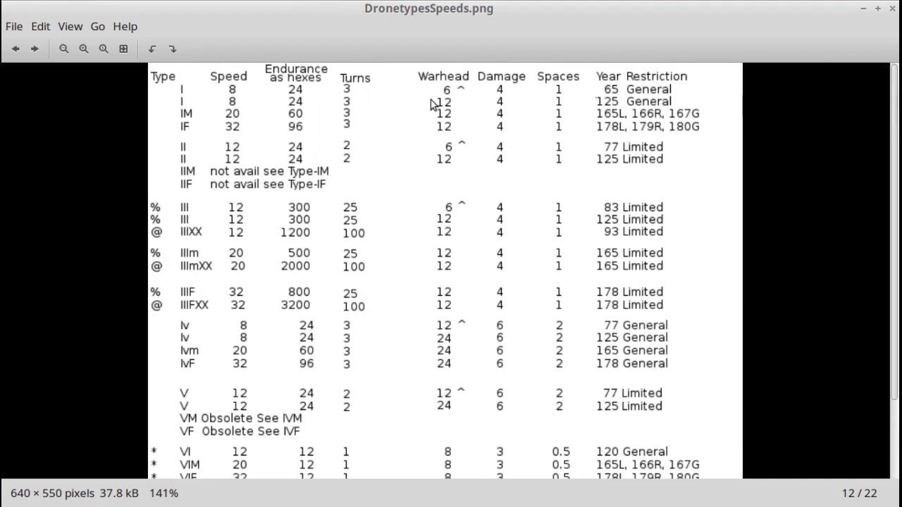
pyautogui.moveTo(609, 97)
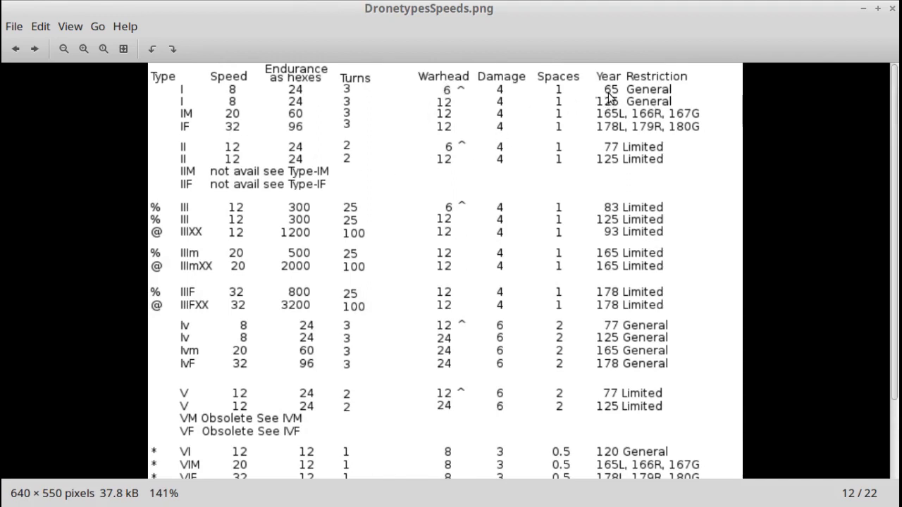
pyautogui.moveTo(688, 135)
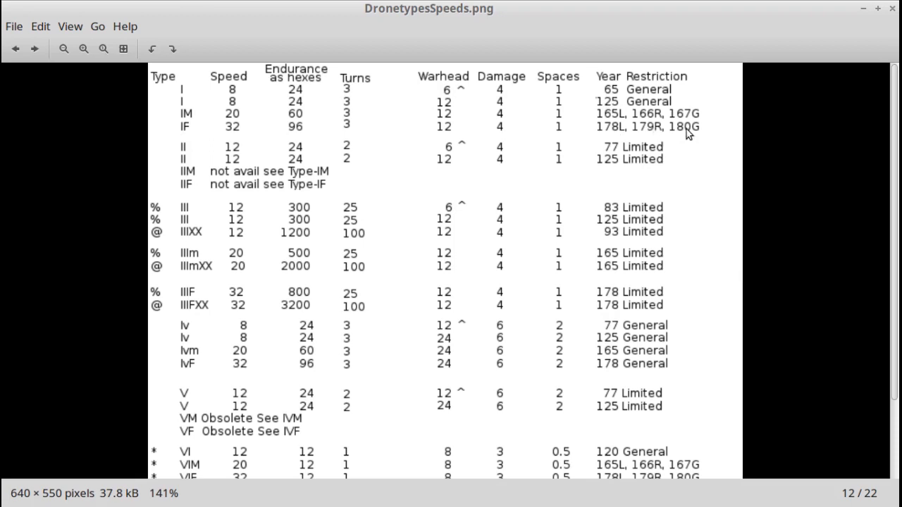
pyautogui.moveTo(450, 96)
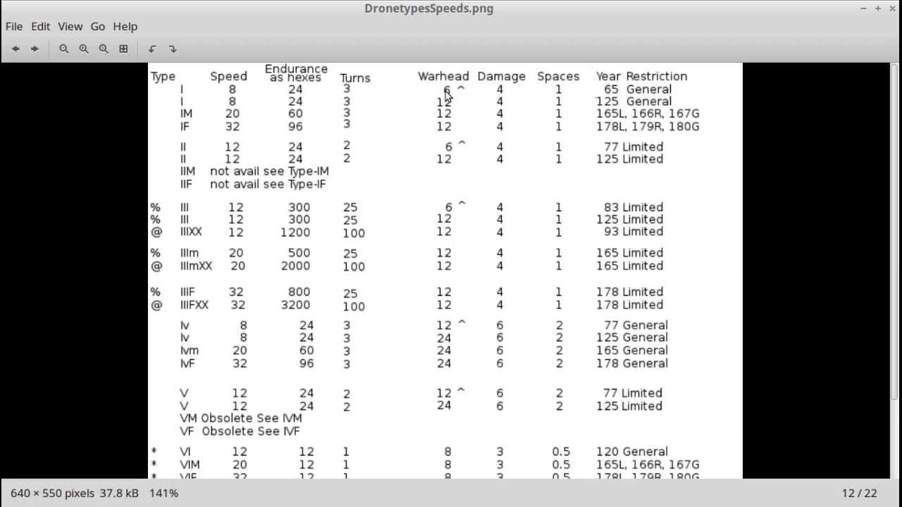
pyautogui.moveTo(448, 135)
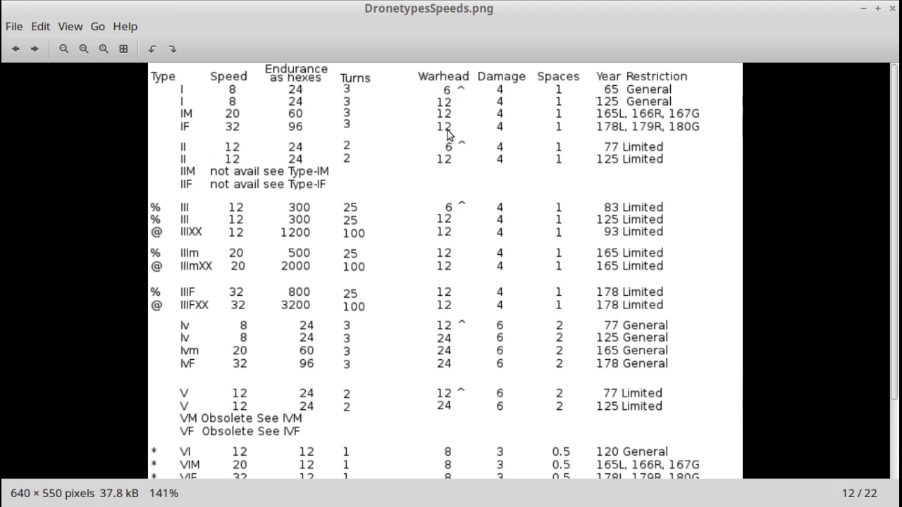
pyautogui.moveTo(355, 90)
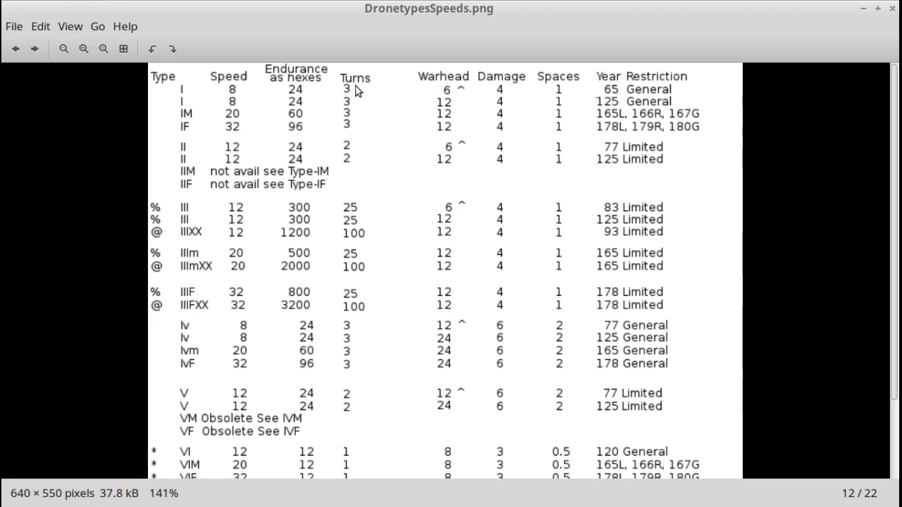
pyautogui.moveTo(237, 118)
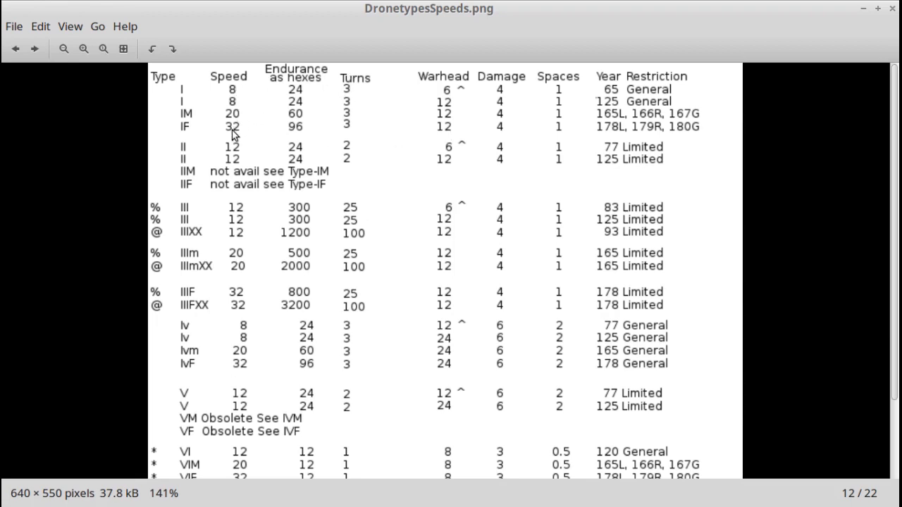
pyautogui.moveTo(186, 154)
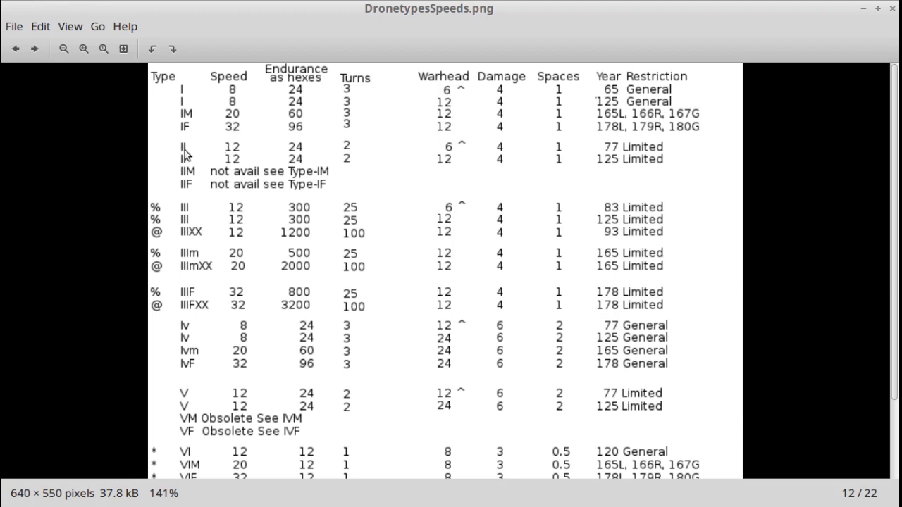
pyautogui.moveTo(238, 152)
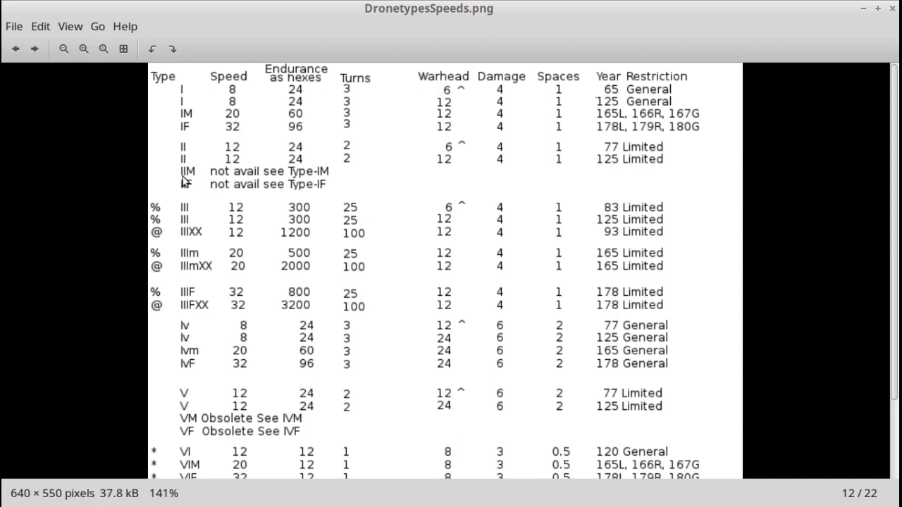
pyautogui.moveTo(298, 183)
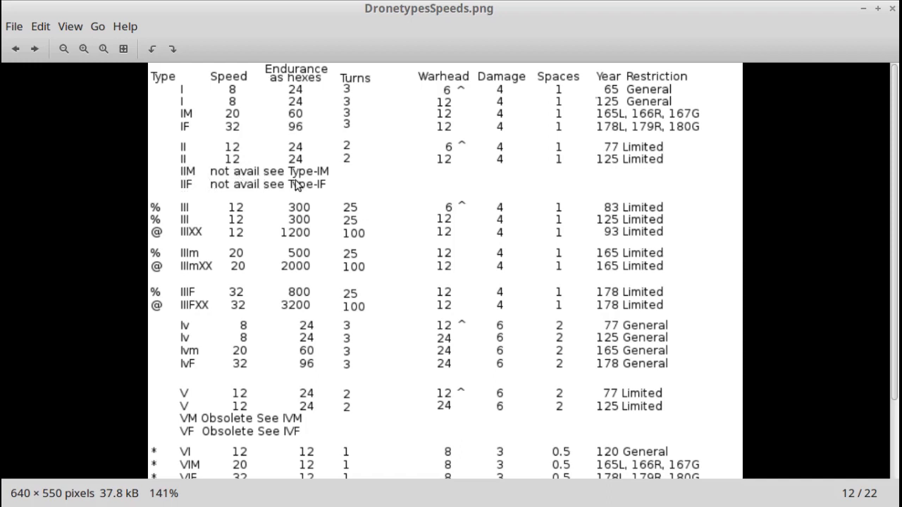
pyautogui.moveTo(336, 178)
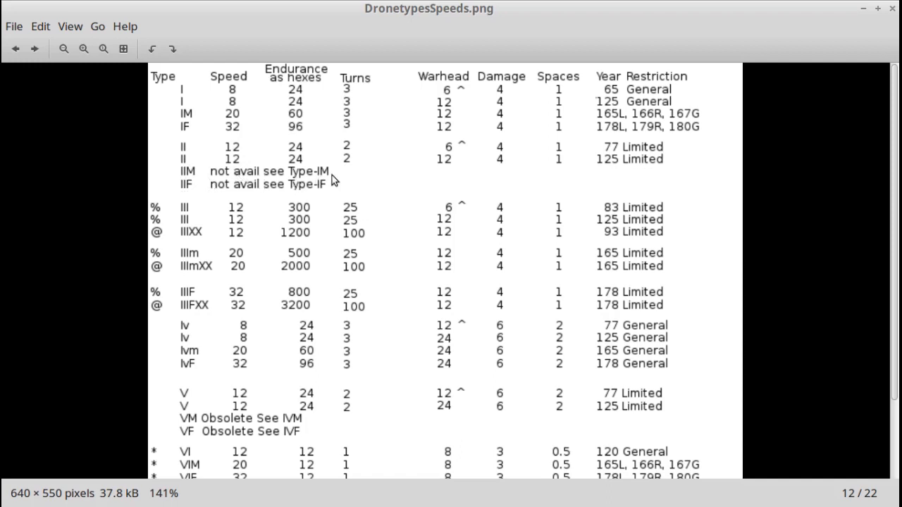
pyautogui.moveTo(233, 115)
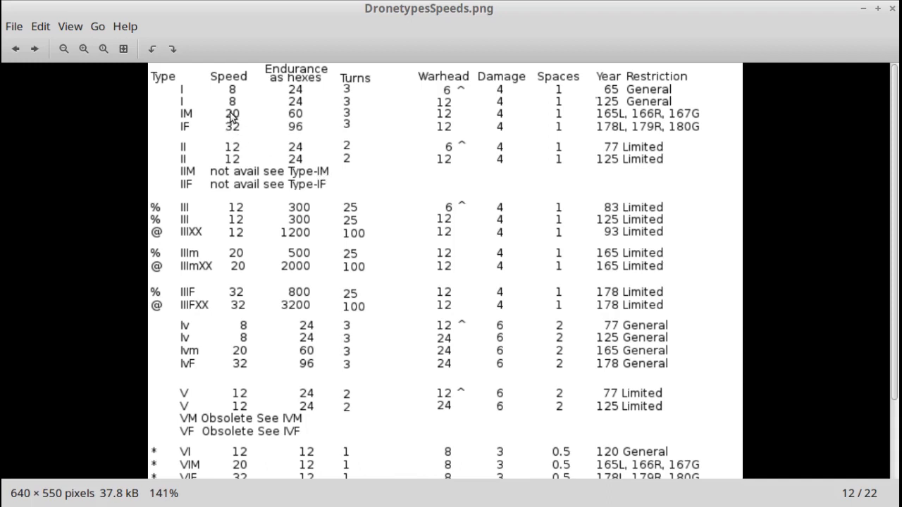
pyautogui.moveTo(183, 153)
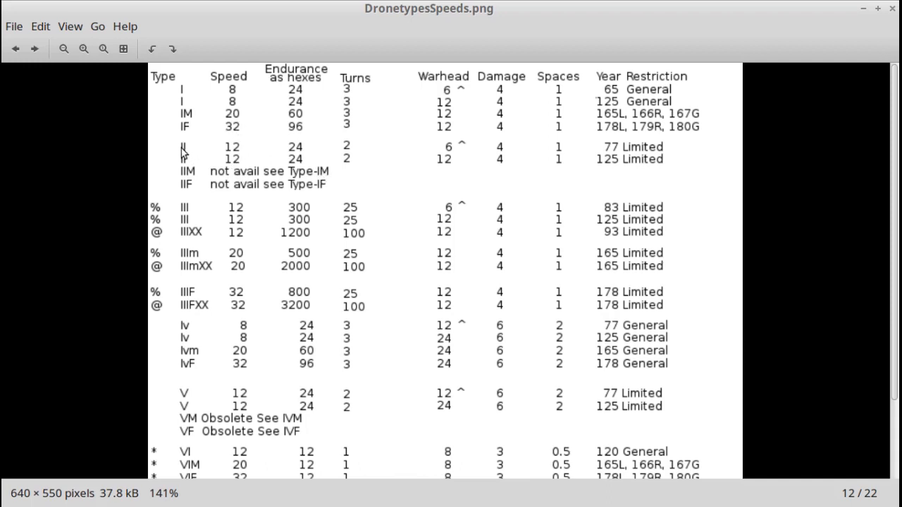
pyautogui.moveTo(178, 186)
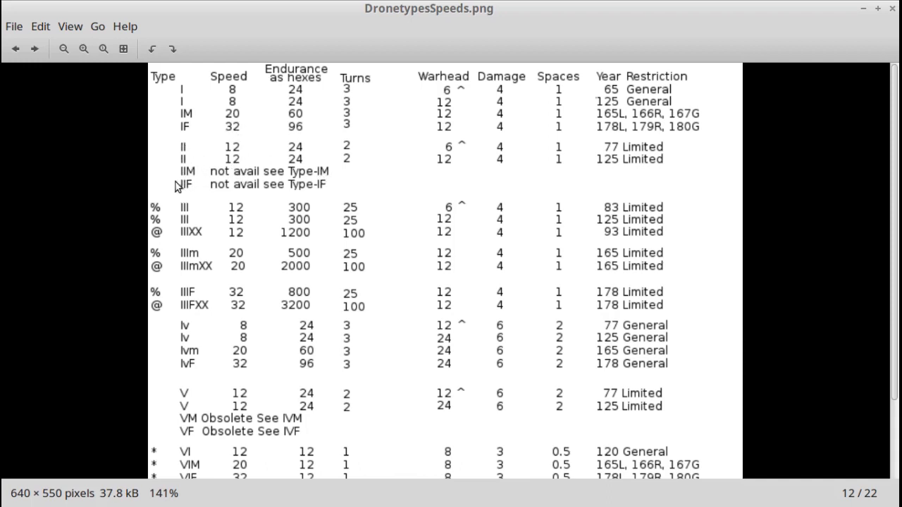
pyautogui.moveTo(217, 324)
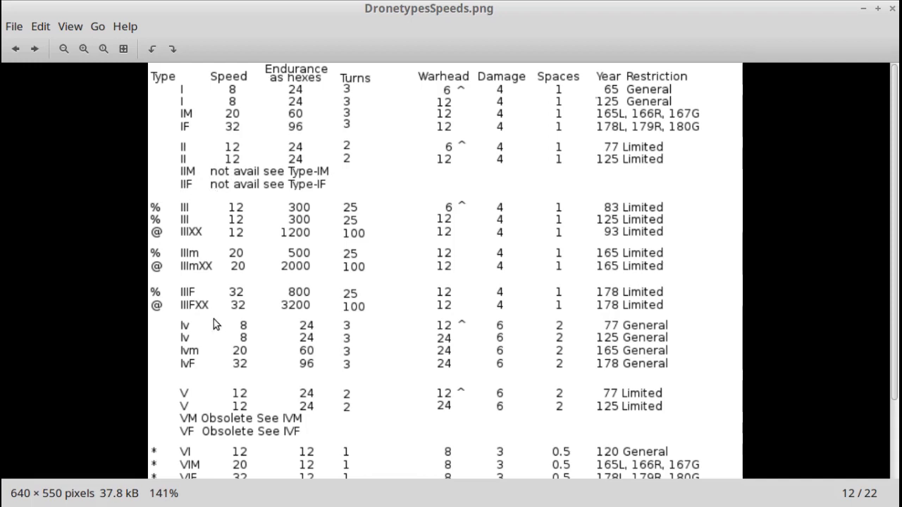
pyautogui.moveTo(189, 417)
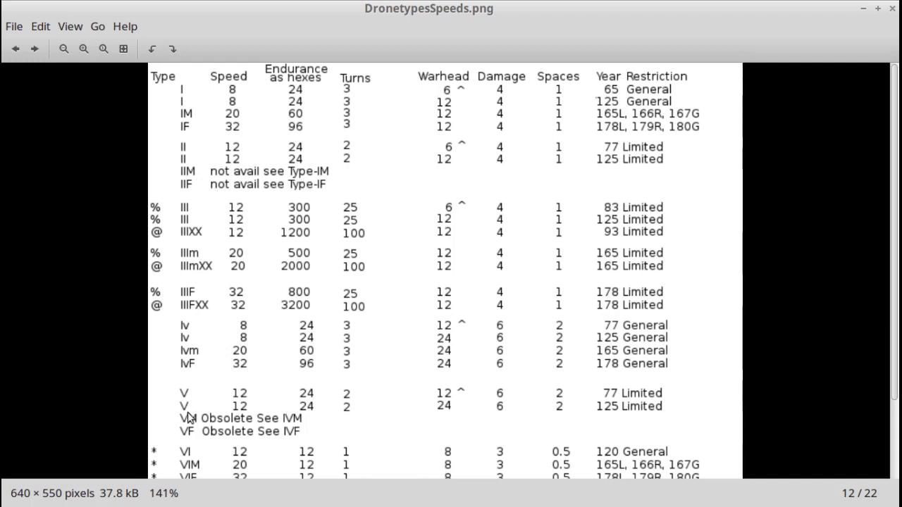
pyautogui.moveTo(247, 426)
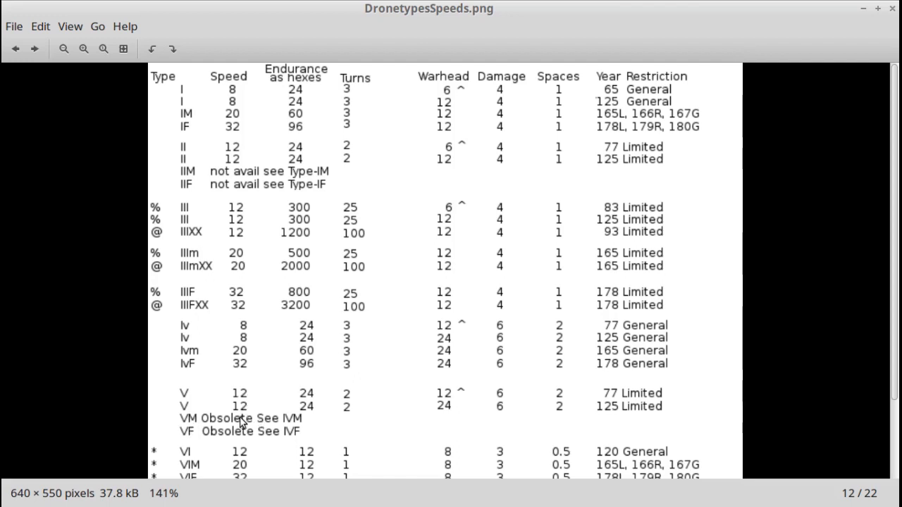
pyautogui.moveTo(282, 426)
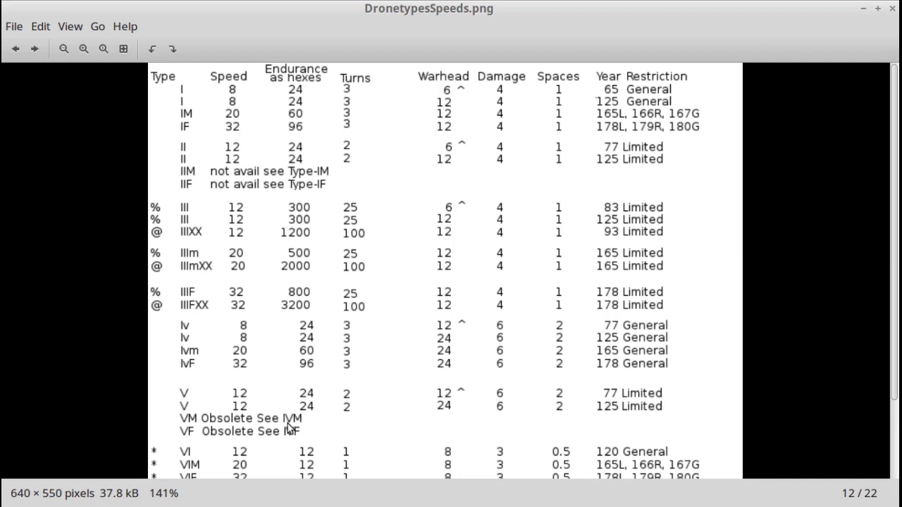
pyautogui.moveTo(293, 427)
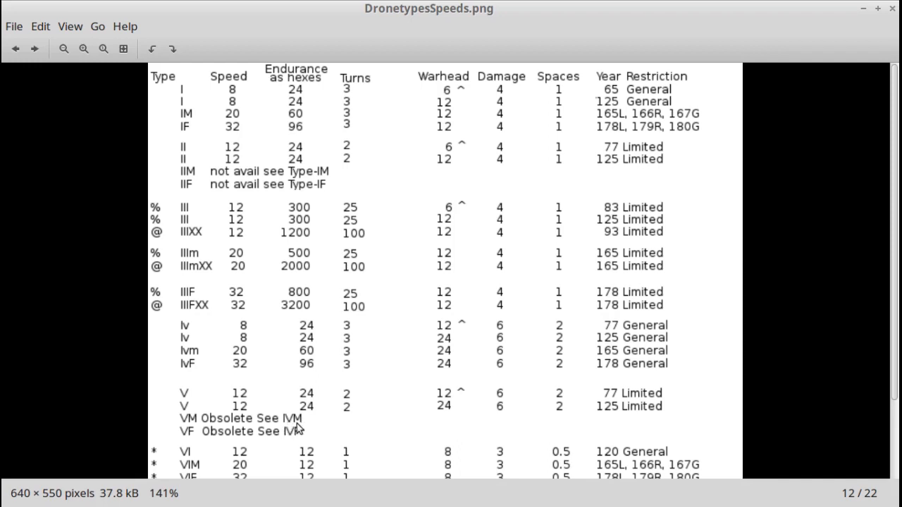
pyautogui.moveTo(197, 158)
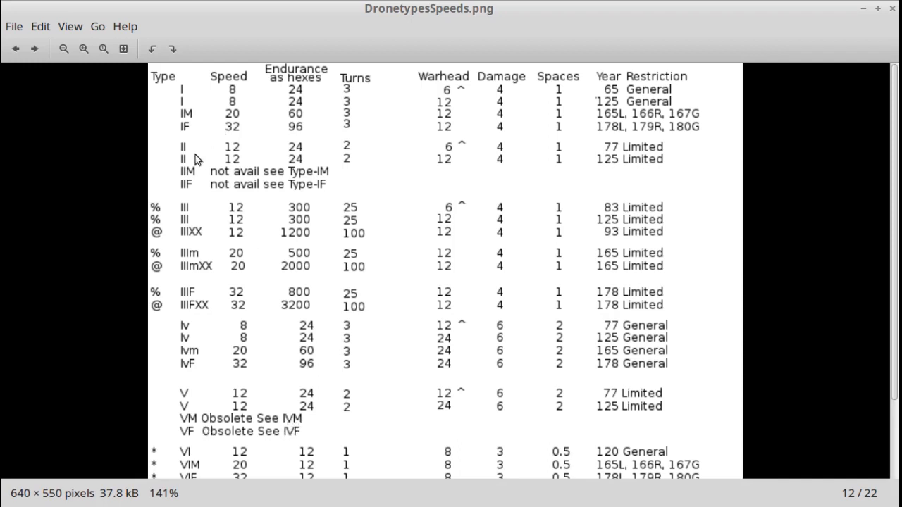
pyautogui.moveTo(237, 155)
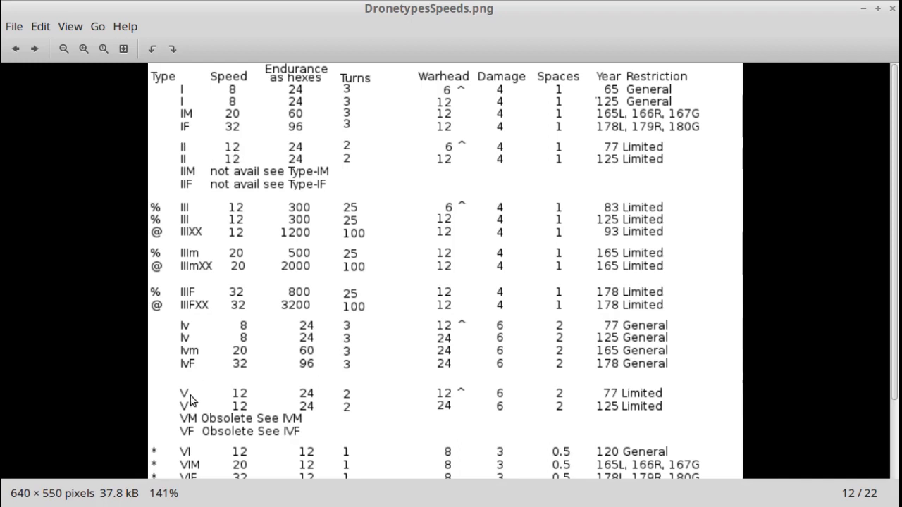
pyautogui.moveTo(180, 152)
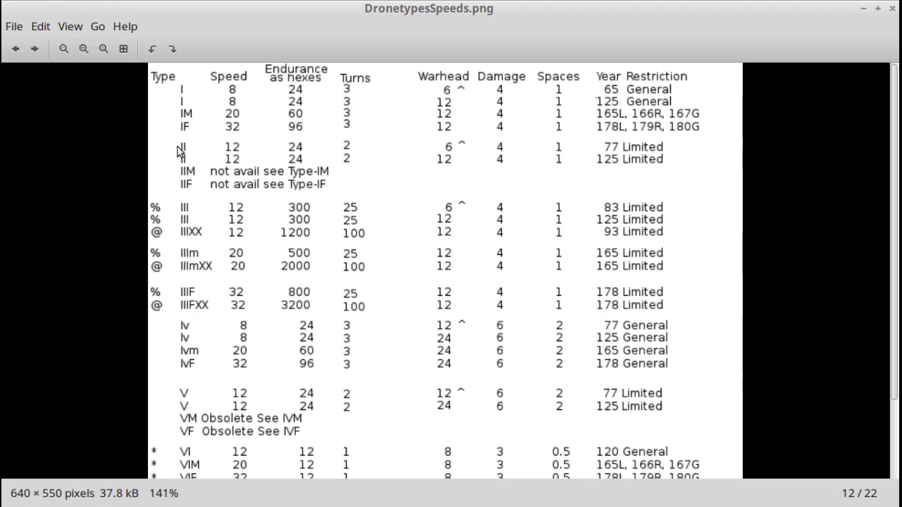
pyautogui.moveTo(191, 149)
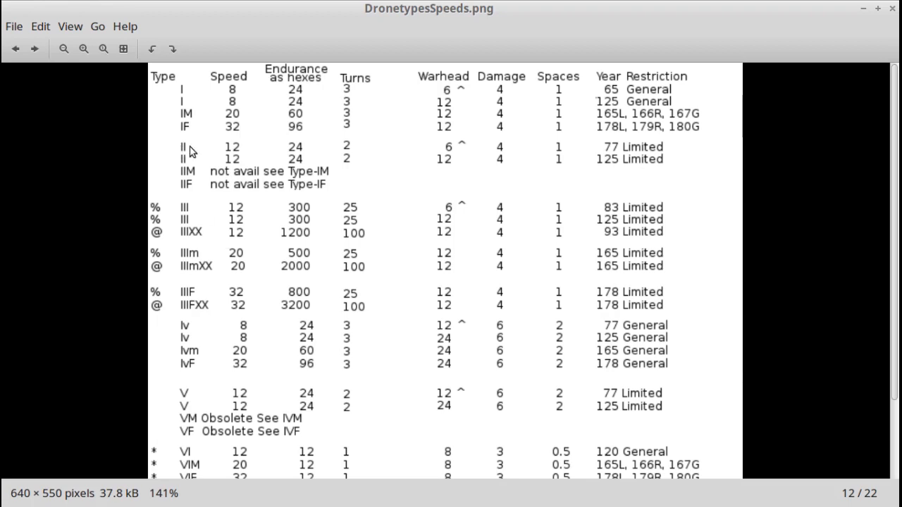
pyautogui.moveTo(206, 127)
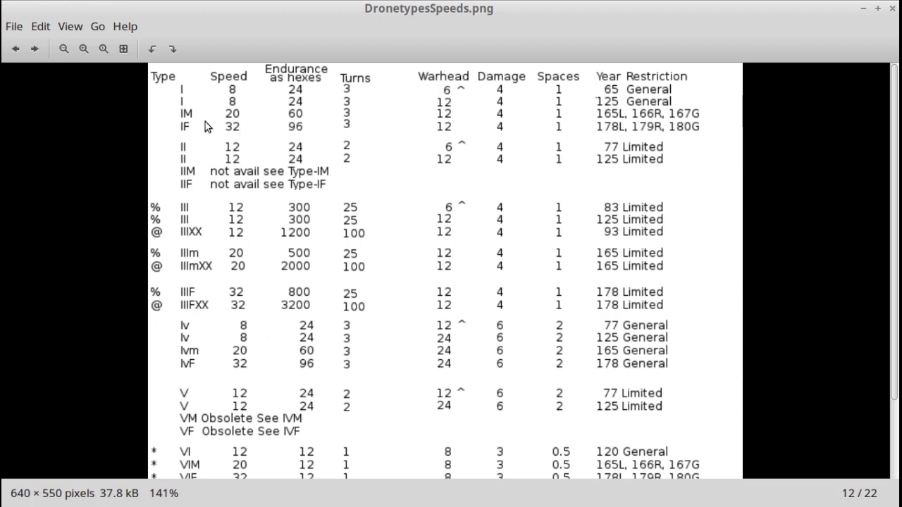
pyautogui.moveTo(198, 350)
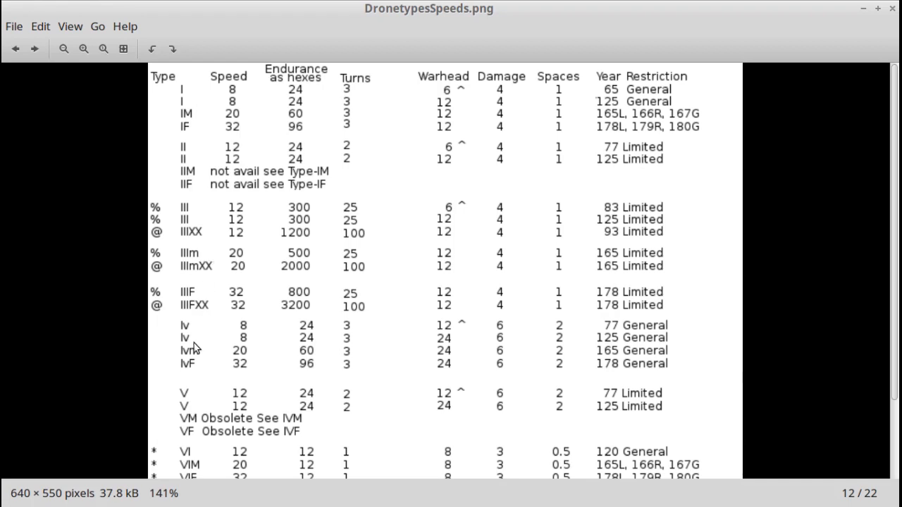
pyautogui.moveTo(230, 468)
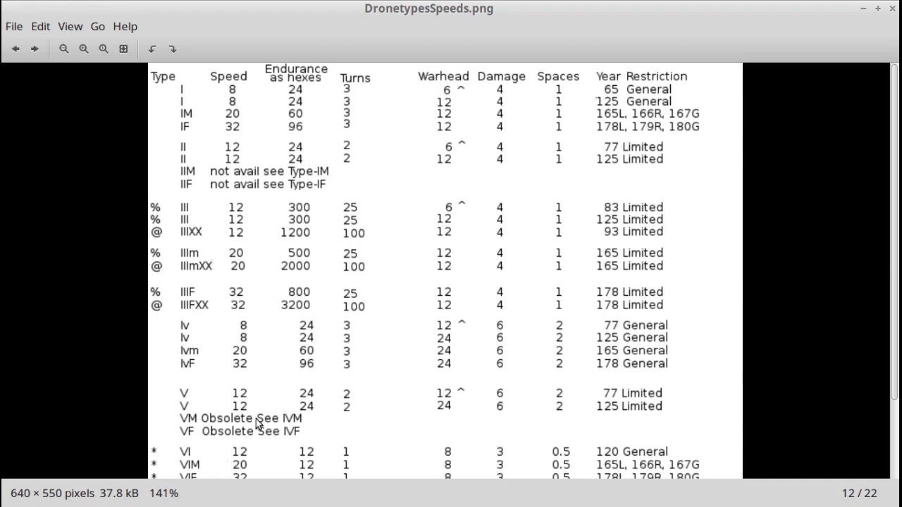
pyautogui.moveTo(326, 292)
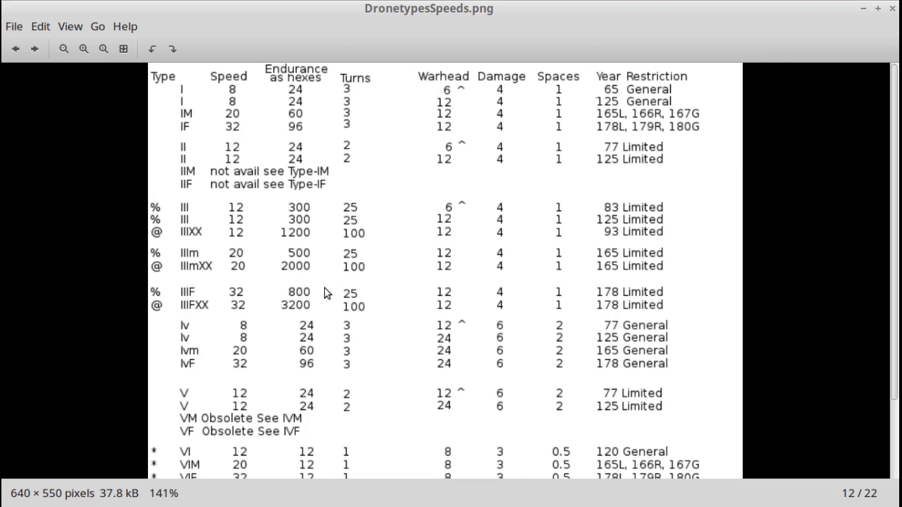
pyautogui.moveTo(192, 223)
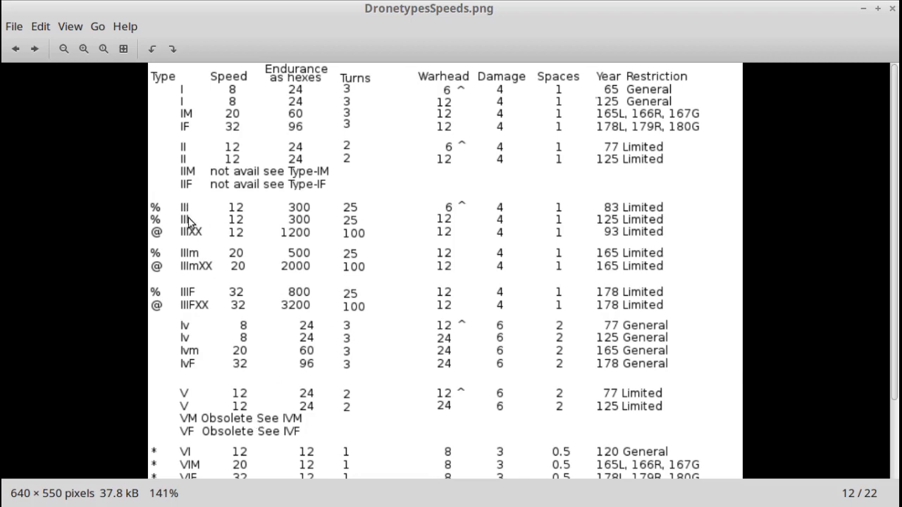
pyautogui.moveTo(189, 234)
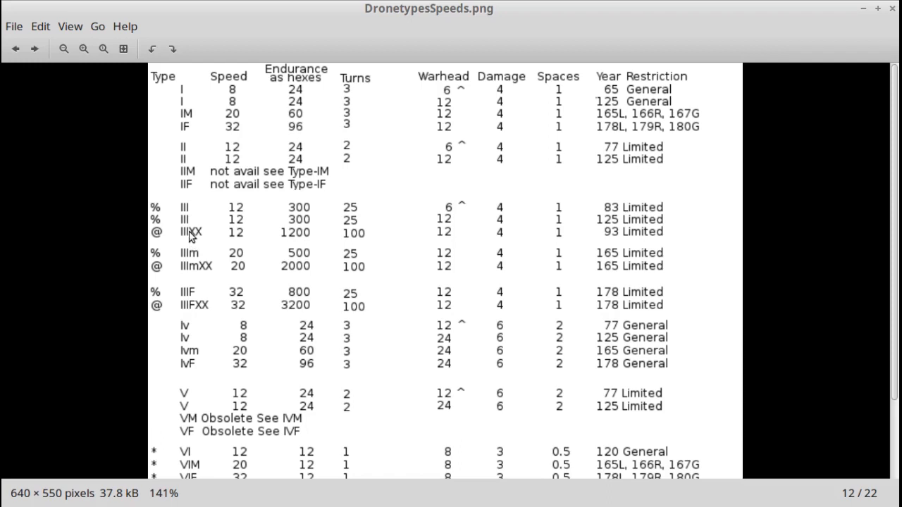
pyautogui.moveTo(196, 239)
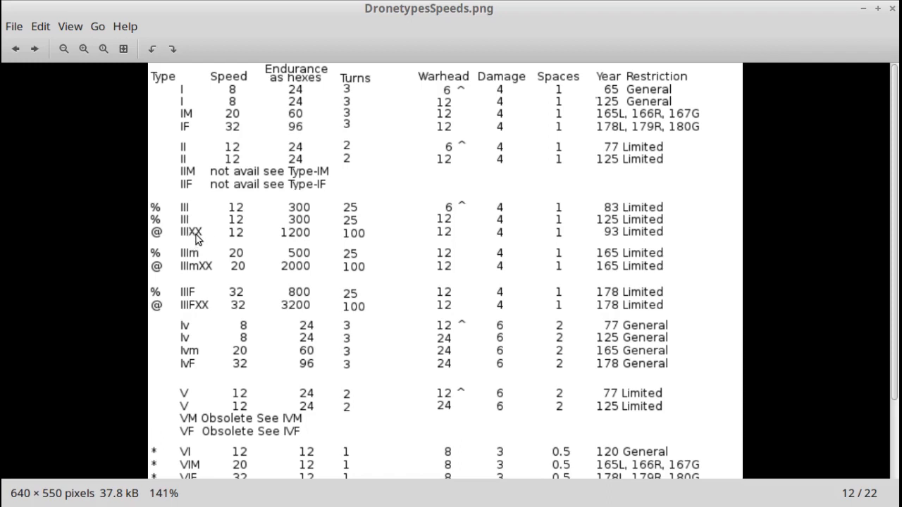
pyautogui.moveTo(299, 240)
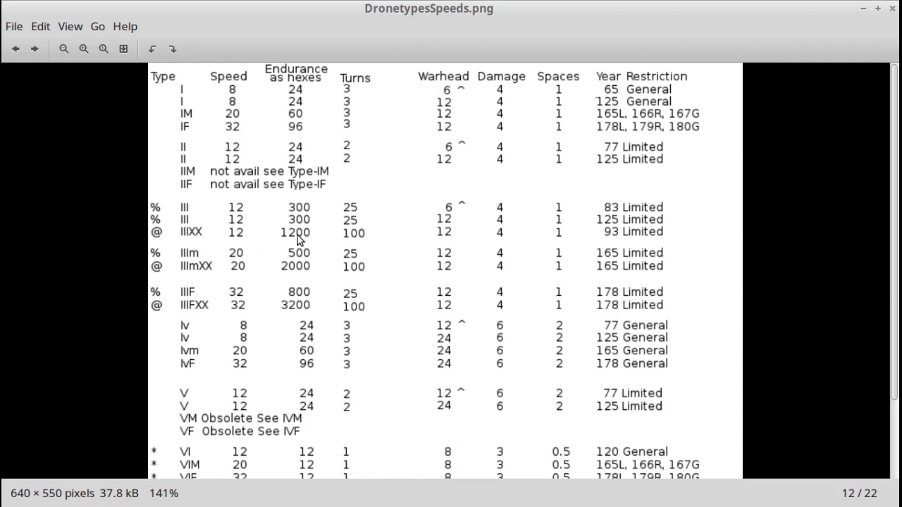
pyautogui.moveTo(361, 234)
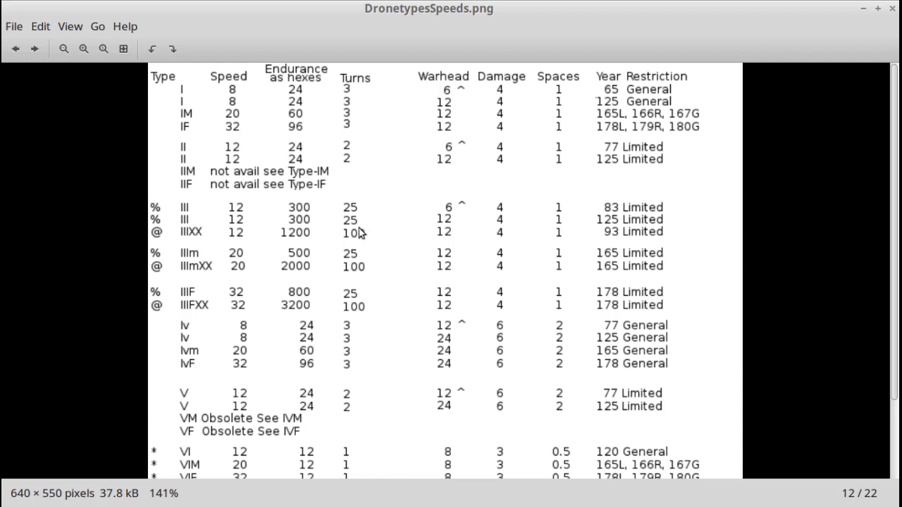
pyautogui.moveTo(358, 237)
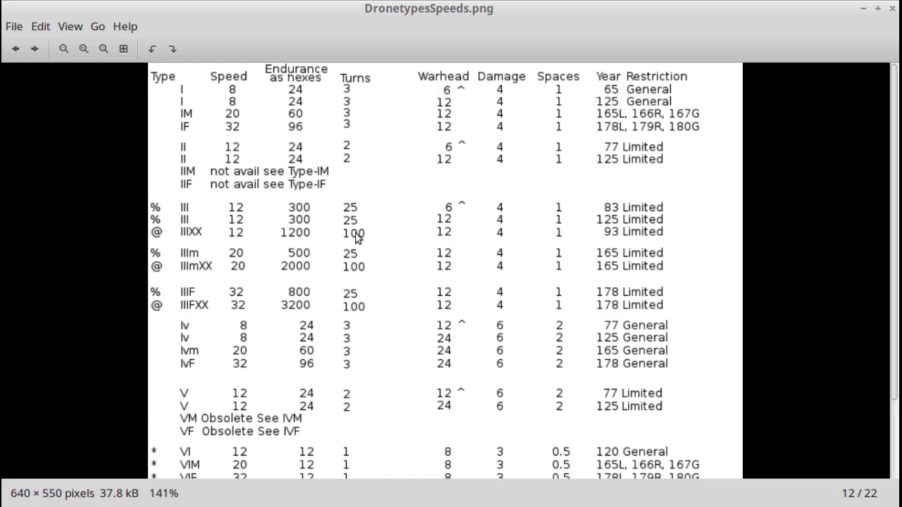
pyautogui.moveTo(311, 245)
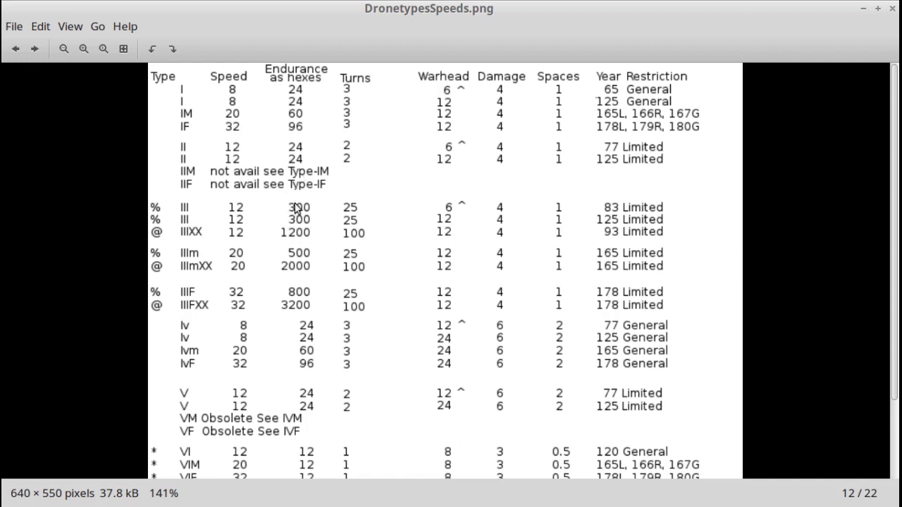
pyautogui.moveTo(282, 243)
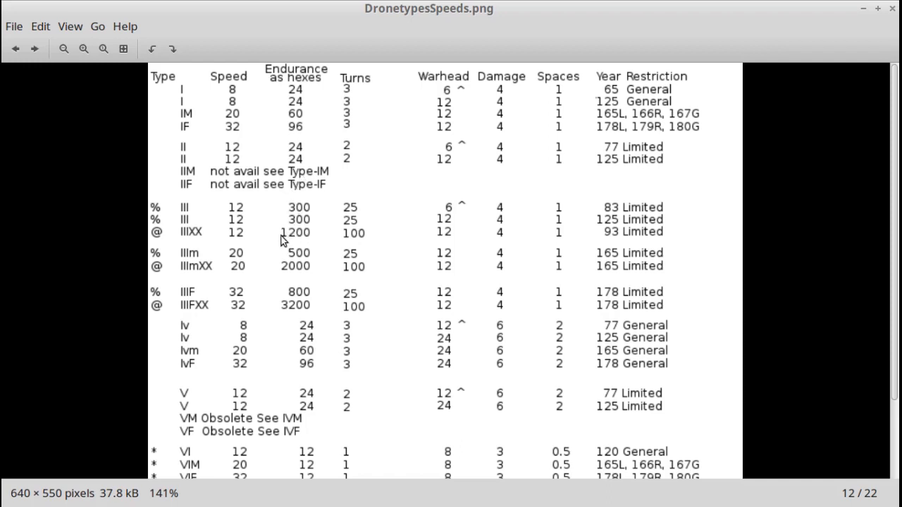
pyautogui.moveTo(186, 315)
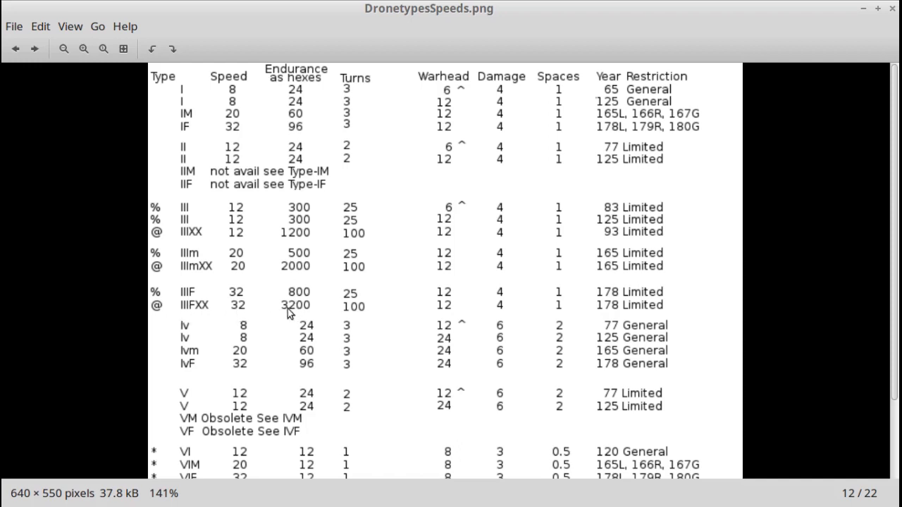
pyautogui.moveTo(335, 315)
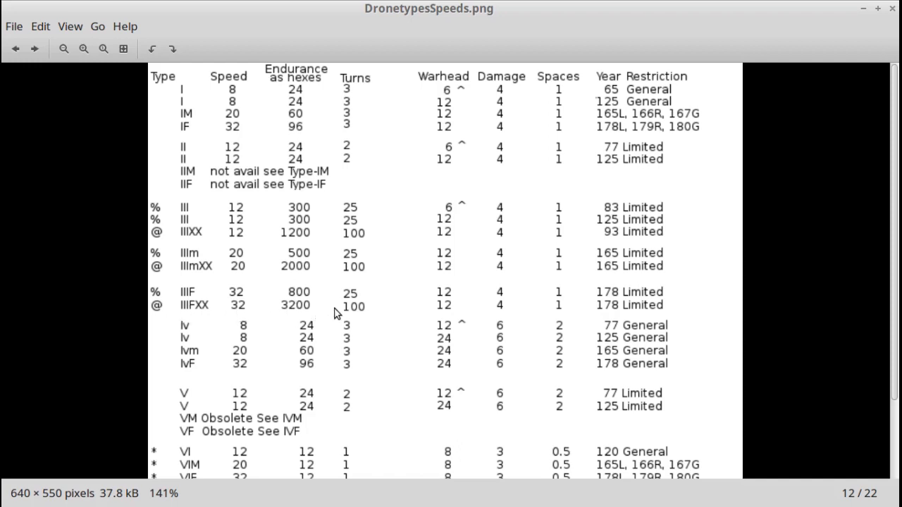
pyautogui.moveTo(276, 312)
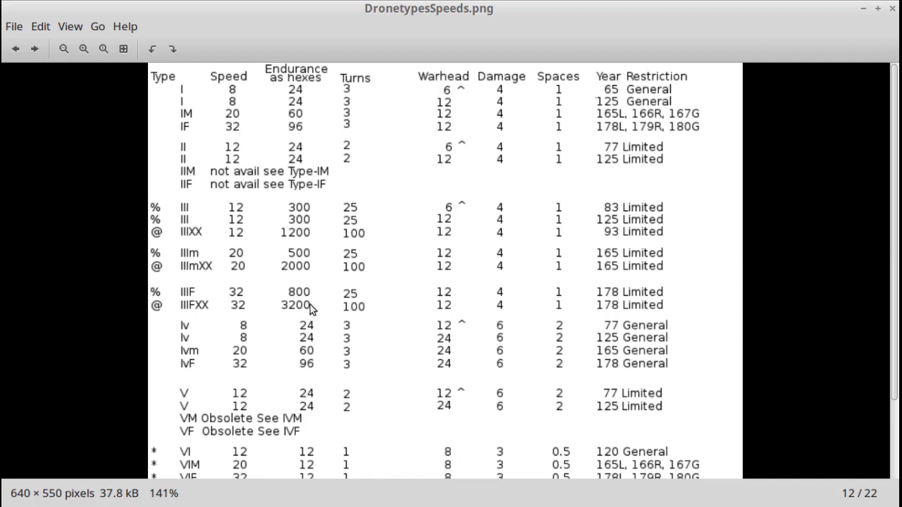
pyautogui.moveTo(198, 223)
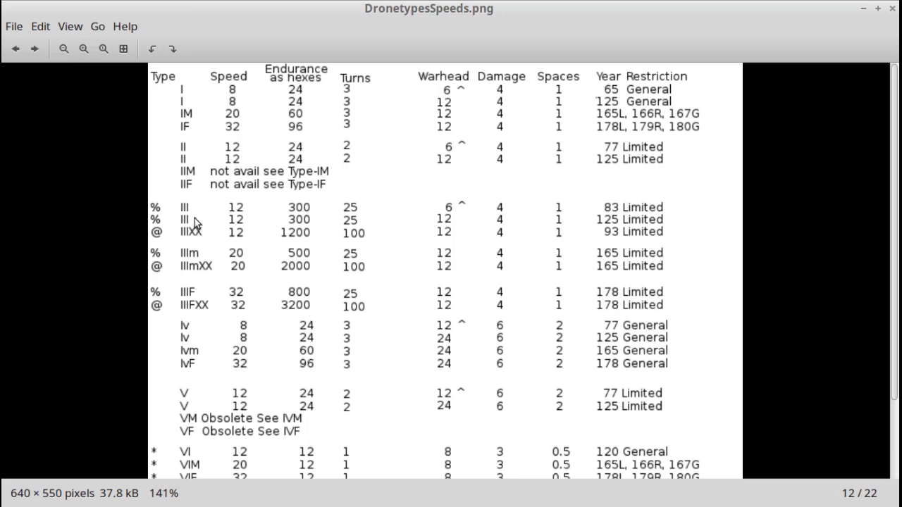
pyautogui.moveTo(321, 386)
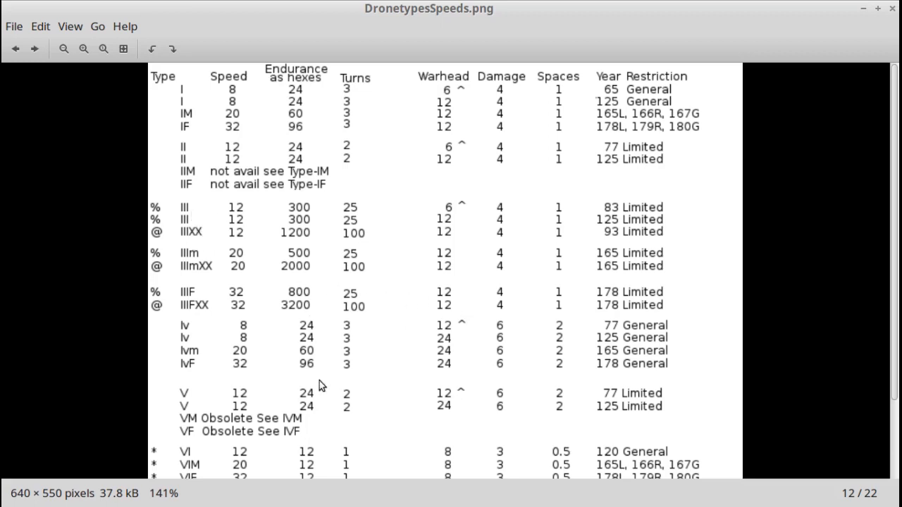
pyautogui.moveTo(186, 225)
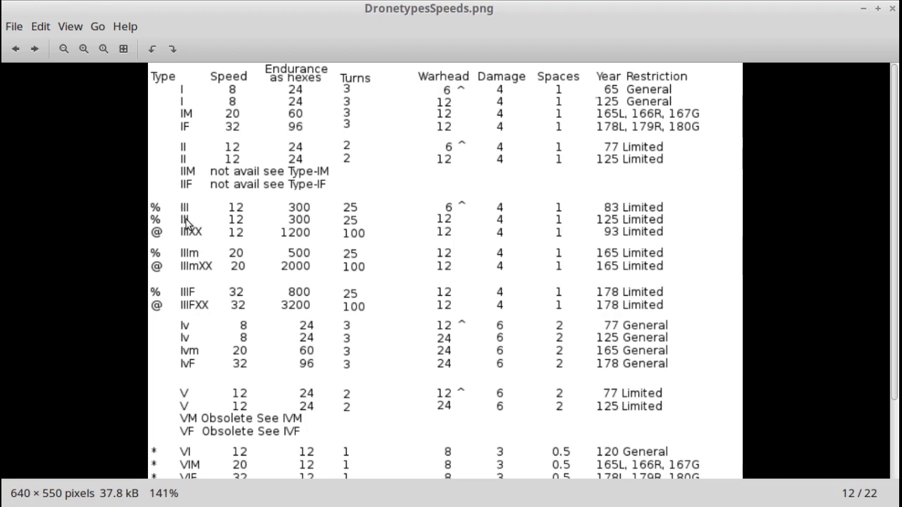
pyautogui.moveTo(196, 307)
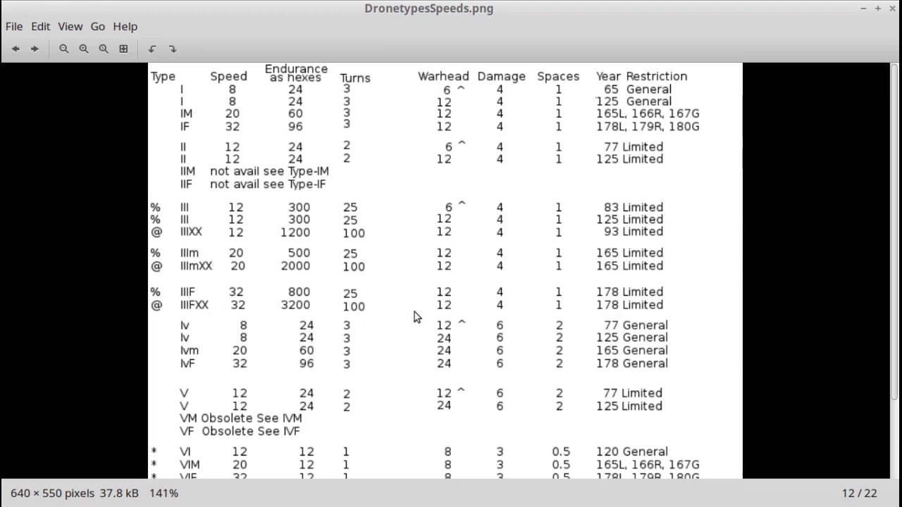
pyautogui.scroll(-3)
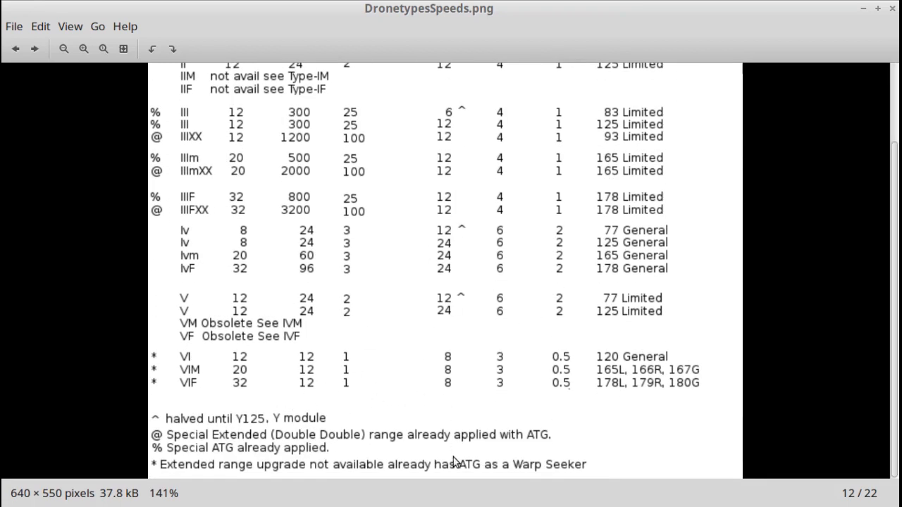
pyautogui.moveTo(168, 429)
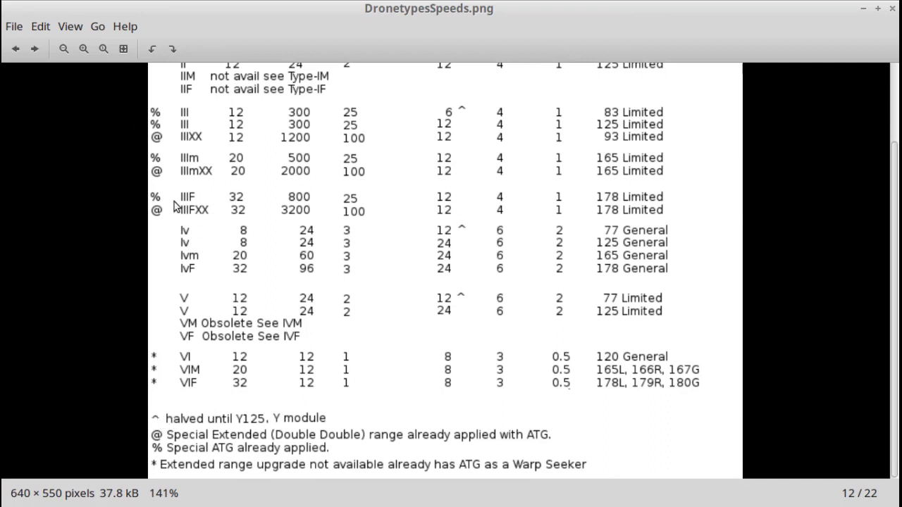
pyautogui.moveTo(222, 423)
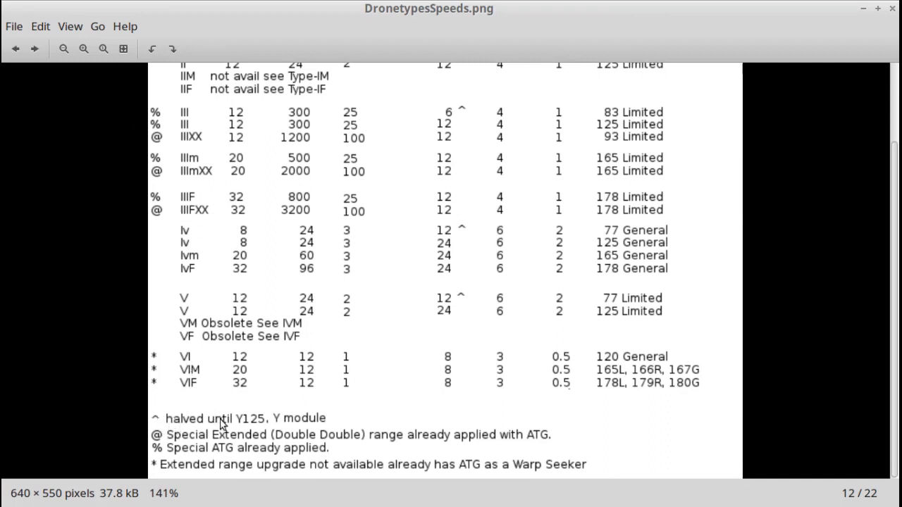
pyautogui.moveTo(253, 435)
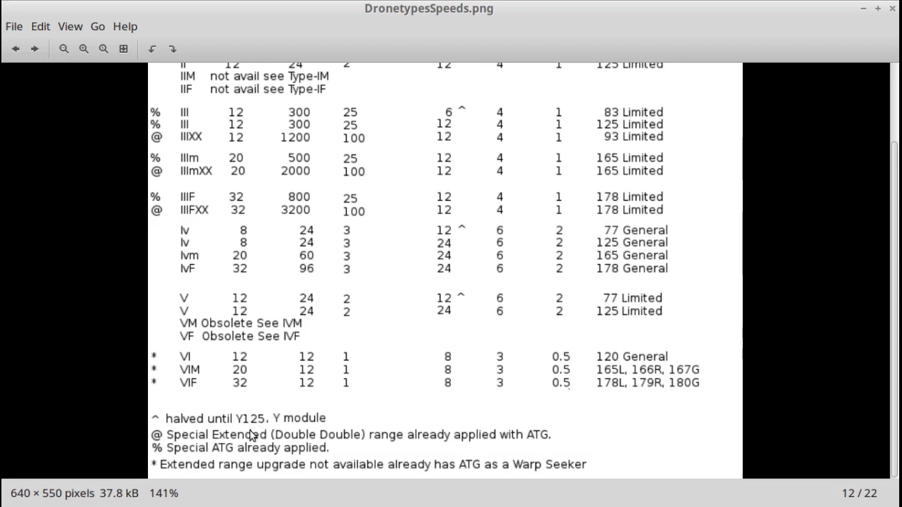
pyautogui.moveTo(262, 424)
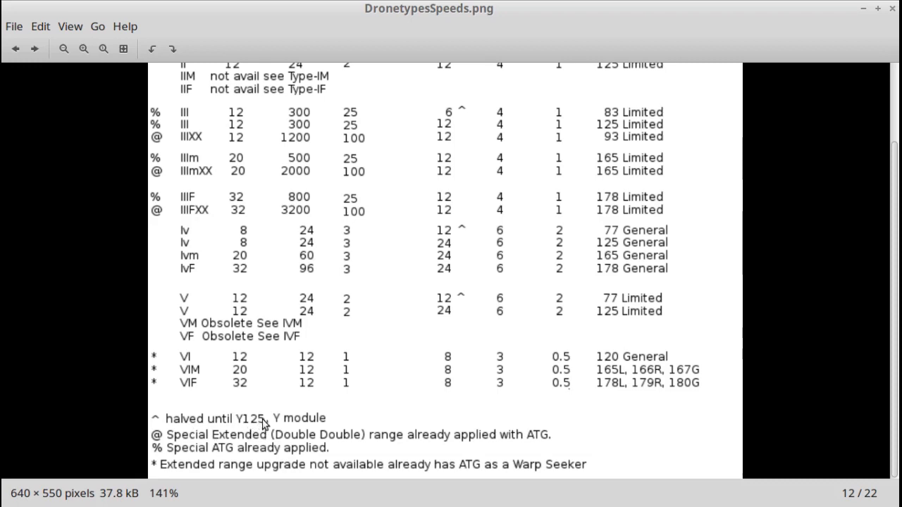
pyautogui.moveTo(253, 429)
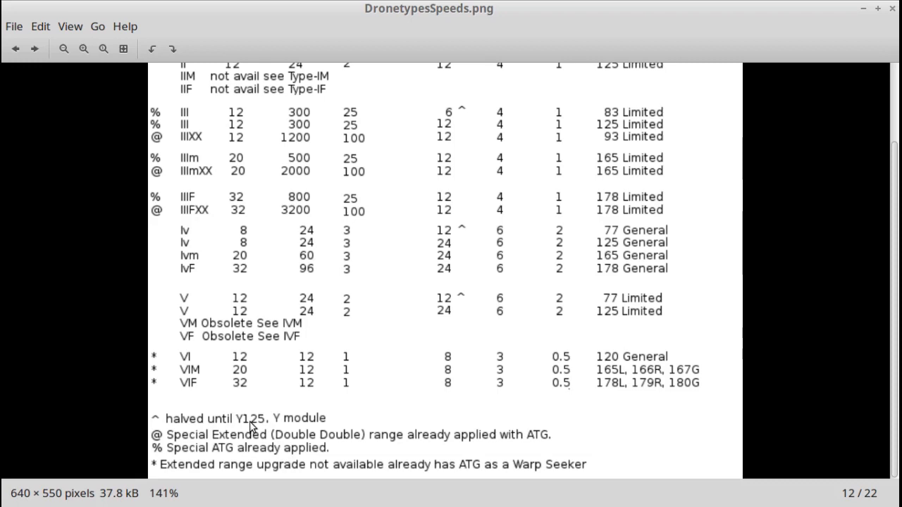
pyautogui.moveTo(265, 428)
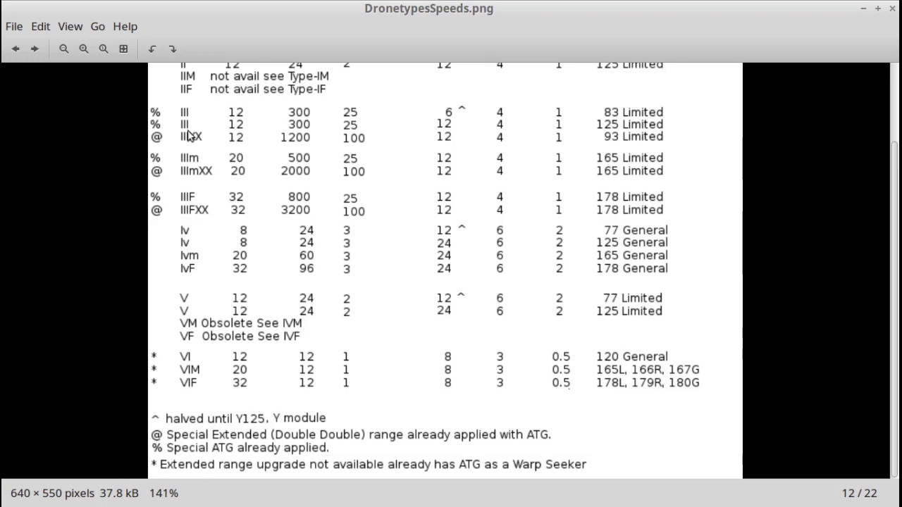
pyautogui.moveTo(247, 443)
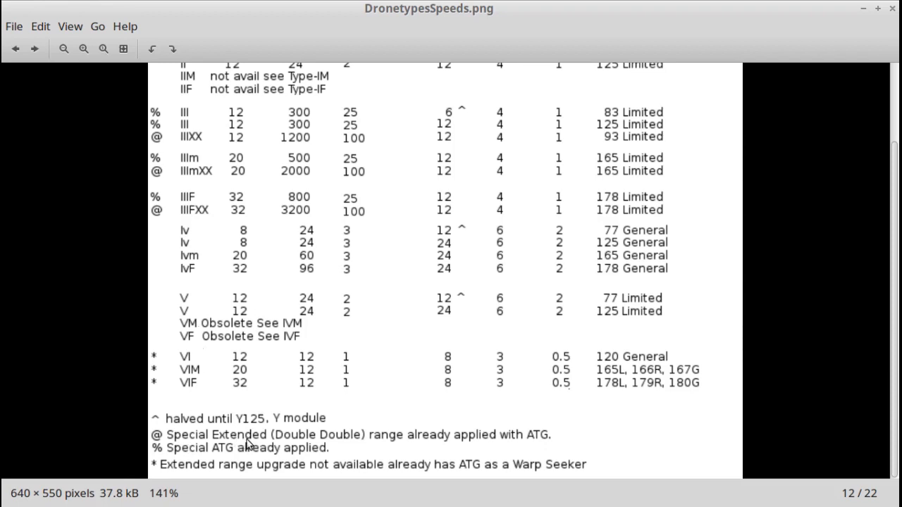
pyautogui.moveTo(381, 445)
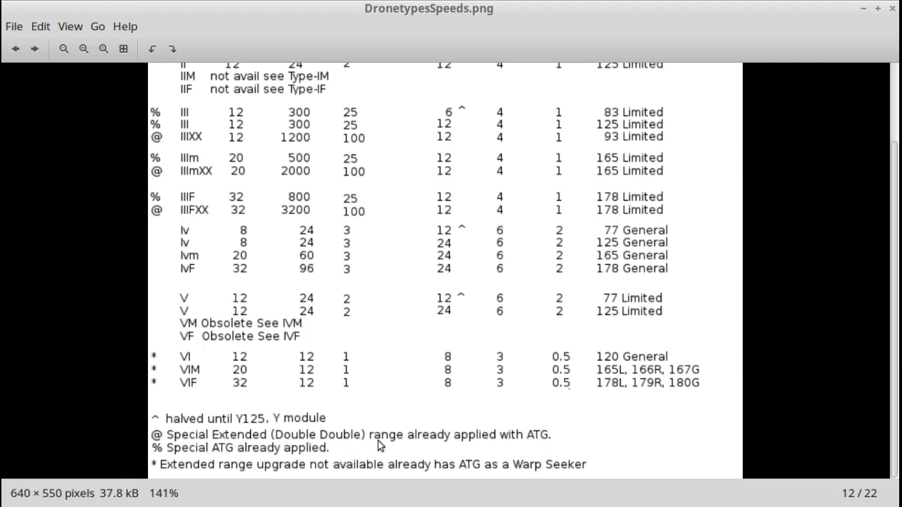
pyautogui.moveTo(464, 447)
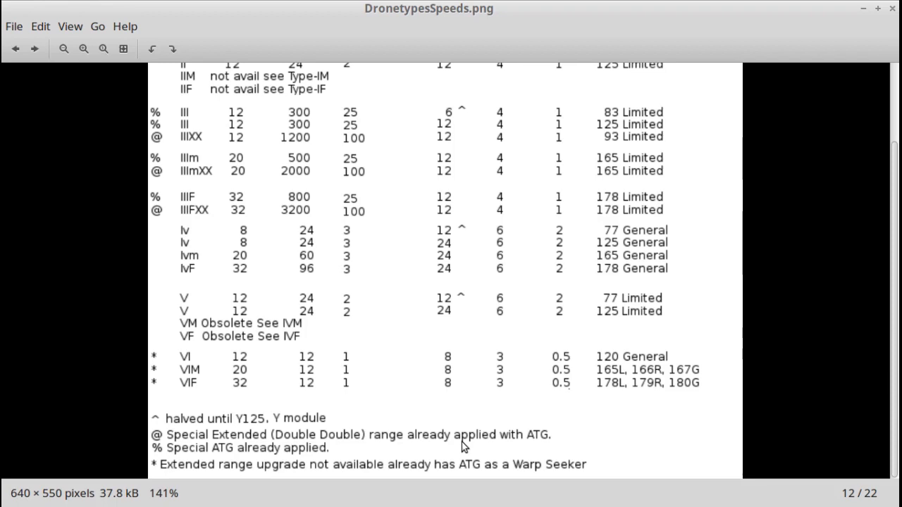
pyautogui.moveTo(528, 432)
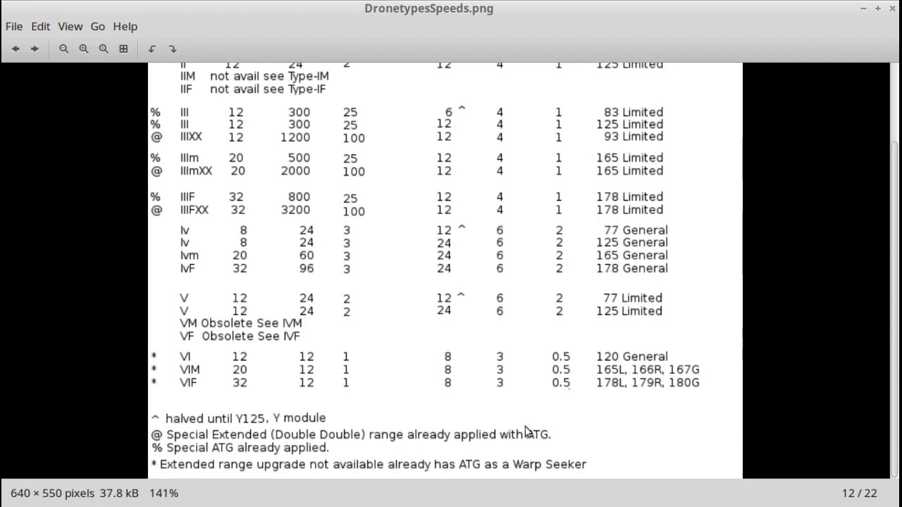
pyautogui.moveTo(536, 434)
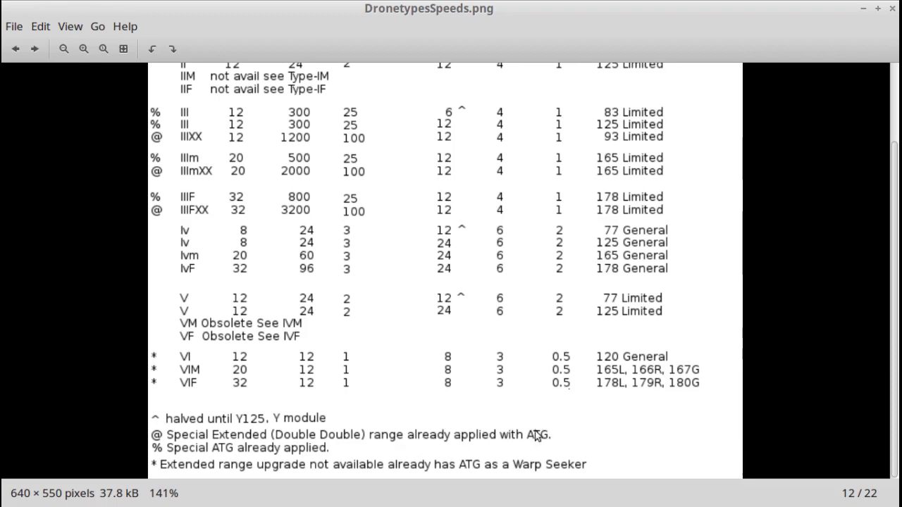
pyautogui.moveTo(169, 206)
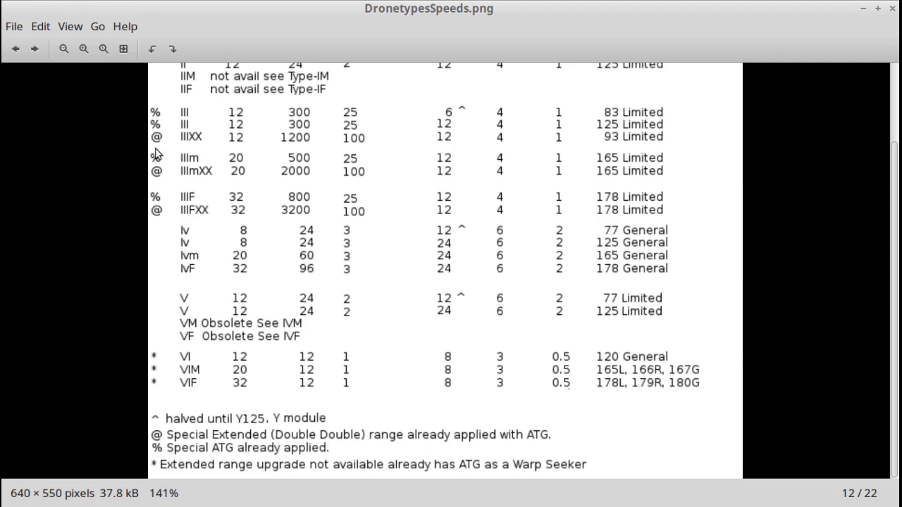
pyautogui.moveTo(172, 458)
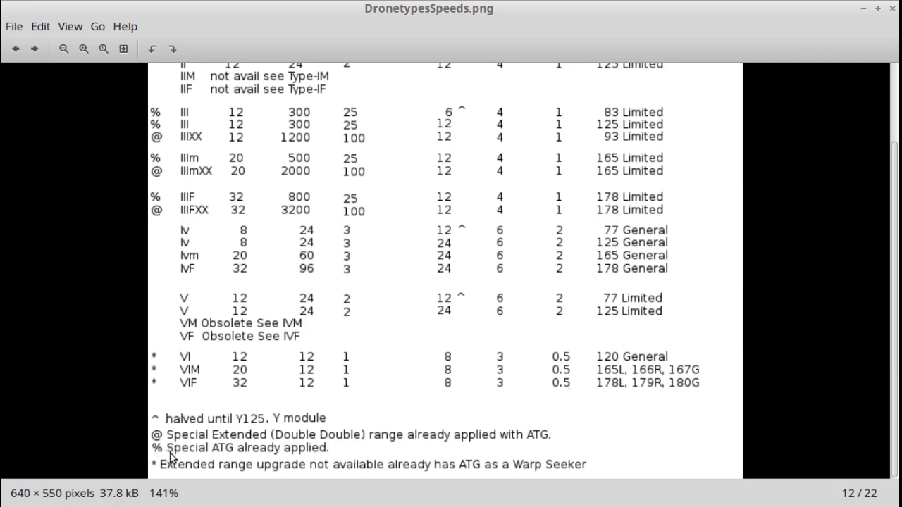
pyautogui.moveTo(291, 456)
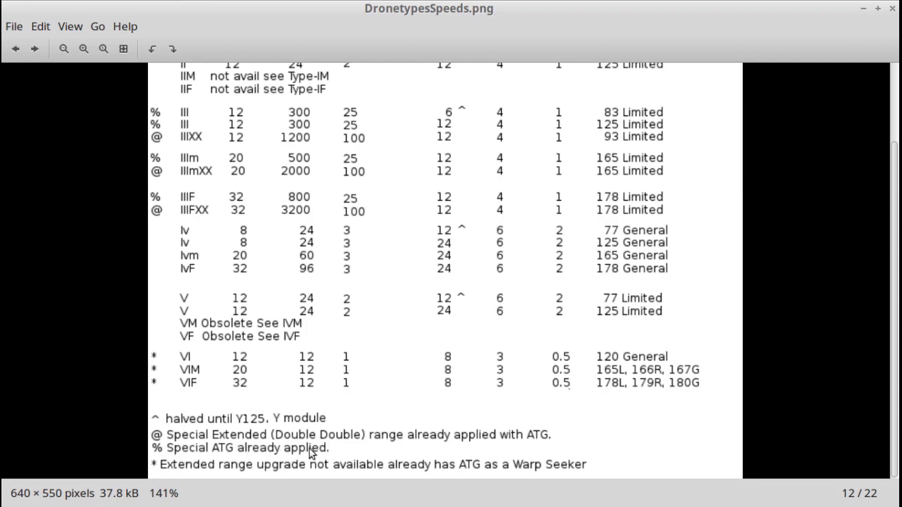
pyautogui.moveTo(257, 406)
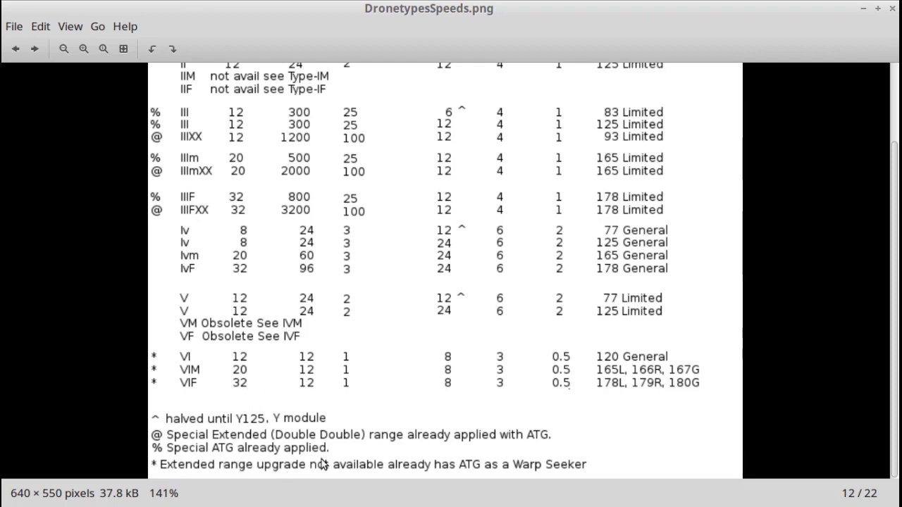
pyautogui.moveTo(355, 460)
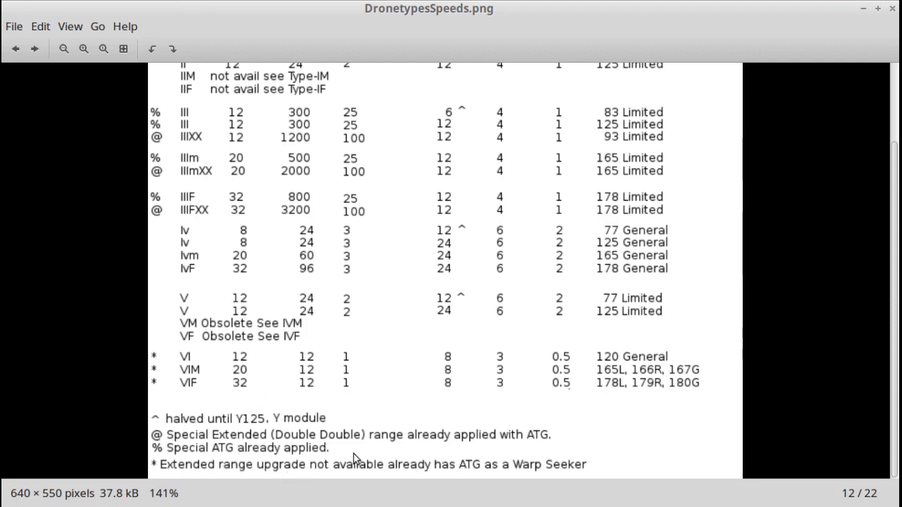
pyautogui.moveTo(155, 468)
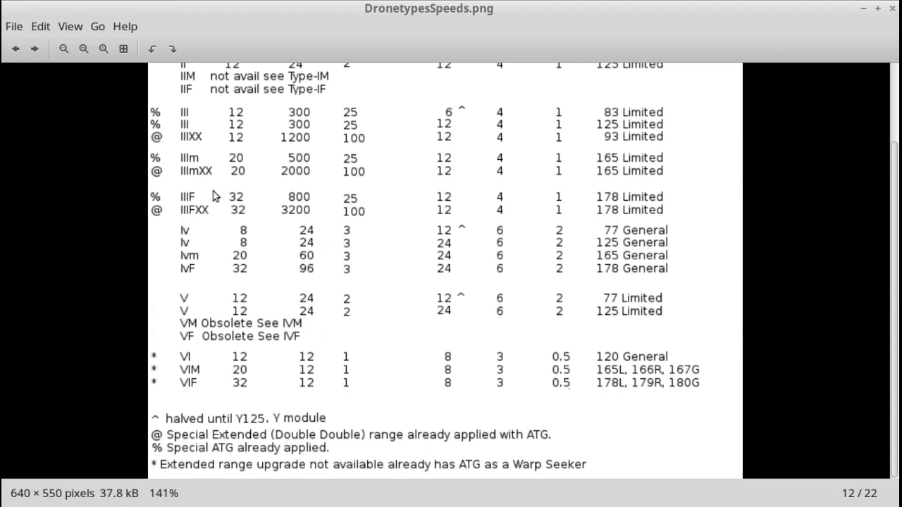
pyautogui.moveTo(227, 215)
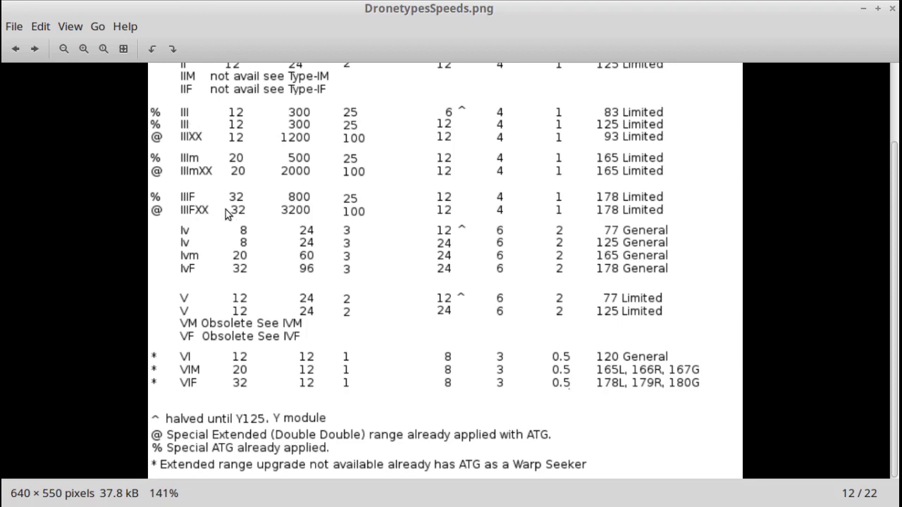
pyautogui.moveTo(349, 134)
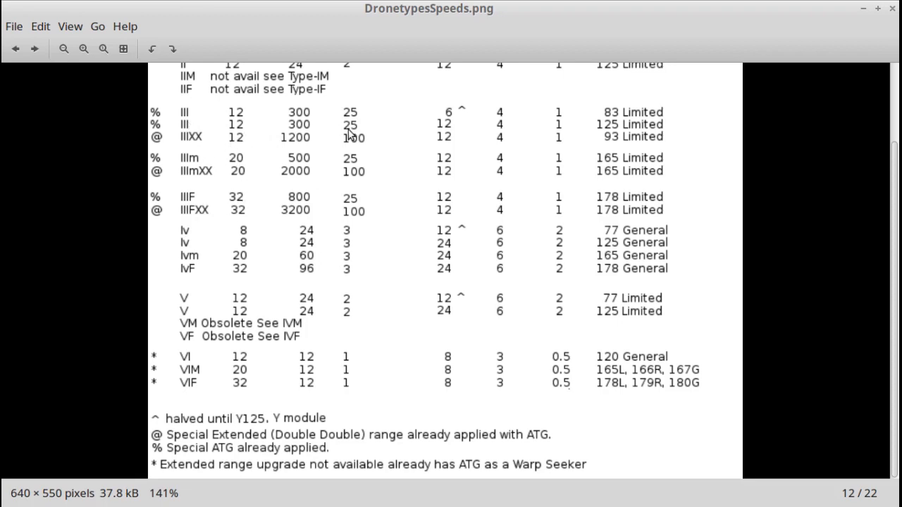
pyautogui.moveTo(287, 462)
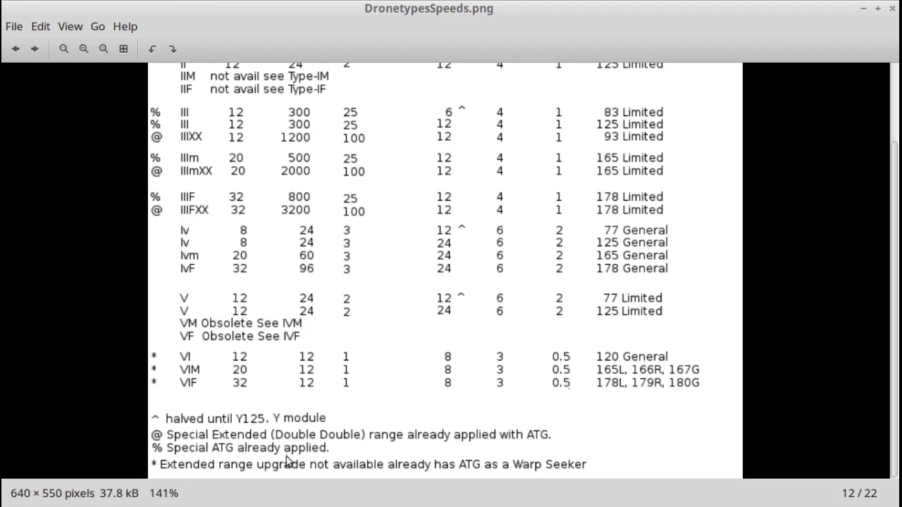
pyautogui.moveTo(331, 446)
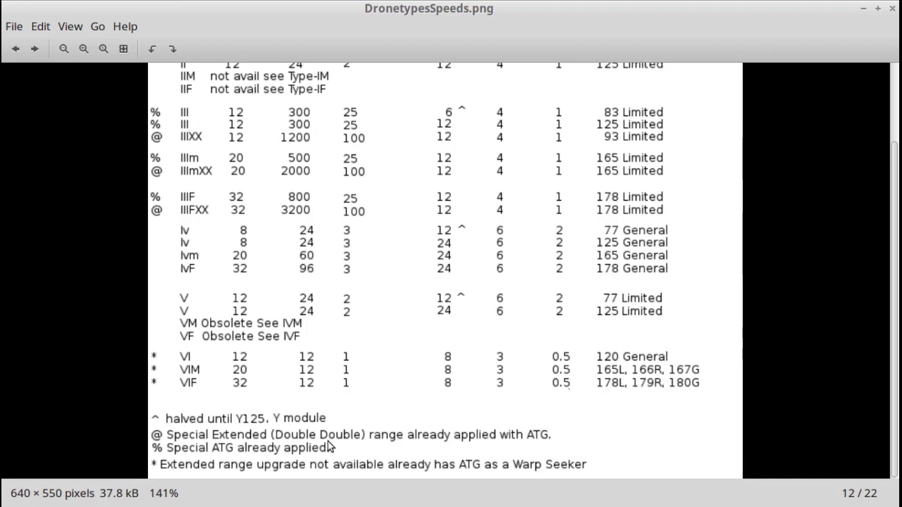
pyautogui.moveTo(307, 234)
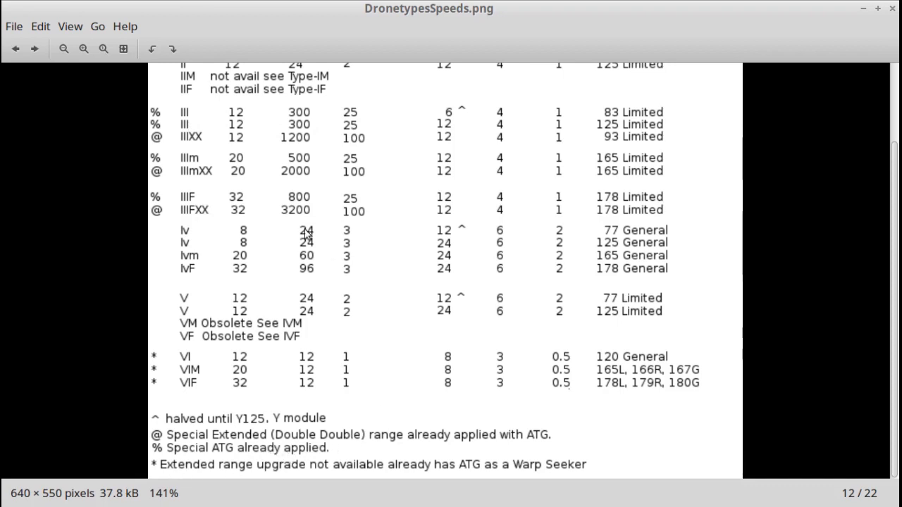
pyautogui.moveTo(464, 194)
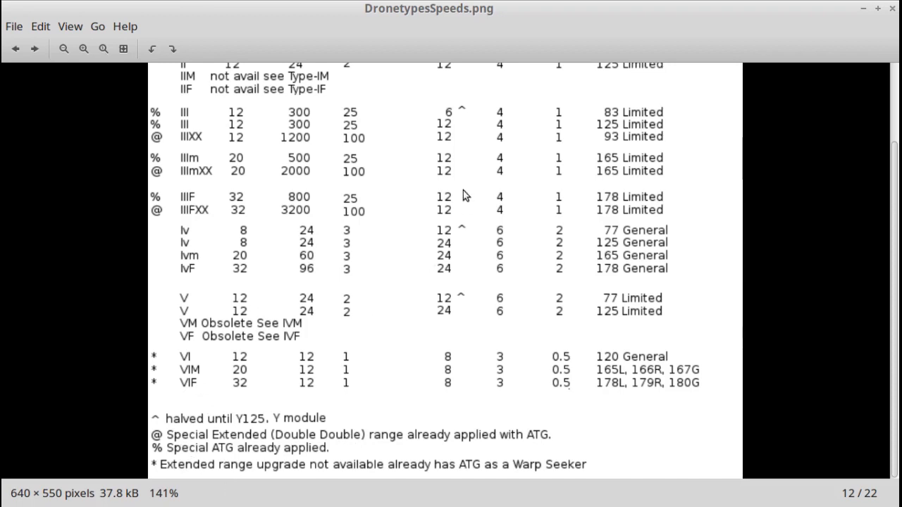
# Scroll the drone speeds table up to its column headings, then back down
pyautogui.scroll(3)
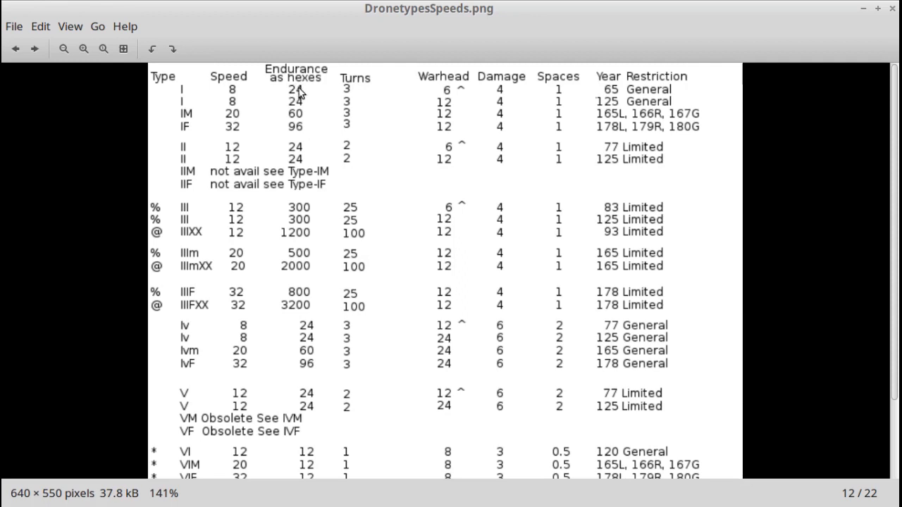
pyautogui.moveTo(333, 245)
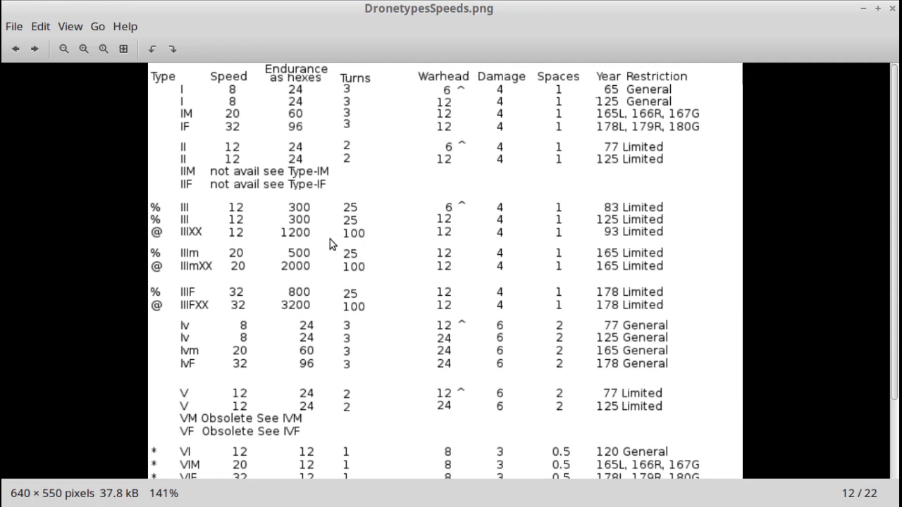
pyautogui.scroll(-3)
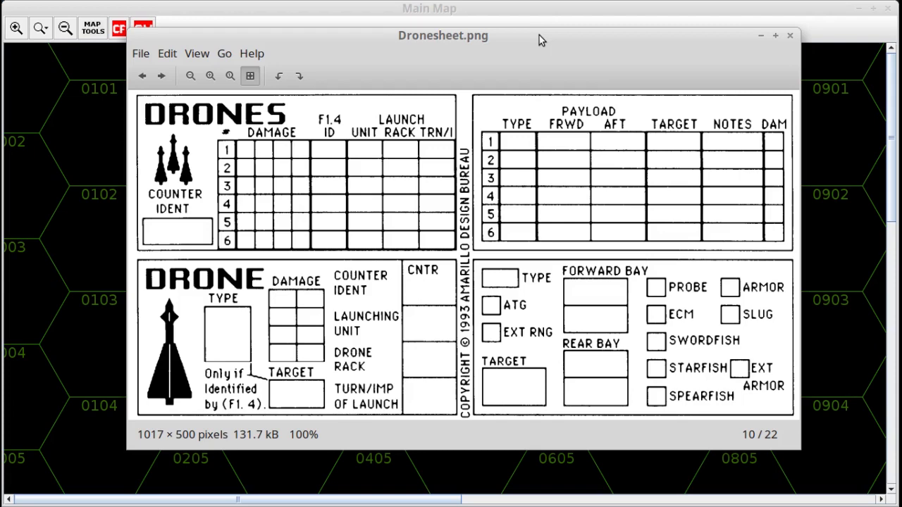
pyautogui.moveTo(242, 138)
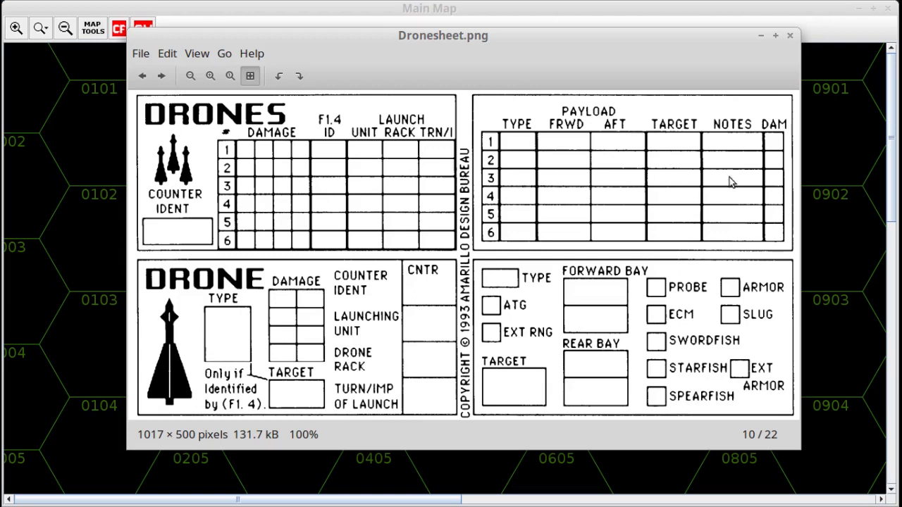
pyautogui.moveTo(519, 144)
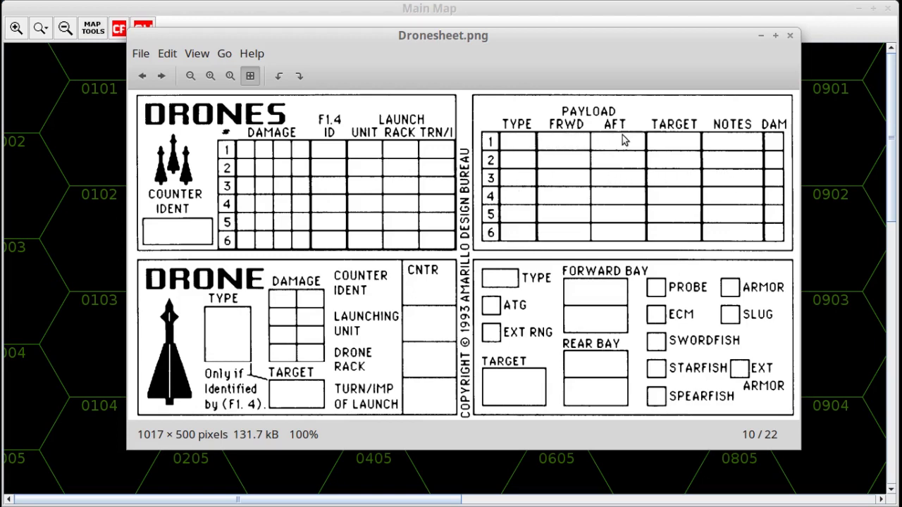
pyautogui.moveTo(779, 149)
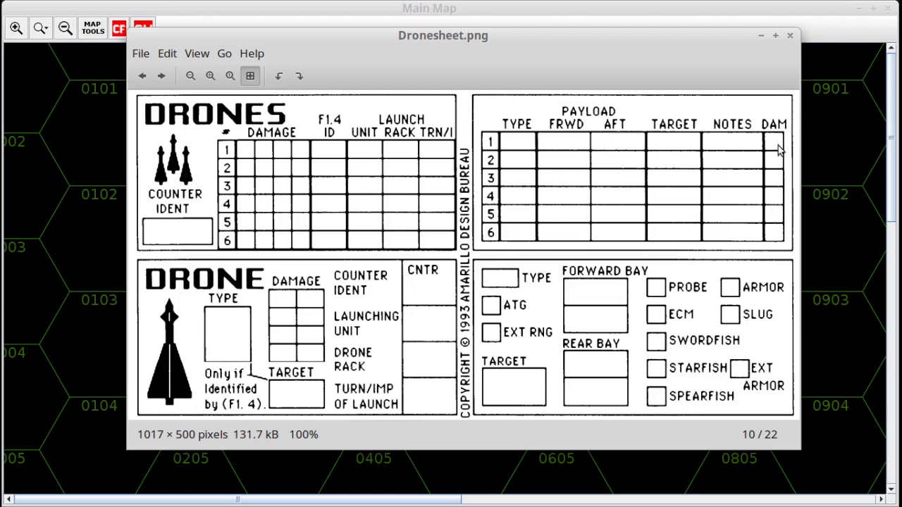
pyautogui.moveTo(677, 248)
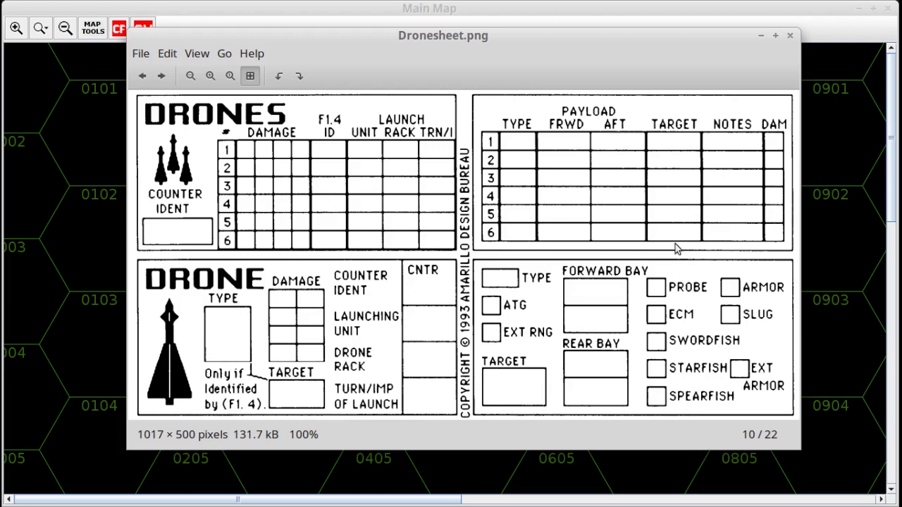
pyautogui.moveTo(663, 287)
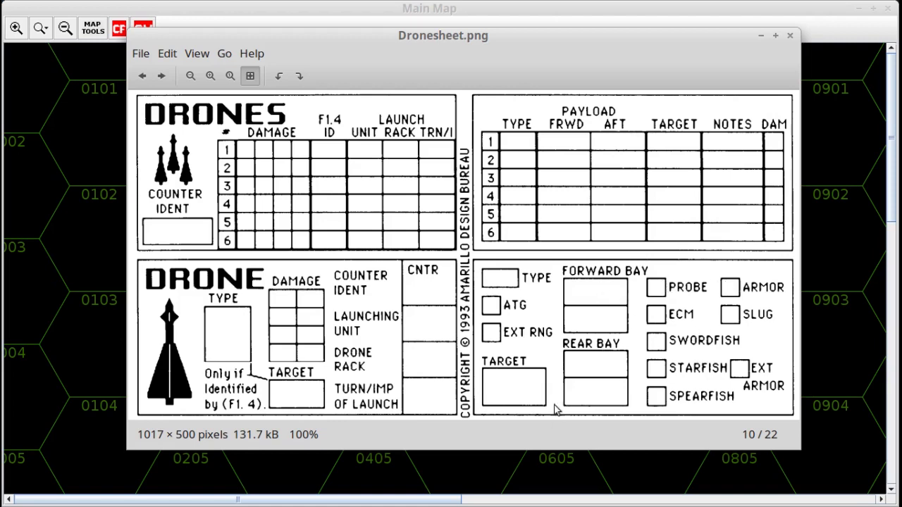
pyautogui.moveTo(316, 270)
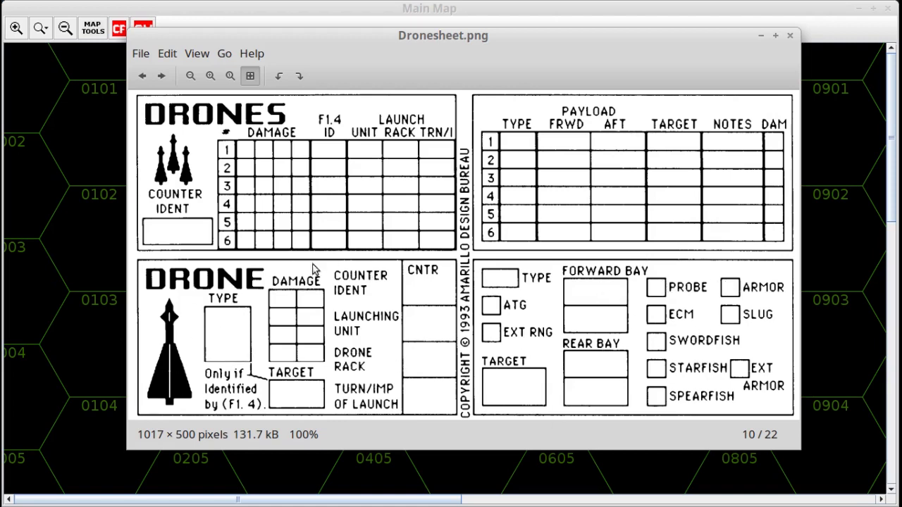
pyautogui.moveTo(409, 273)
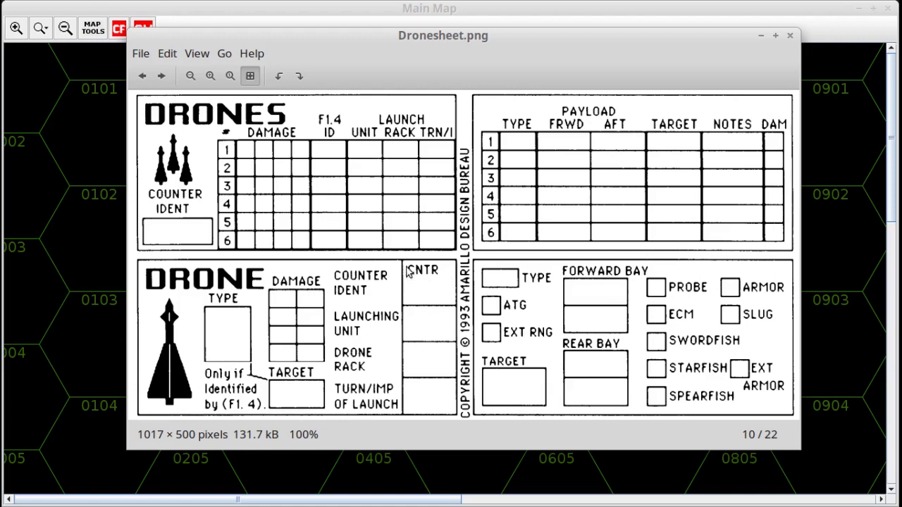
pyautogui.moveTo(265, 361)
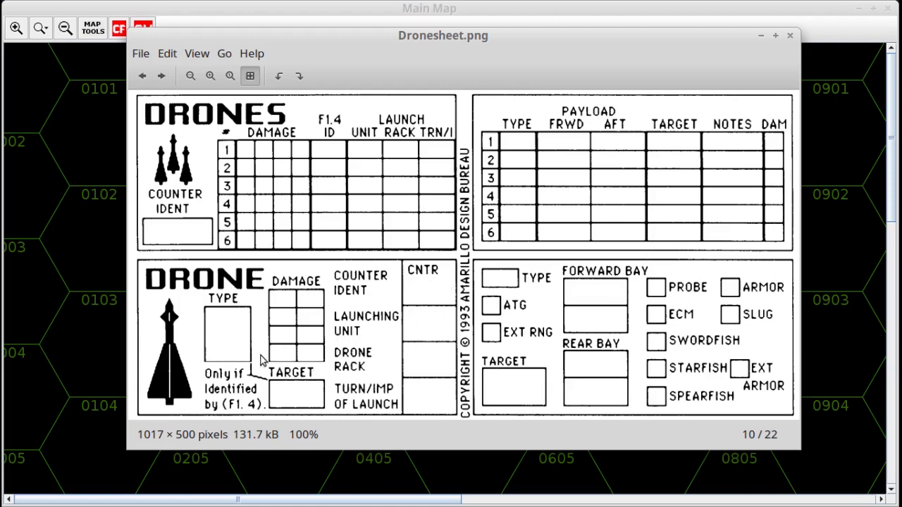
pyautogui.moveTo(435, 380)
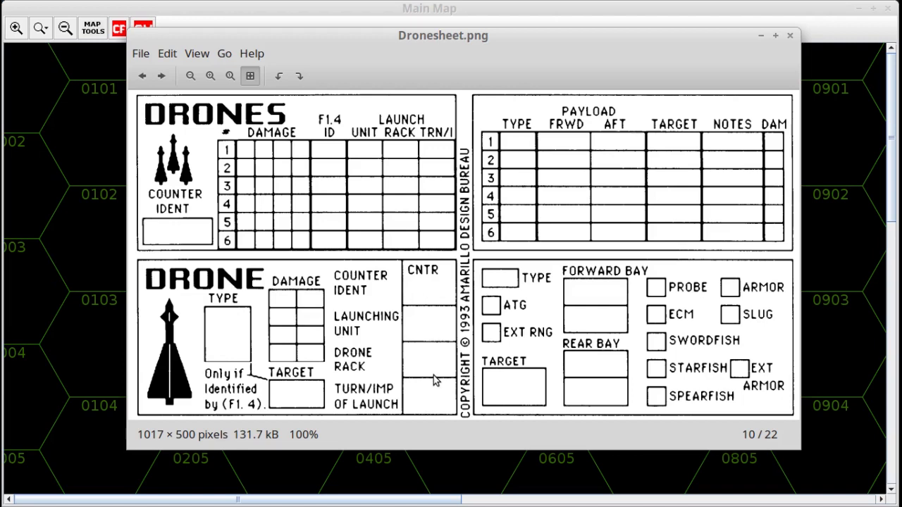
pyautogui.moveTo(417, 403)
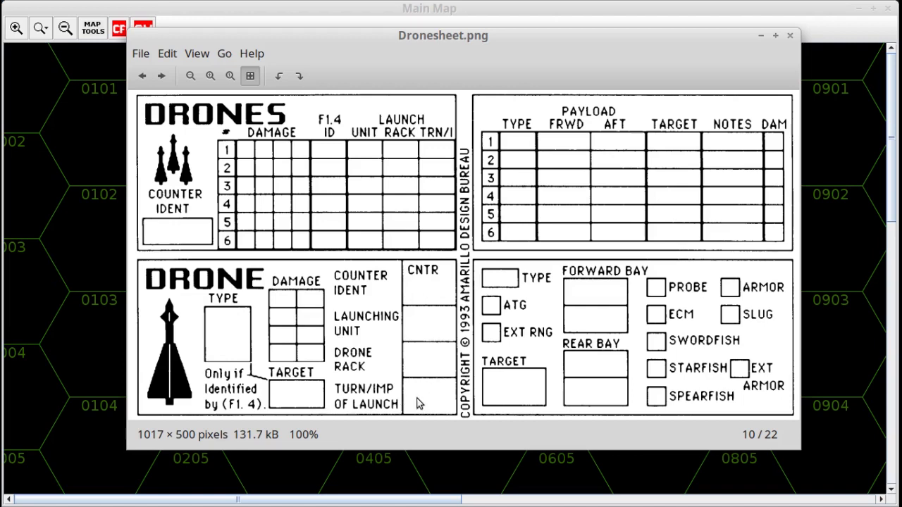
pyautogui.moveTo(288, 380)
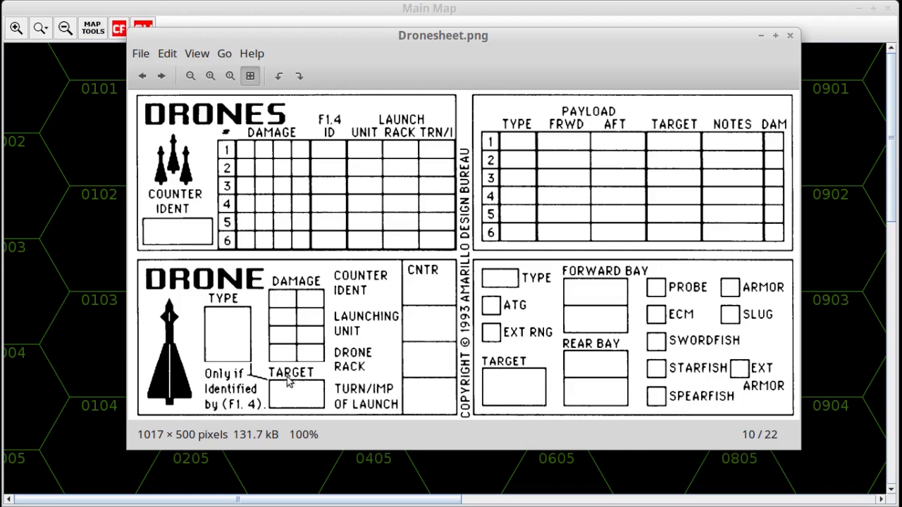
pyautogui.moveTo(570, 149)
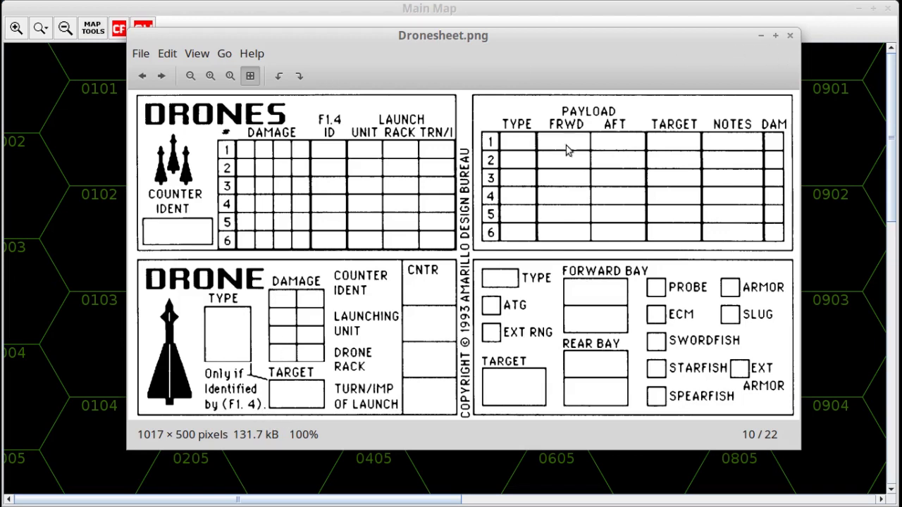
pyautogui.moveTo(789, 40)
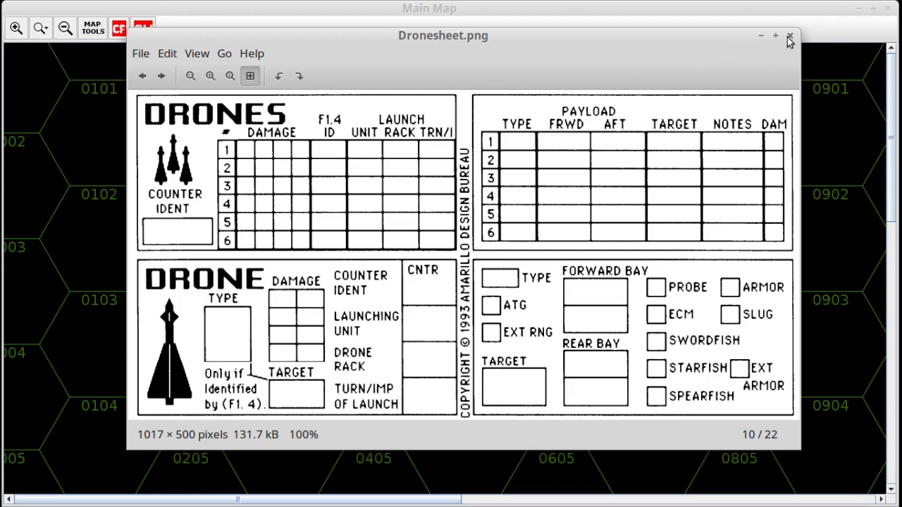
# Close the drone record sheet viewer to return to the VASSAL hex map
pyautogui.click(790, 37)
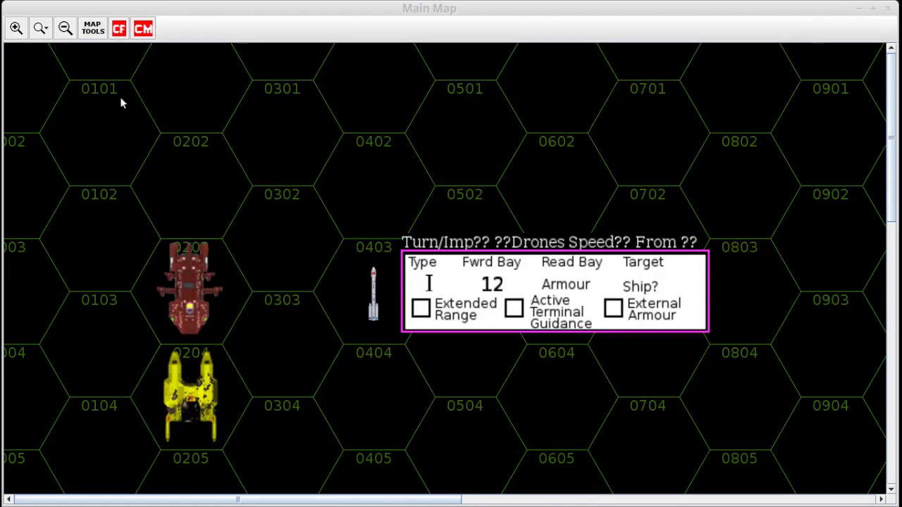
pyautogui.moveTo(640, 271)
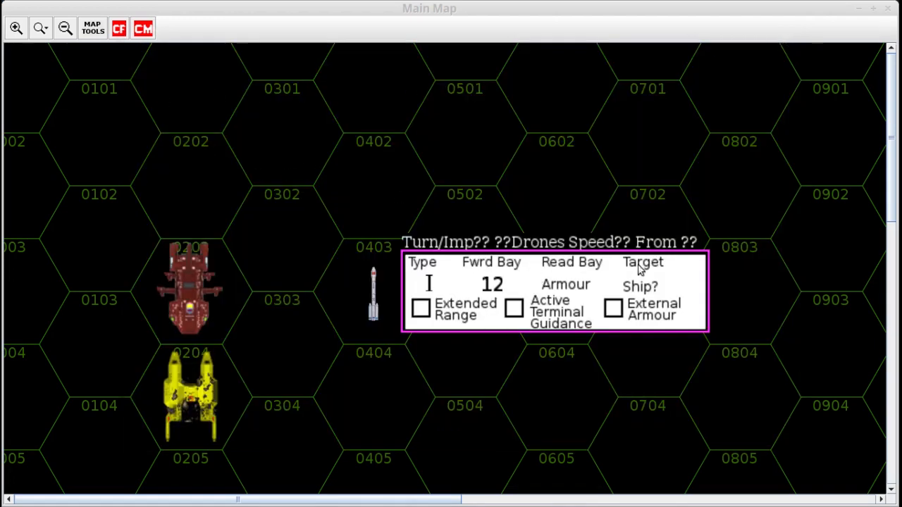
pyautogui.moveTo(460, 353)
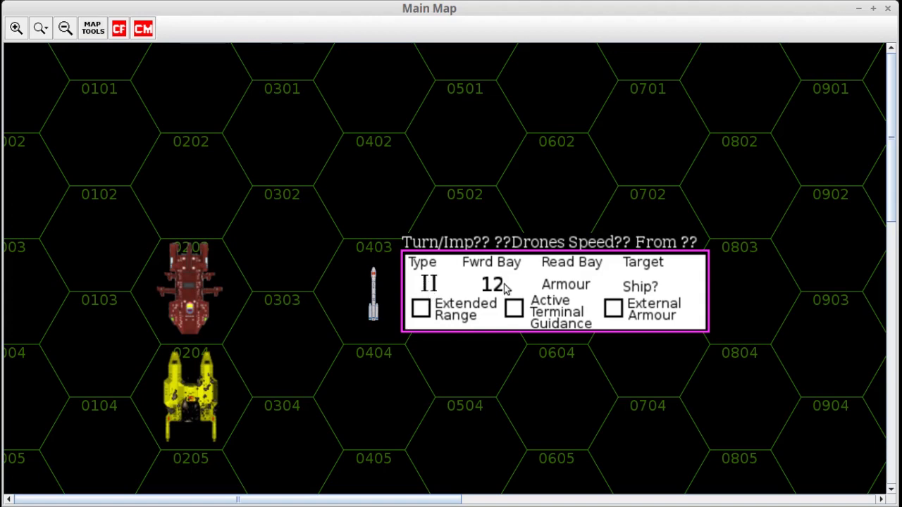
pyautogui.moveTo(511, 292)
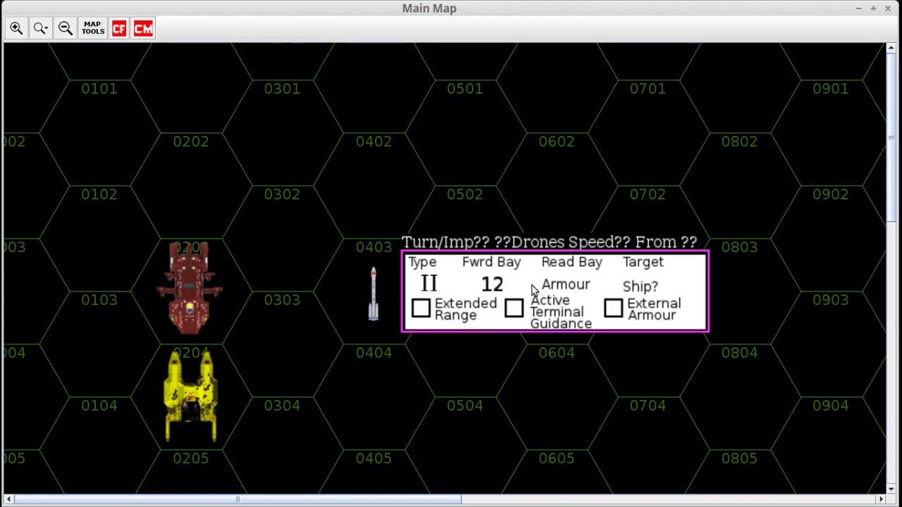
pyautogui.moveTo(482, 285)
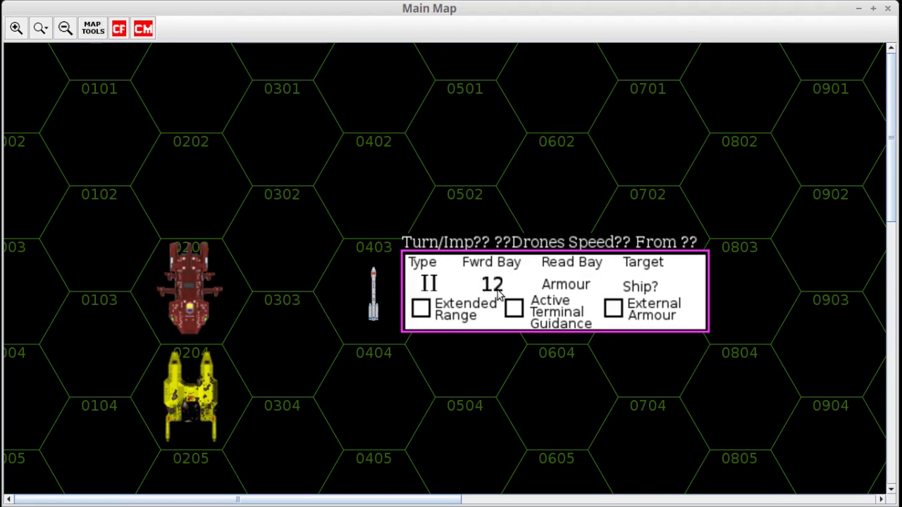
pyautogui.moveTo(437, 291)
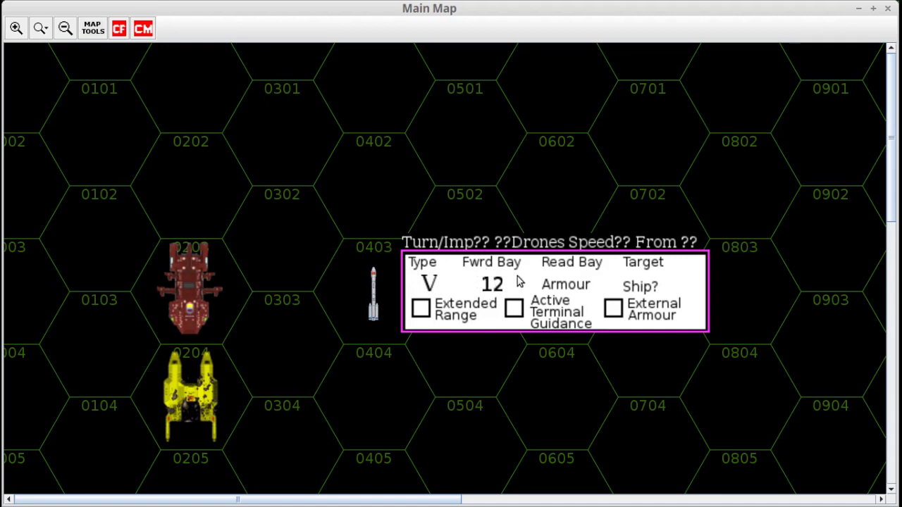
pyautogui.moveTo(590, 268)
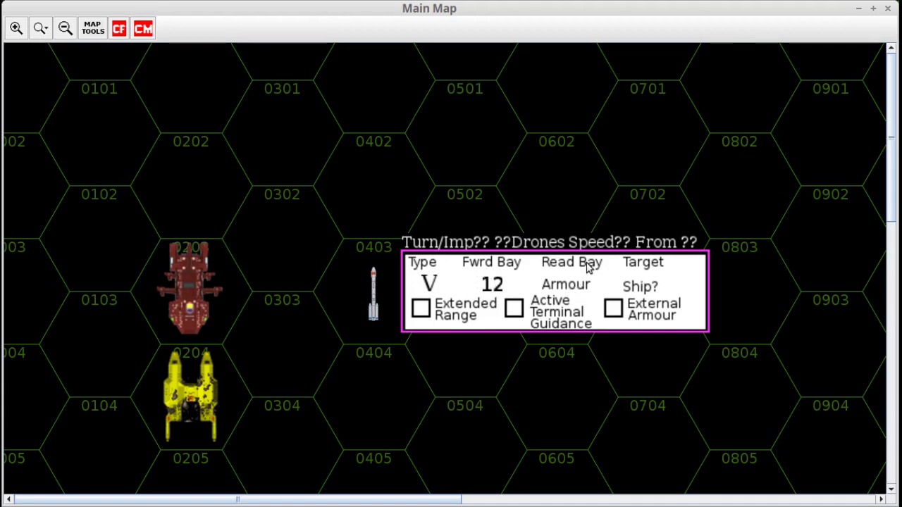
pyautogui.moveTo(557, 288)
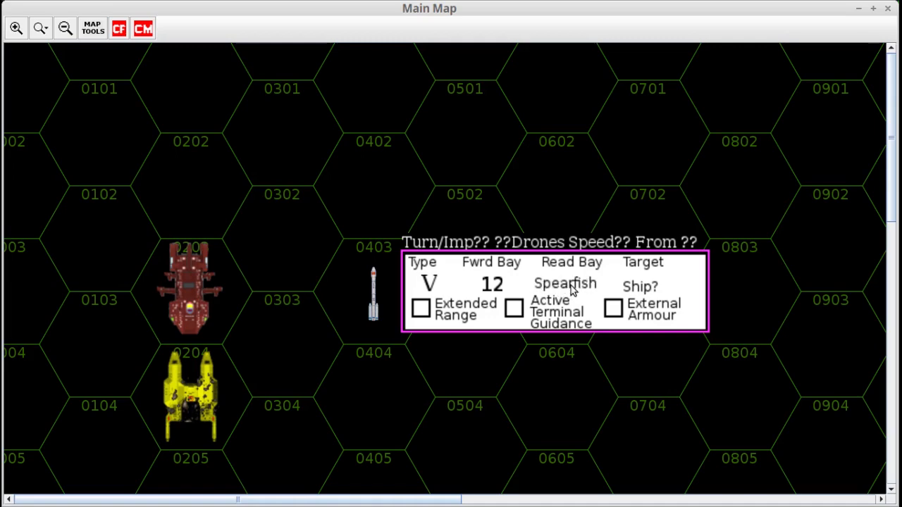
# Cycle the drone card's rear bay to Slug and its forward bay to Spearfish
pyautogui.click(565, 283)
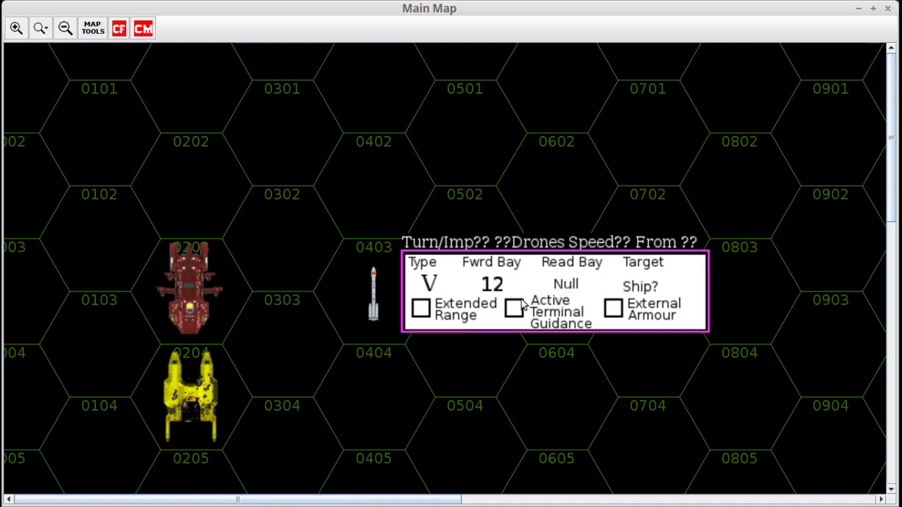
pyautogui.moveTo(543, 292)
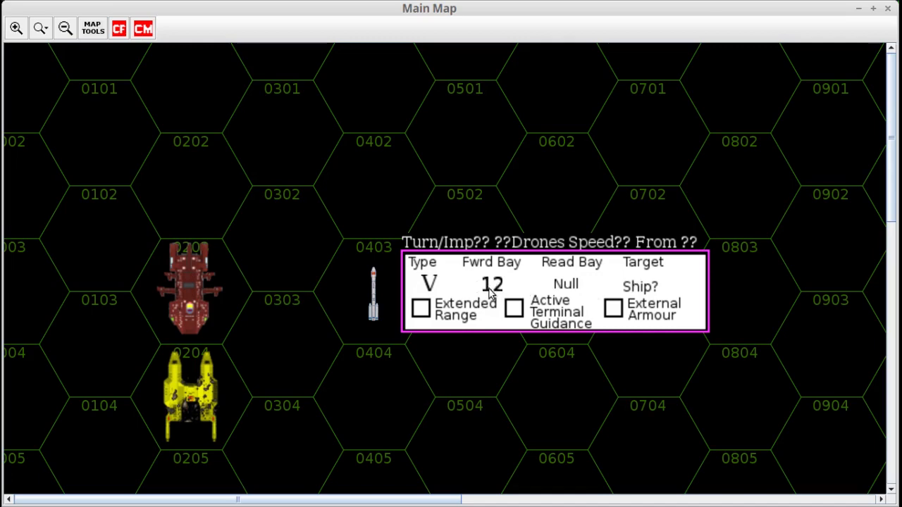
pyautogui.moveTo(569, 294)
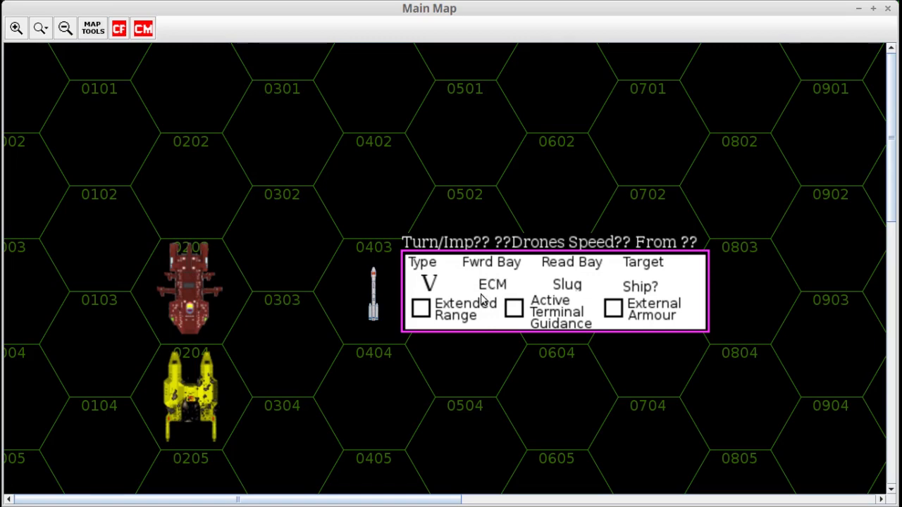
pyautogui.moveTo(500, 299)
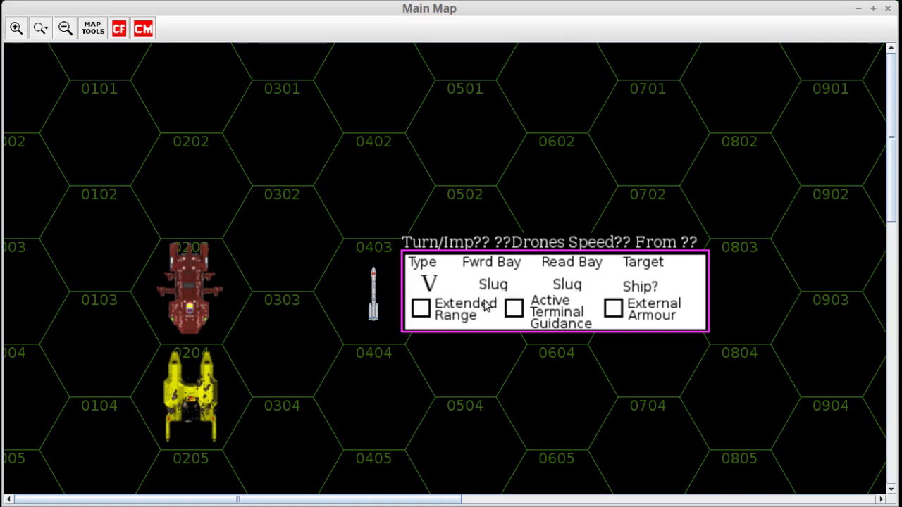
pyautogui.moveTo(498, 291)
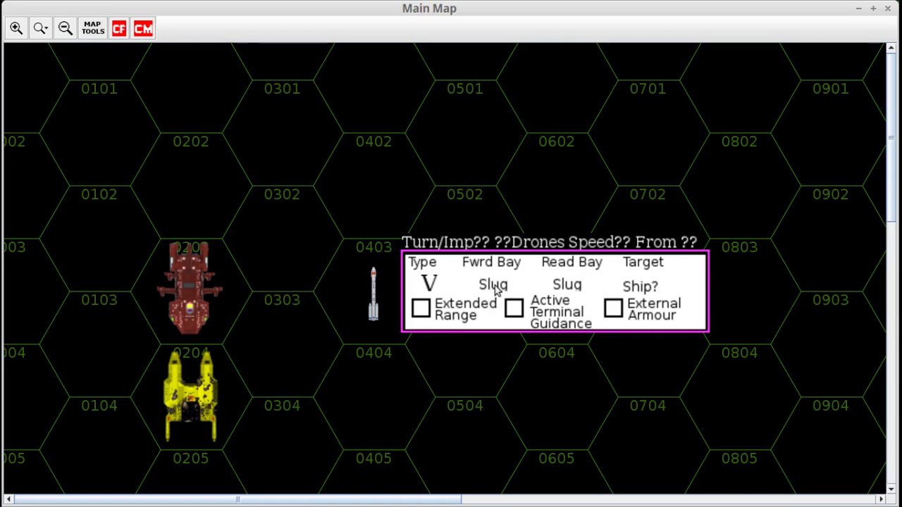
pyautogui.click(491, 284)
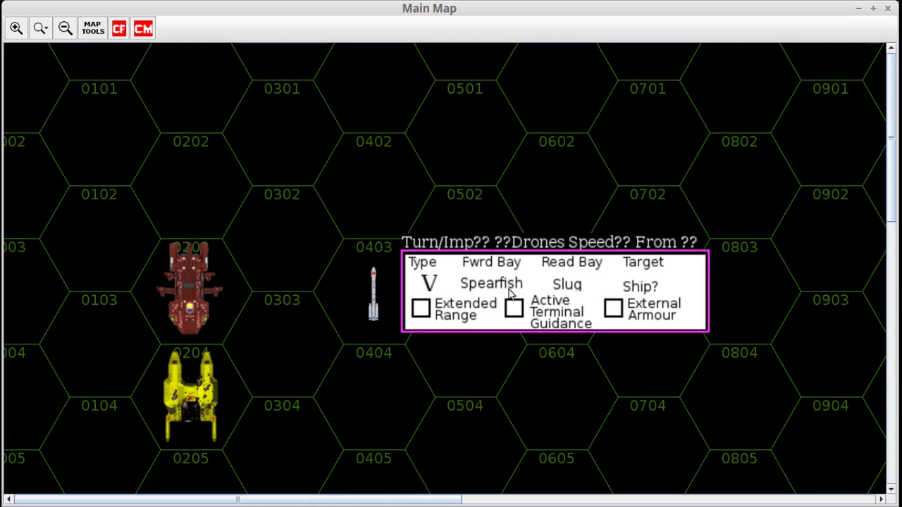
pyautogui.moveTo(480, 290)
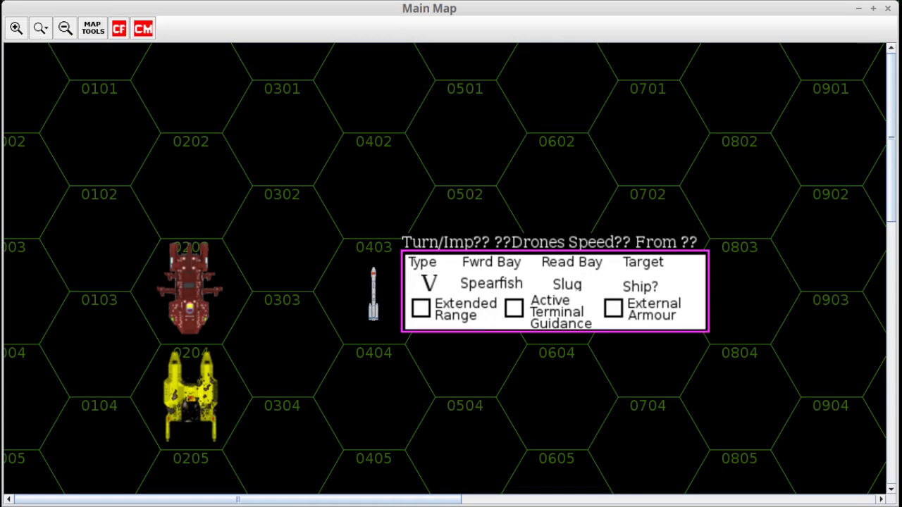
pyautogui.moveTo(196, 257)
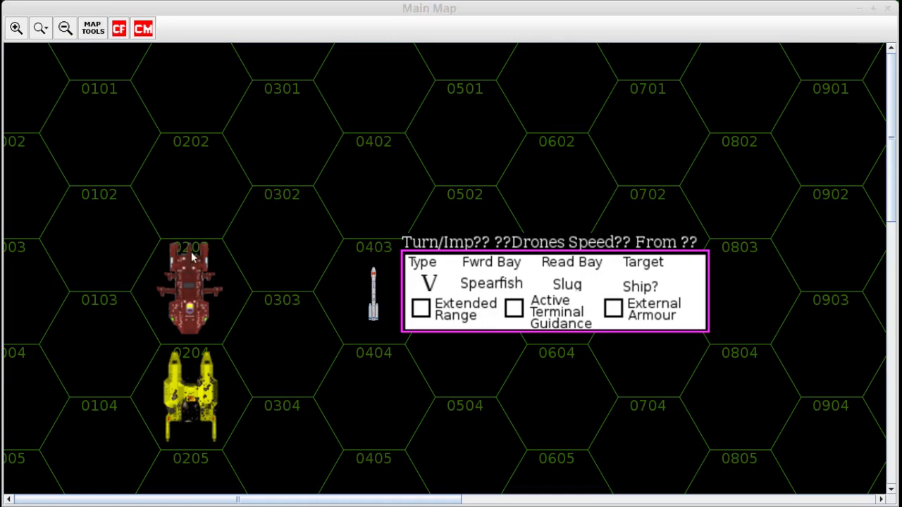
# Tick the drone card's Extended Range option and untick it again, leaving it off
pyautogui.click(420, 308)
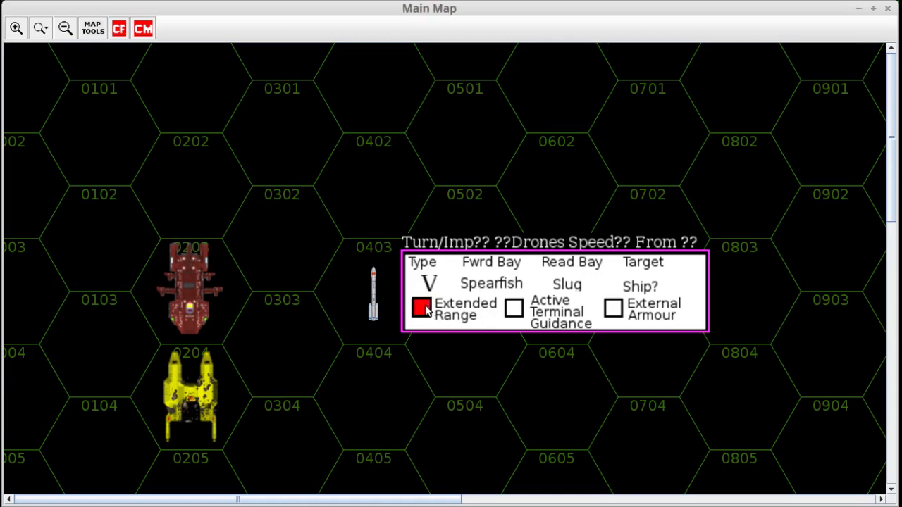
pyautogui.click(513, 308)
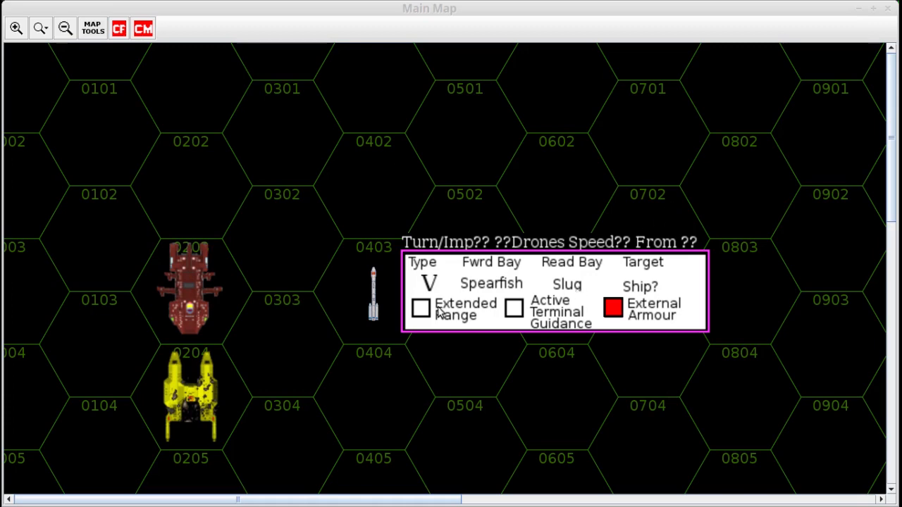
pyautogui.moveTo(454, 309)
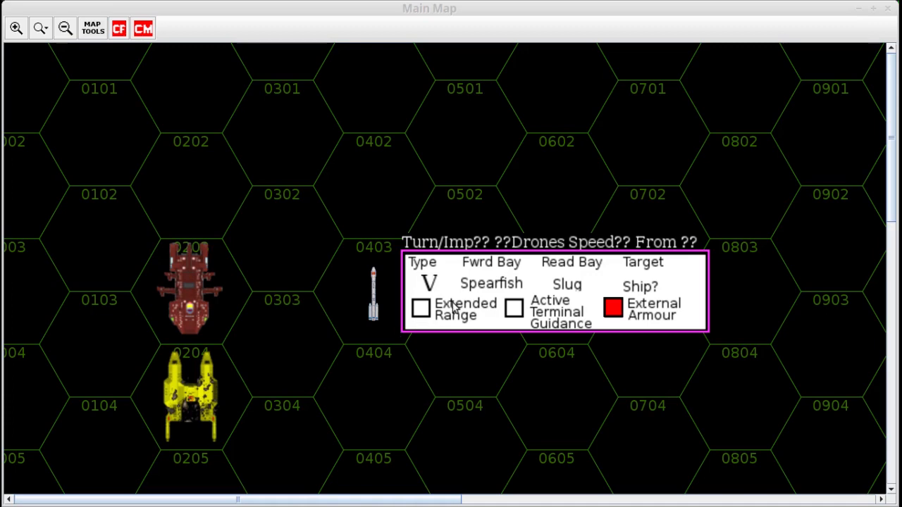
pyautogui.moveTo(234, 79)
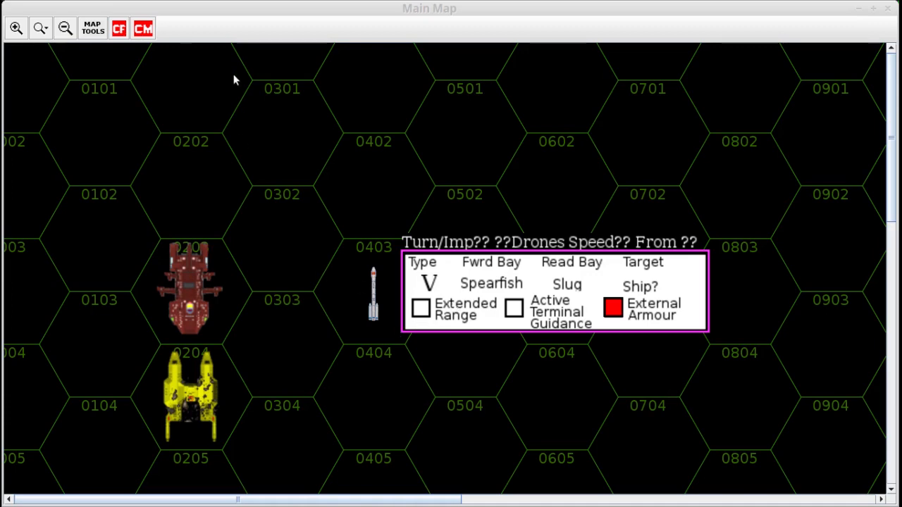
pyautogui.moveTo(206, 134)
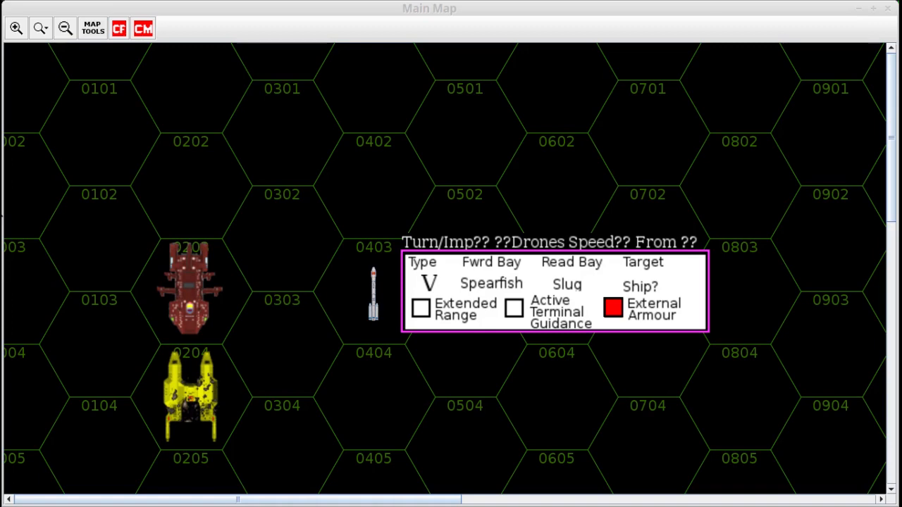
pyautogui.moveTo(345, 290)
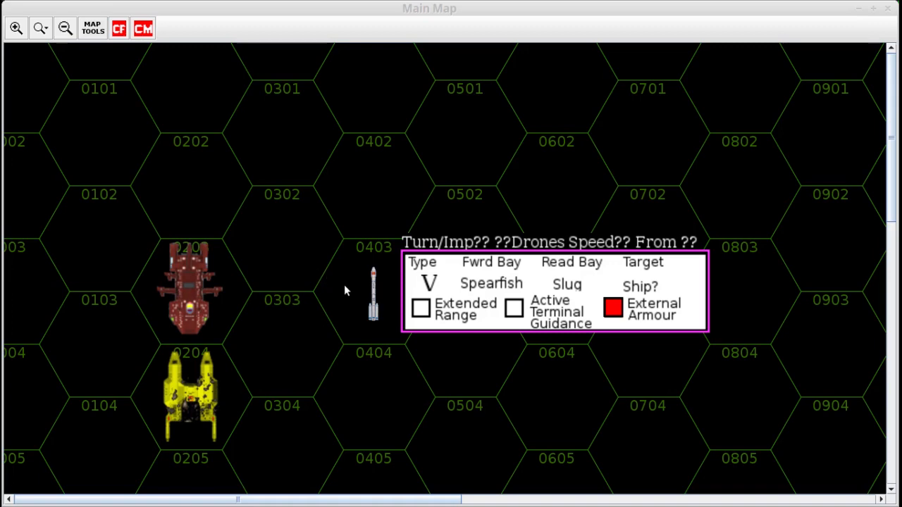
pyautogui.moveTo(365, 295)
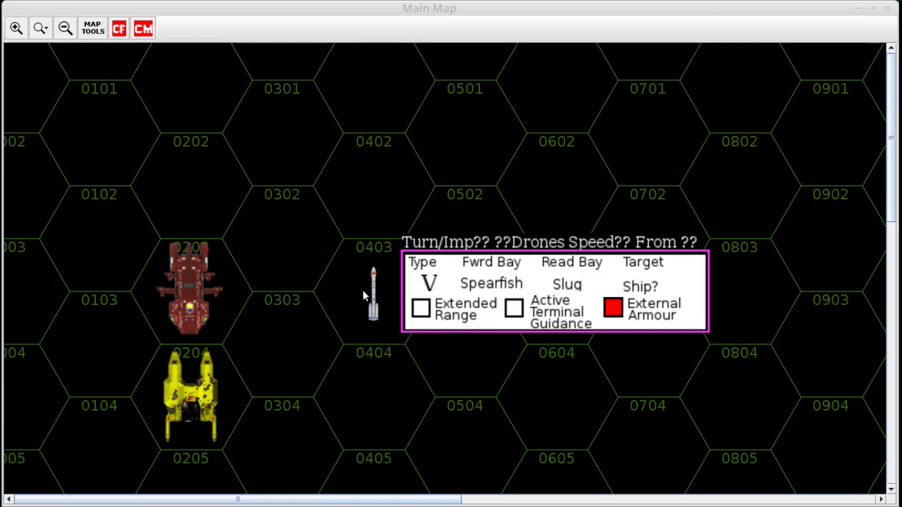
pyautogui.moveTo(220, 318)
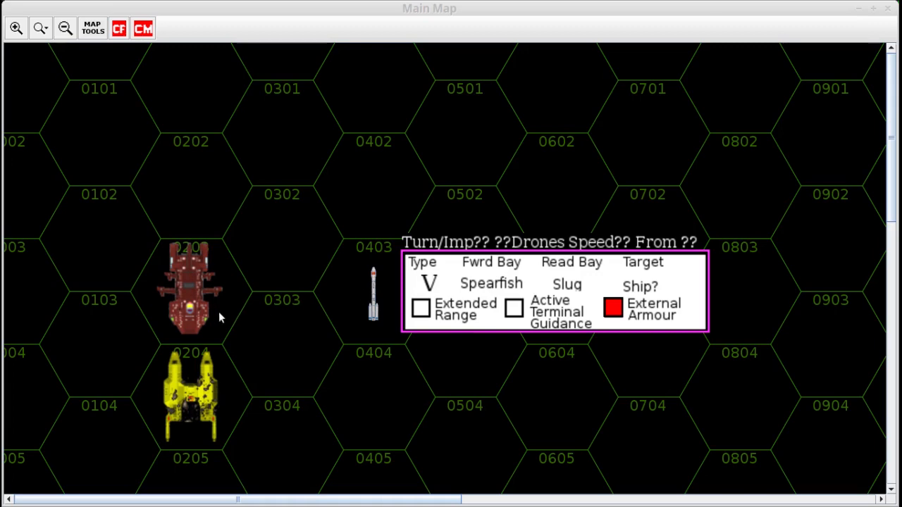
pyautogui.moveTo(206, 306)
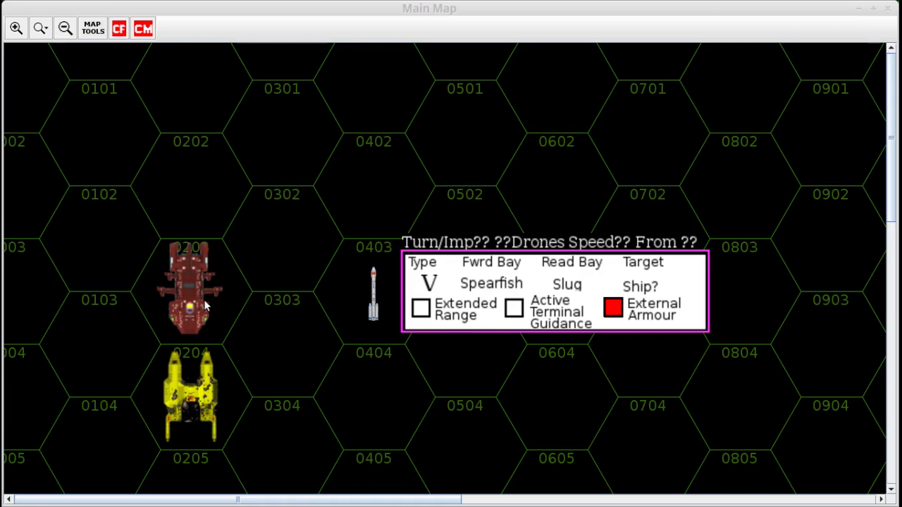
# Move the red ship counter up to hex 0202 and select it there
pyautogui.click(189, 289)
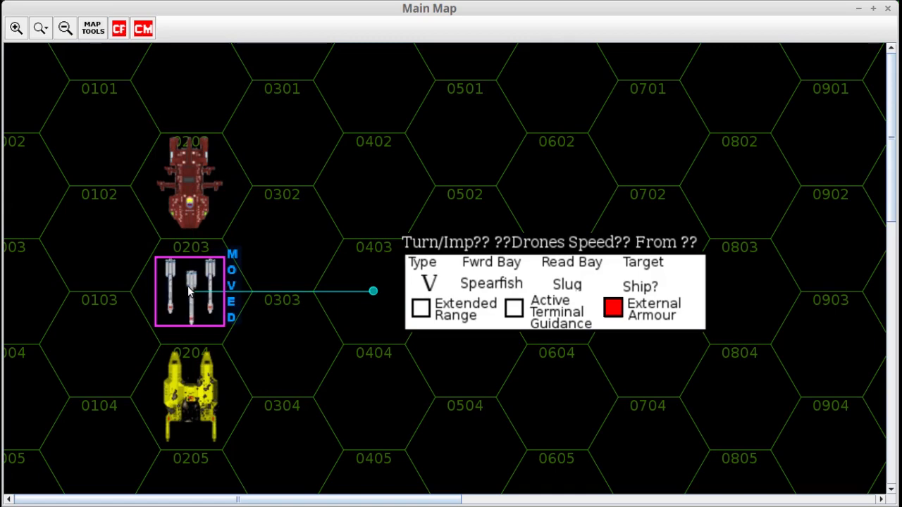
pyautogui.moveTo(198, 36)
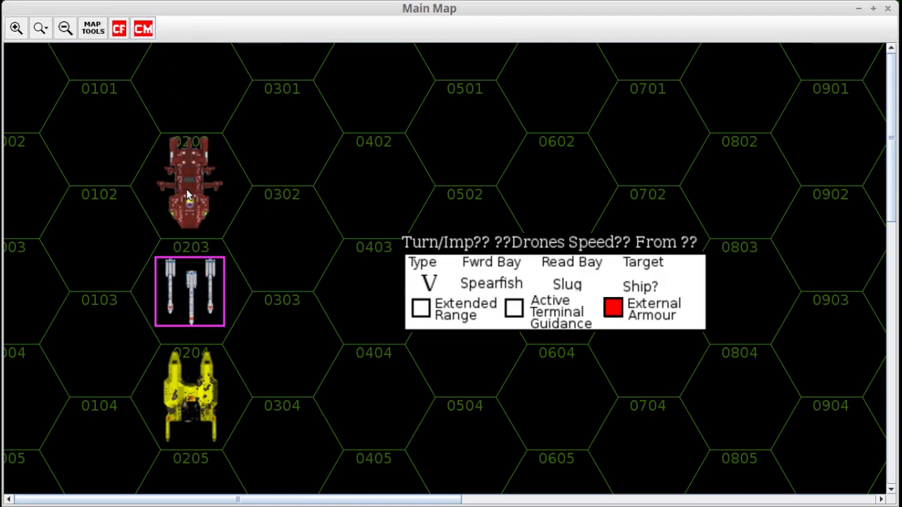
pyautogui.moveTo(194, 378)
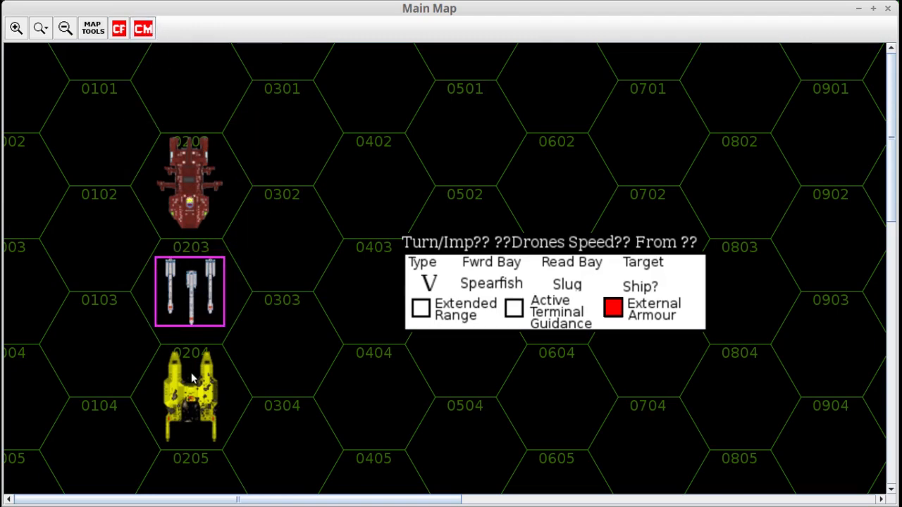
pyautogui.moveTo(217, 429)
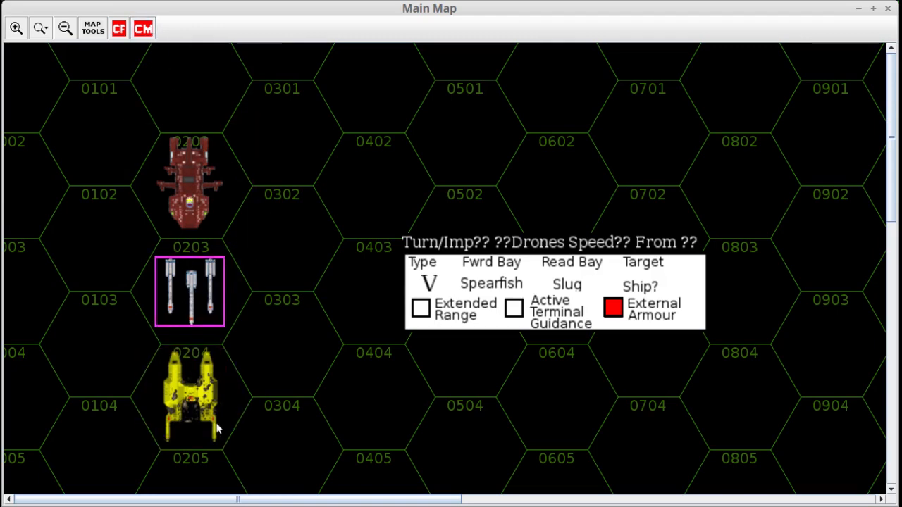
pyautogui.moveTo(198, 330)
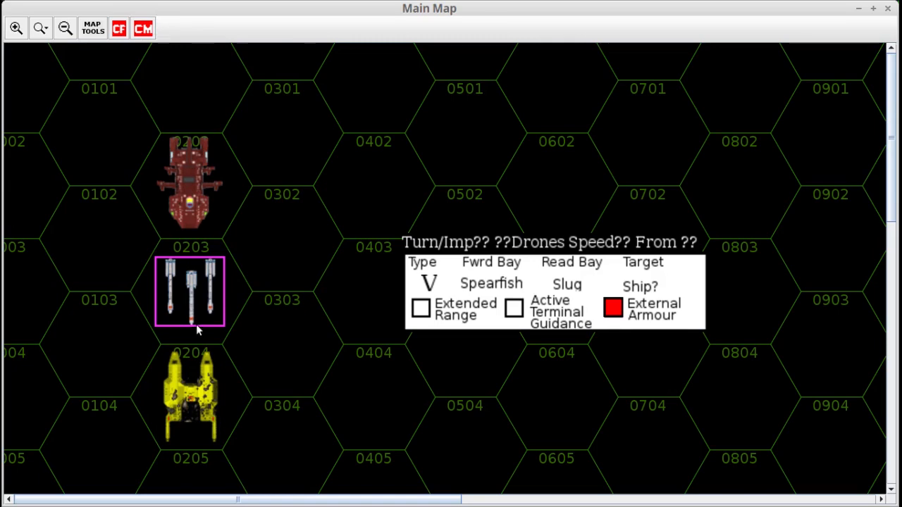
pyautogui.moveTo(196, 316)
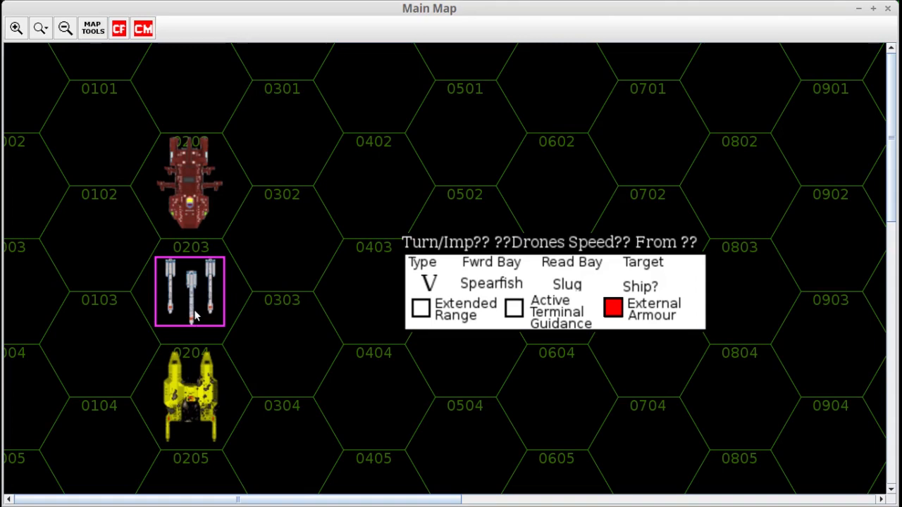
pyautogui.click(189, 186)
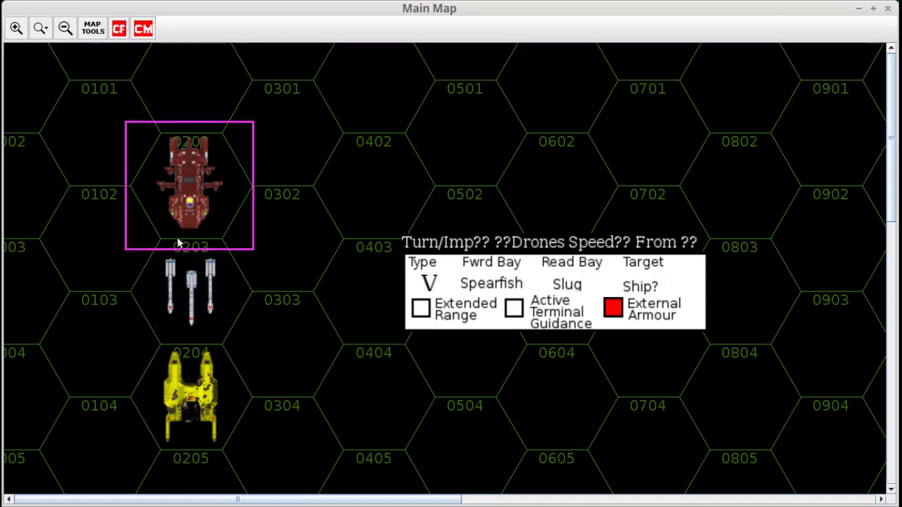
pyautogui.moveTo(190, 289); pyautogui.dragTo(281, 240)
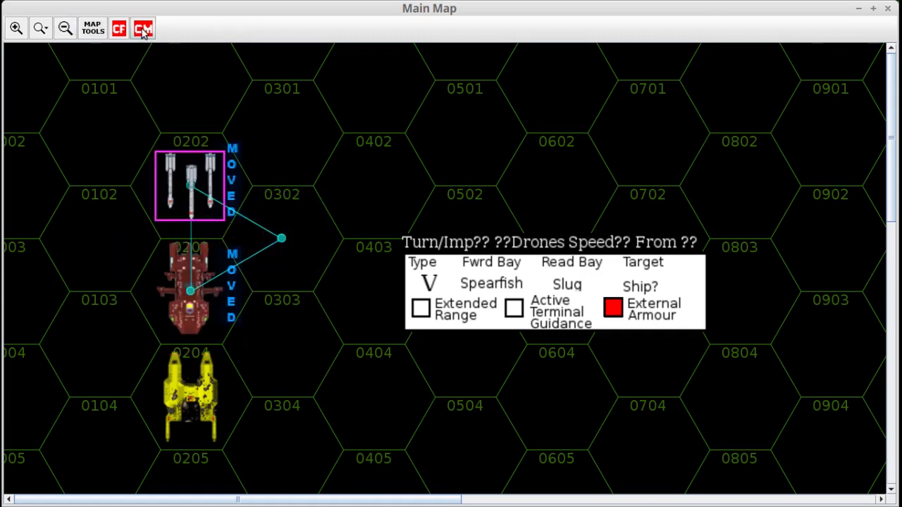
pyautogui.click(144, 29)
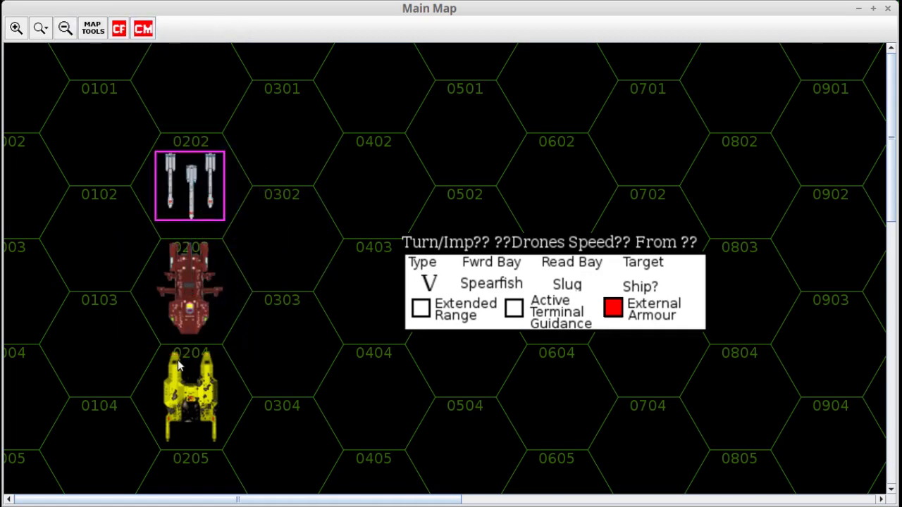
pyautogui.moveTo(203, 386)
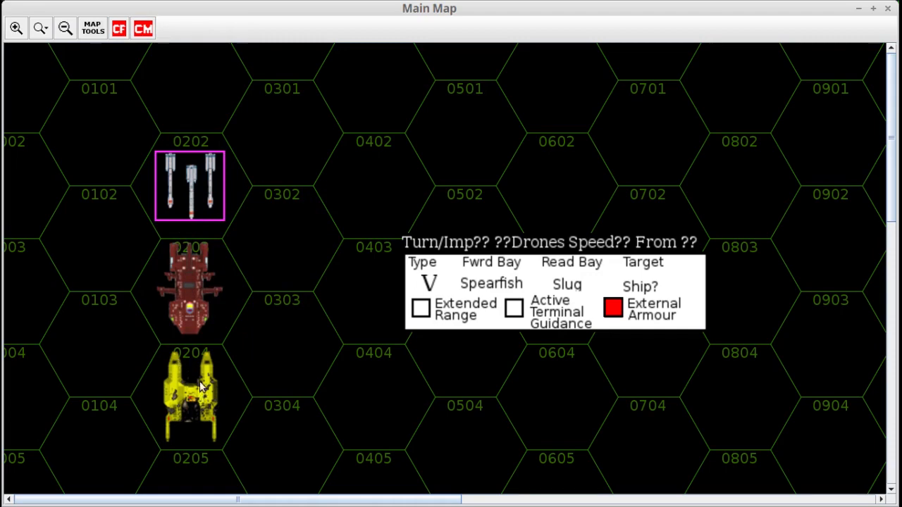
pyautogui.moveTo(189, 190)
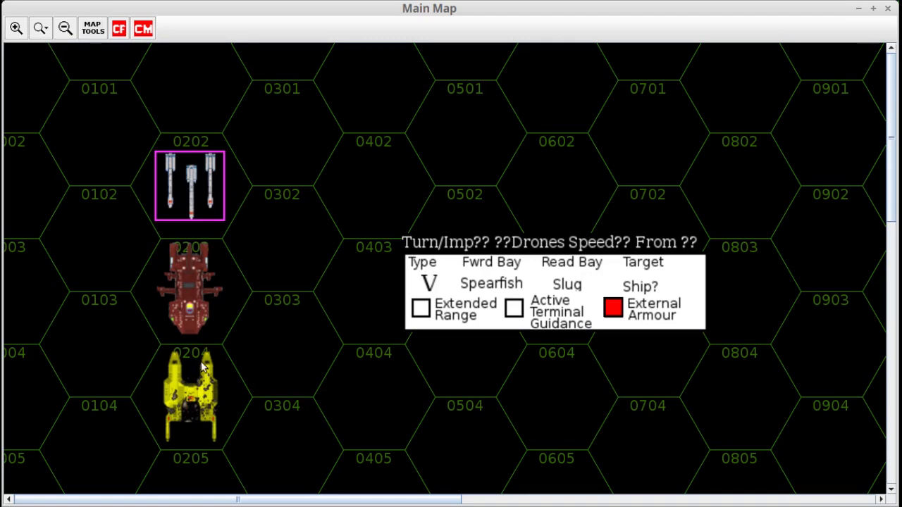
pyautogui.moveTo(189, 186)
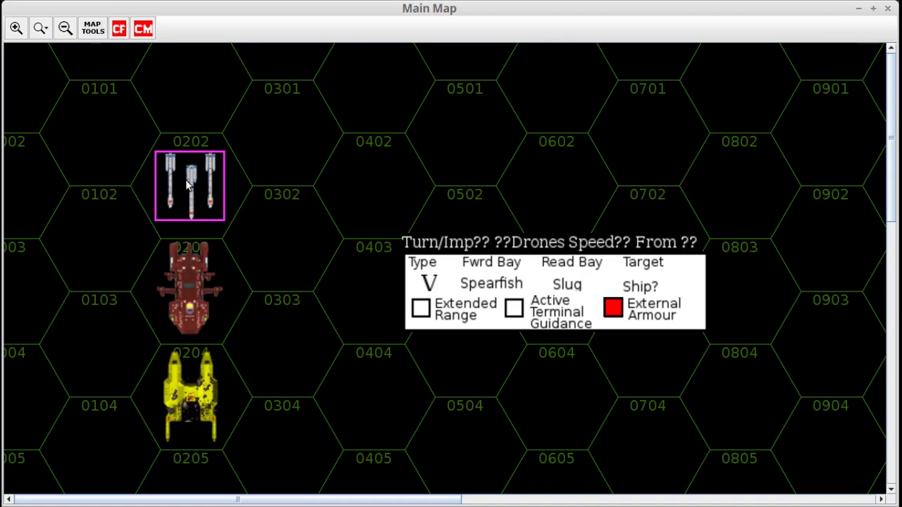
pyautogui.moveTo(196, 296)
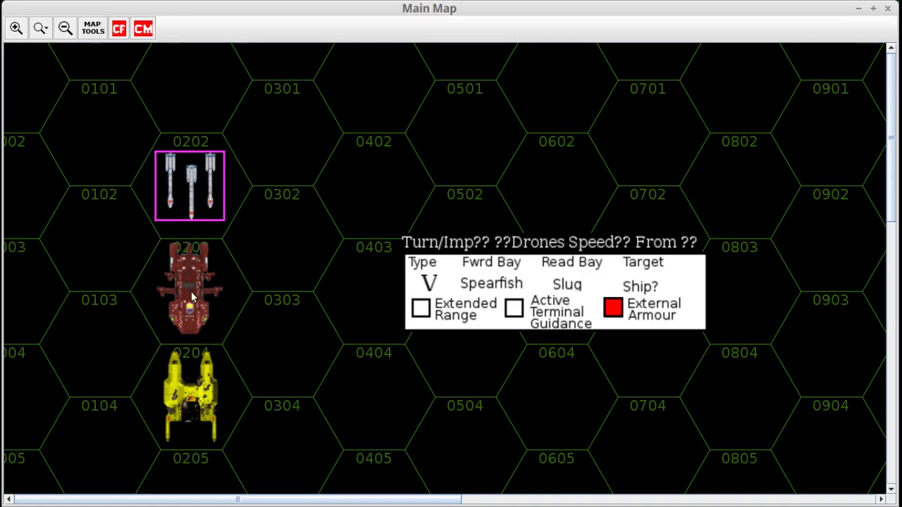
pyautogui.moveTo(166, 365)
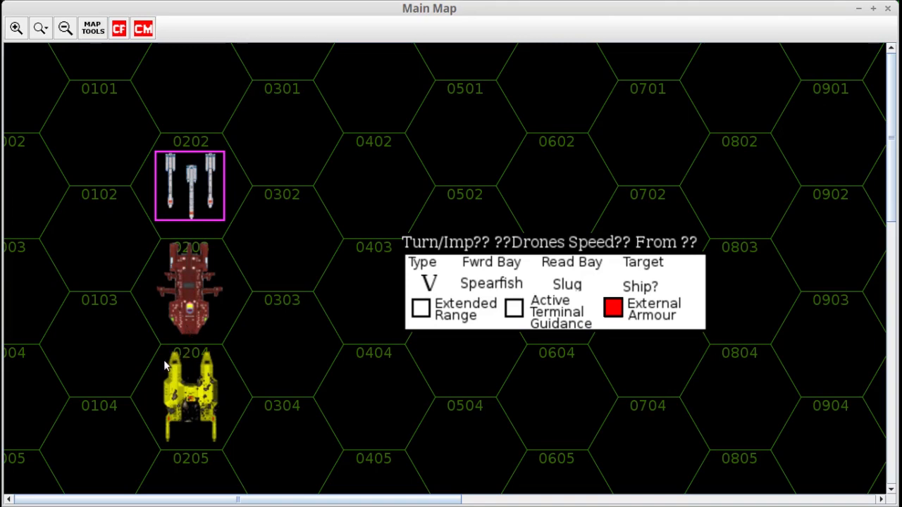
pyautogui.moveTo(220, 364)
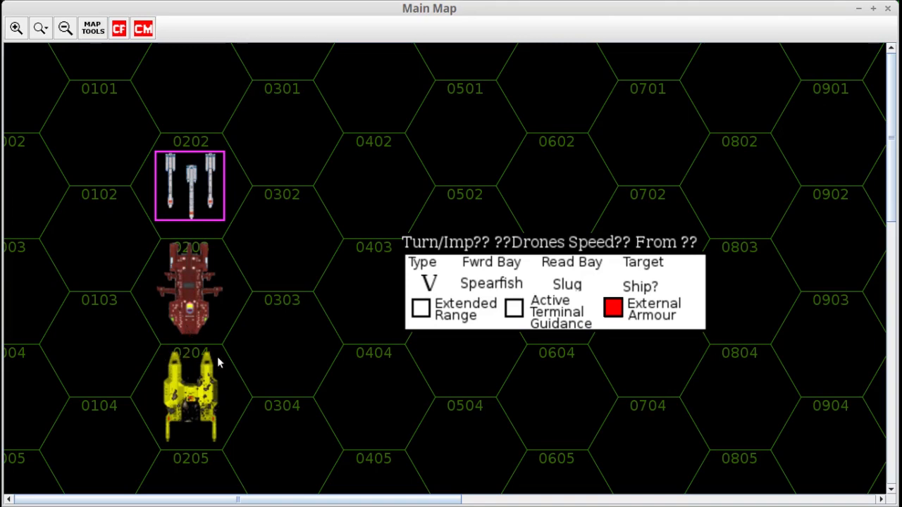
pyautogui.moveTo(210, 366)
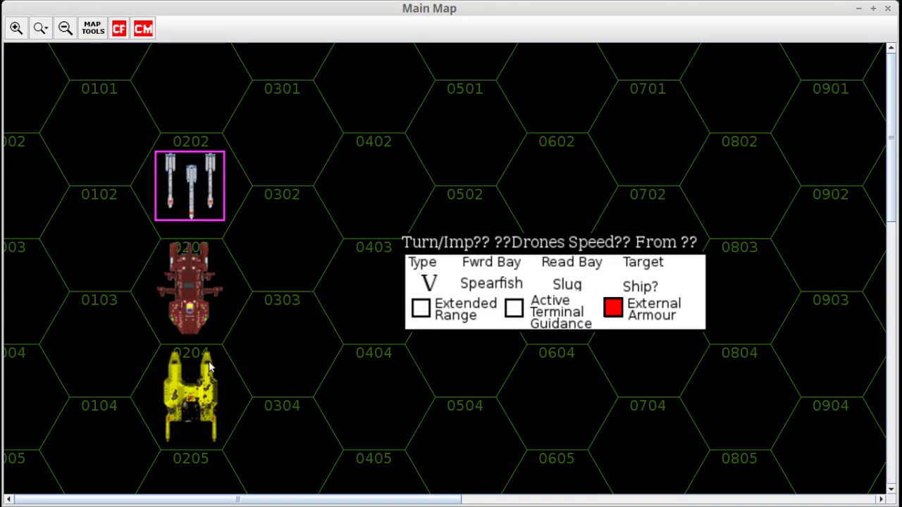
pyautogui.moveTo(190, 172)
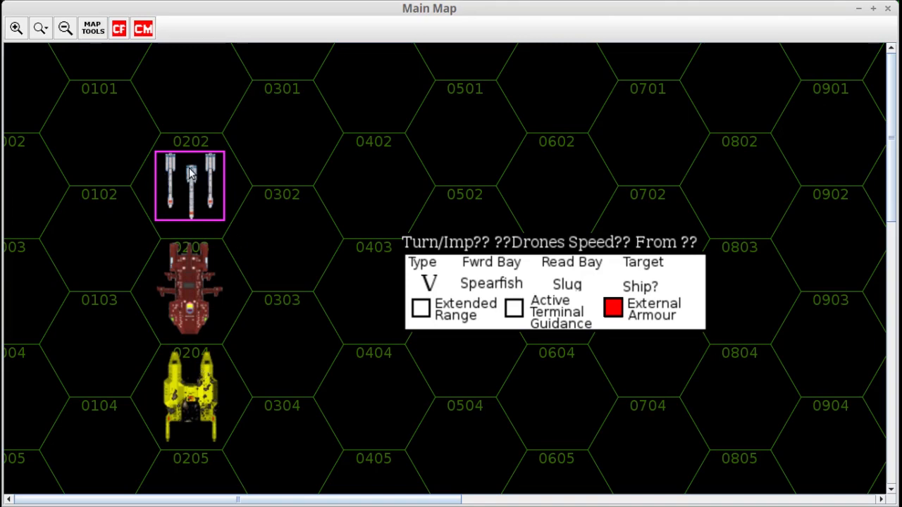
pyautogui.moveTo(199, 274)
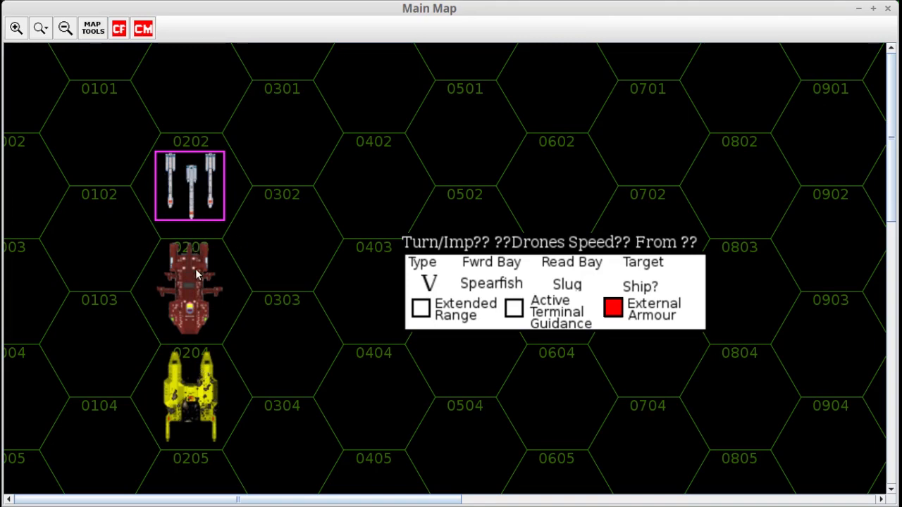
# Drag the red ship and drones down onto hex 0204 and select the yellow ship counter
pyautogui.moveTo(191, 282); pyautogui.dragTo(190, 395)
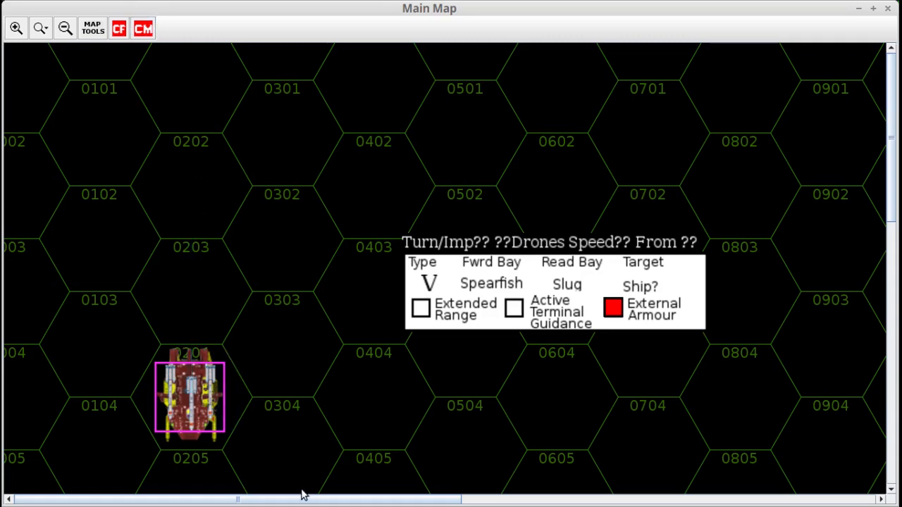
pyautogui.moveTo(247, 444)
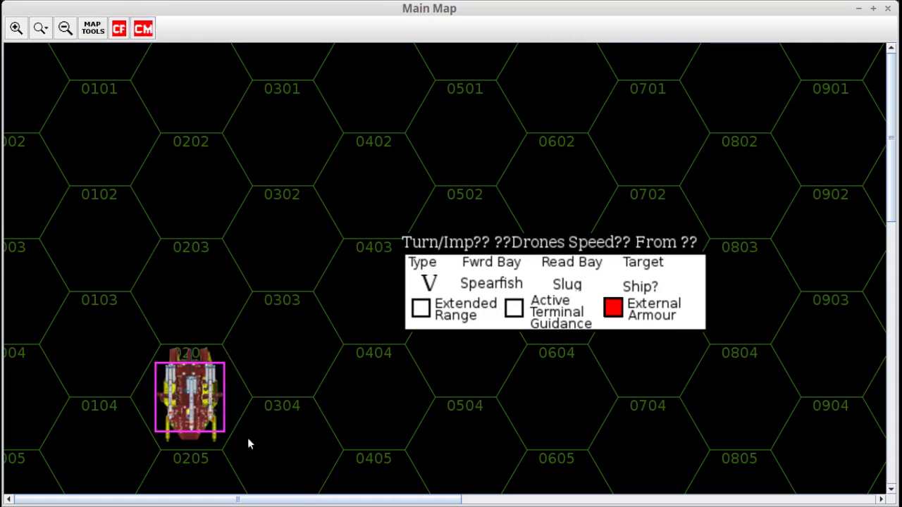
pyautogui.moveTo(245, 442)
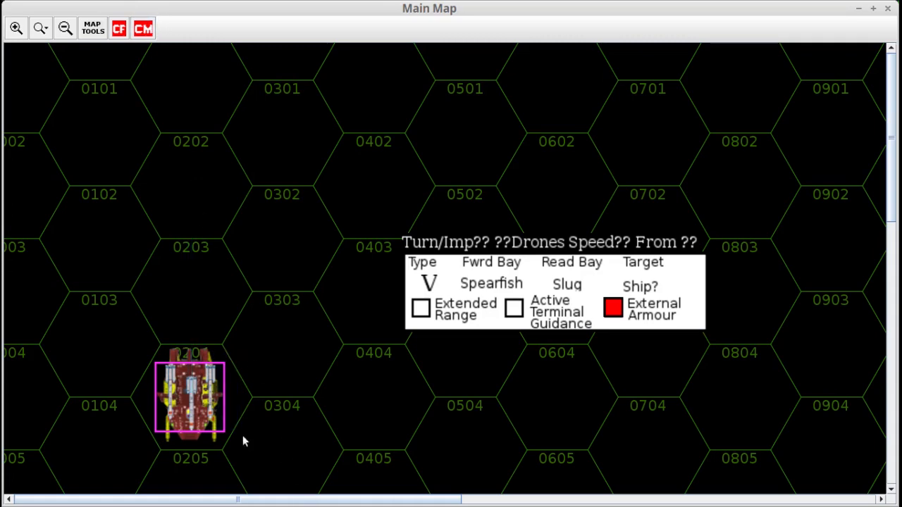
pyautogui.moveTo(153, 389)
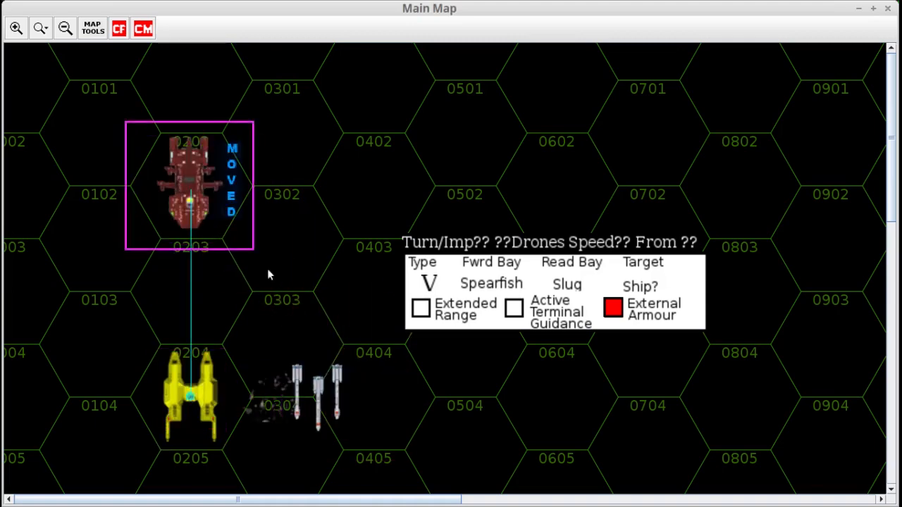
pyautogui.click(270, 434)
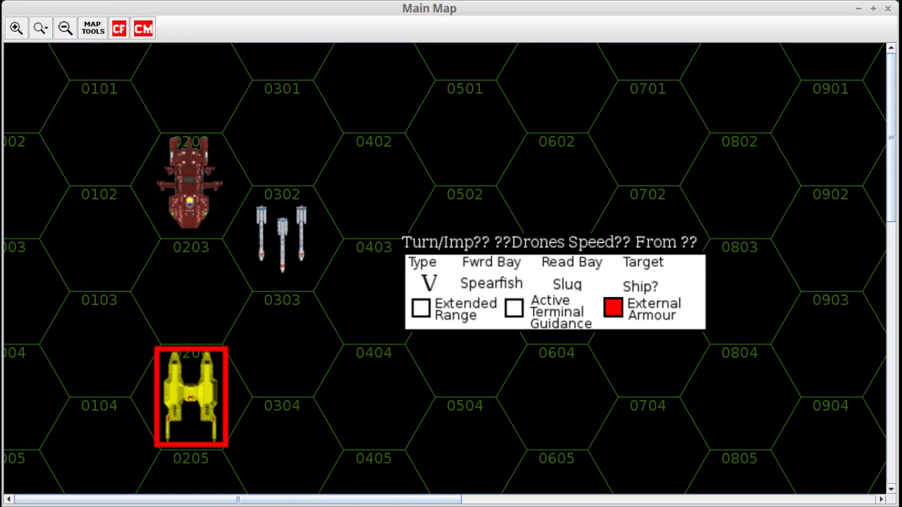
pyautogui.moveTo(482, 282)
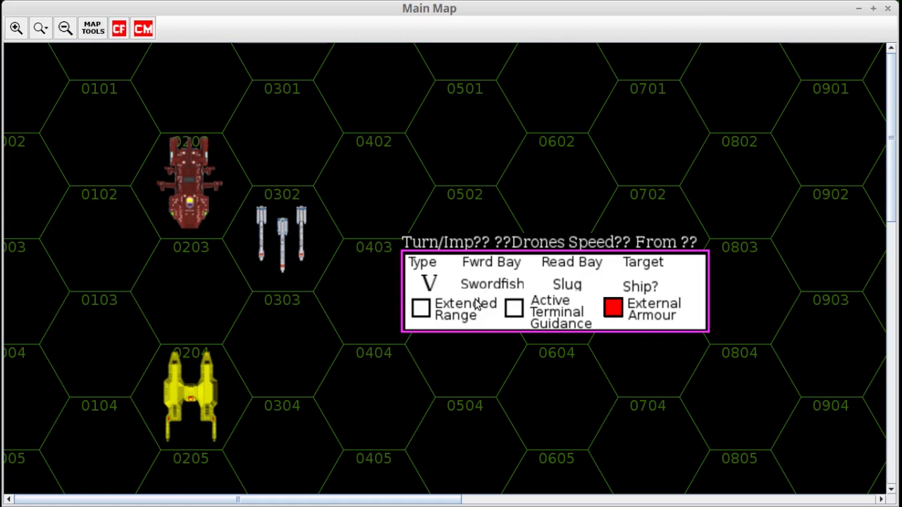
pyautogui.moveTo(523, 290)
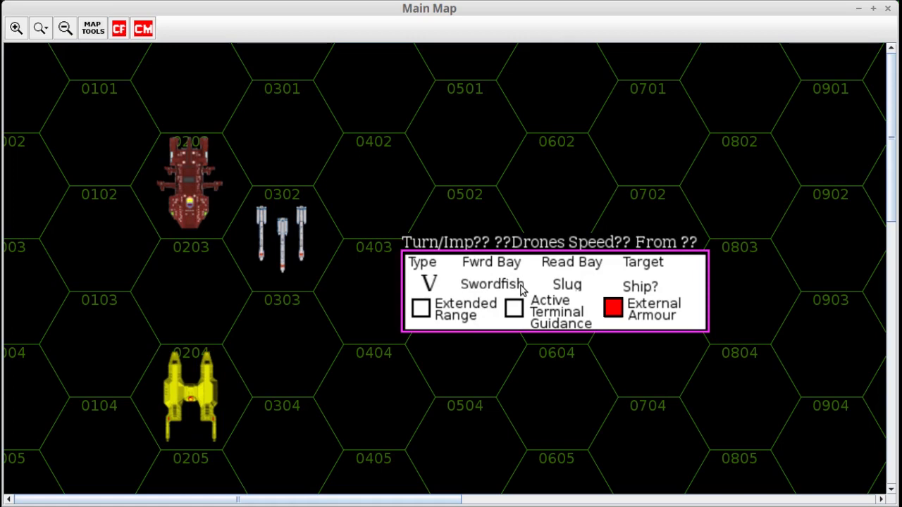
pyautogui.moveTo(288, 252)
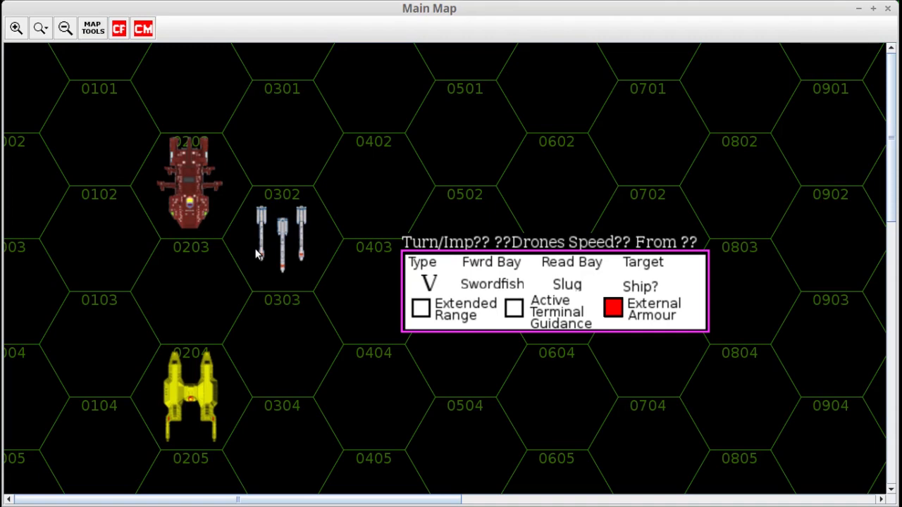
pyautogui.moveTo(177, 389)
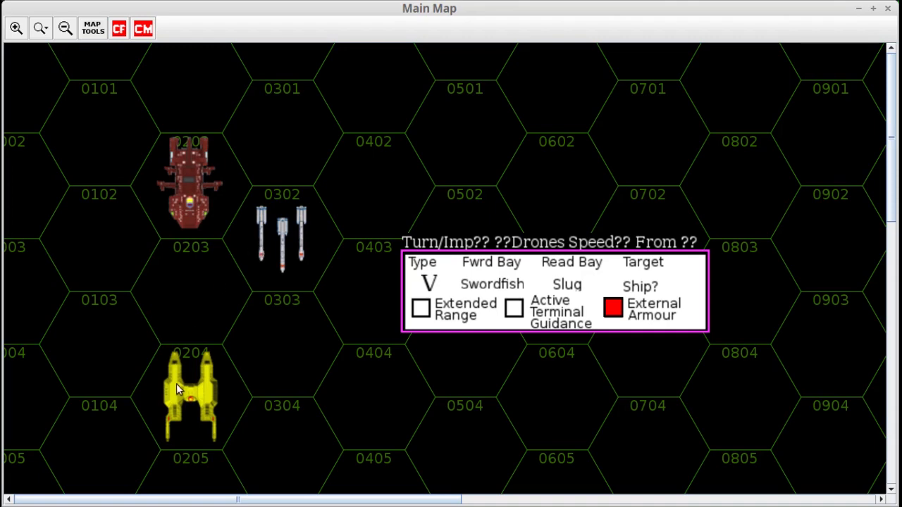
pyautogui.moveTo(296, 237)
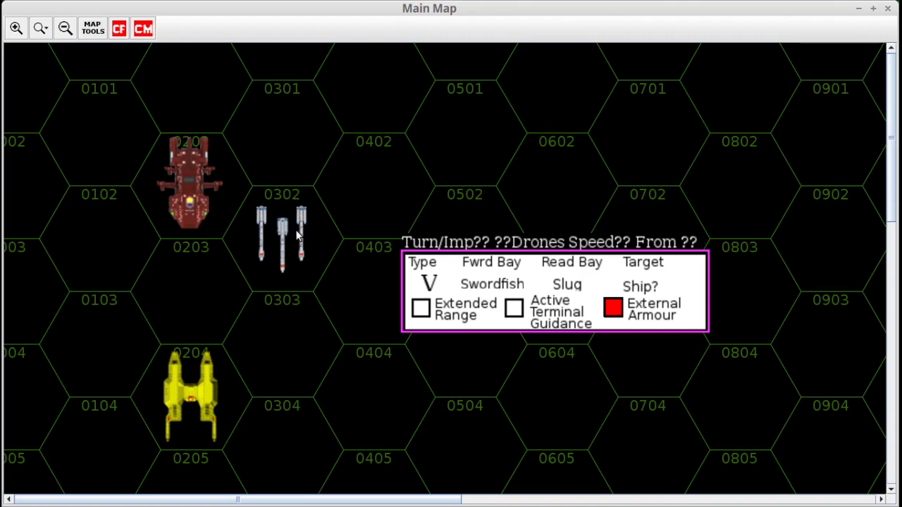
pyautogui.moveTo(209, 200)
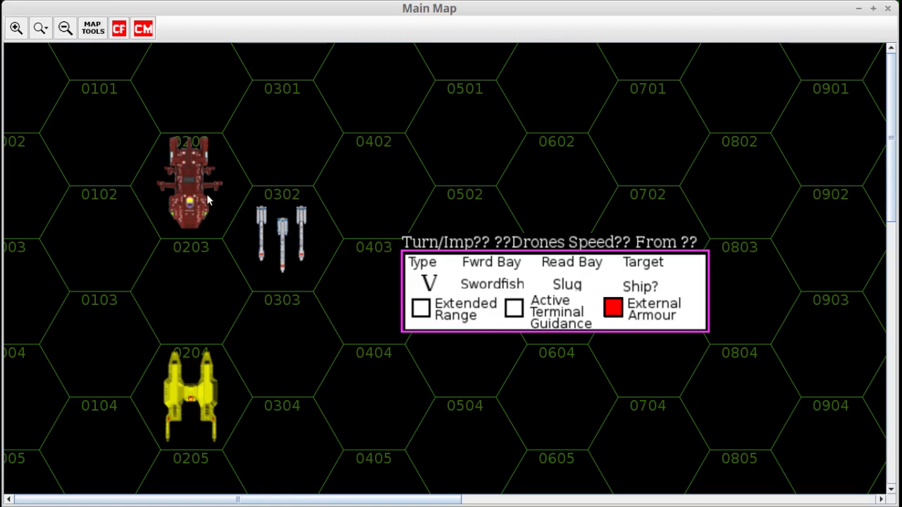
pyautogui.moveTo(567, 321)
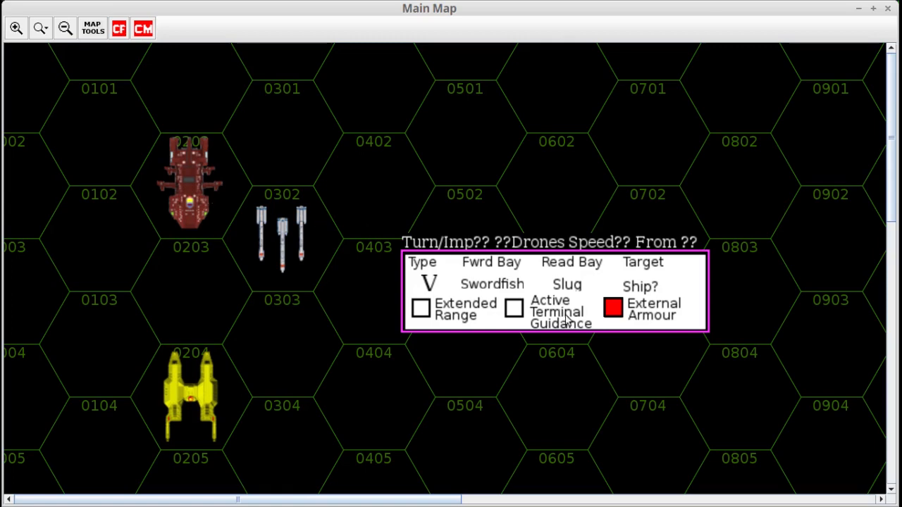
pyautogui.moveTo(290, 302)
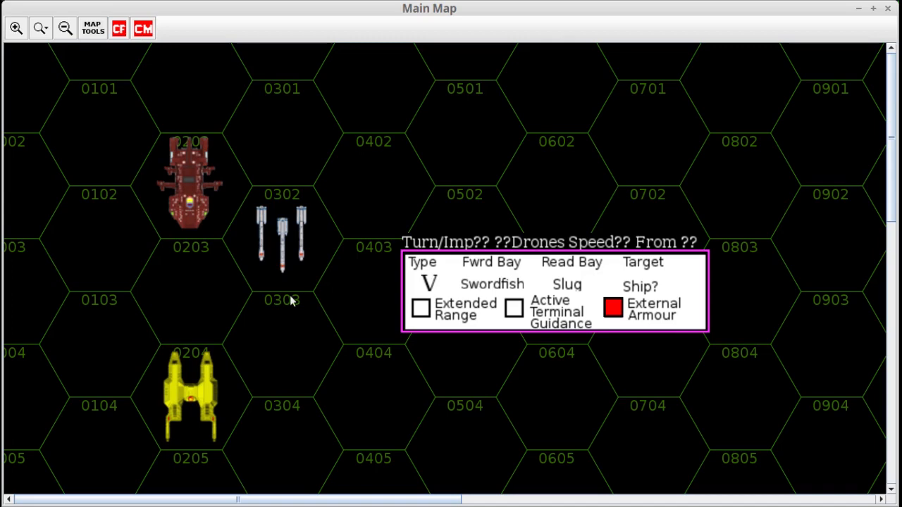
pyautogui.moveTo(265, 204)
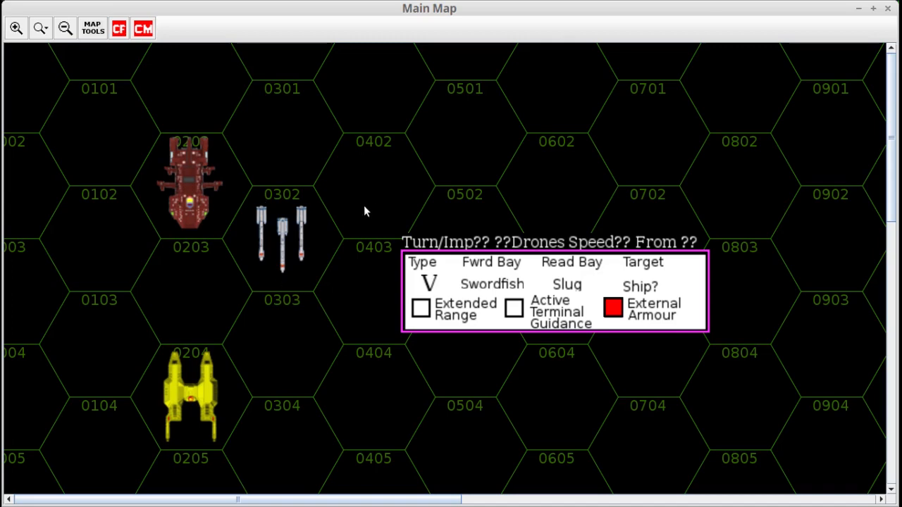
pyautogui.moveTo(215, 265)
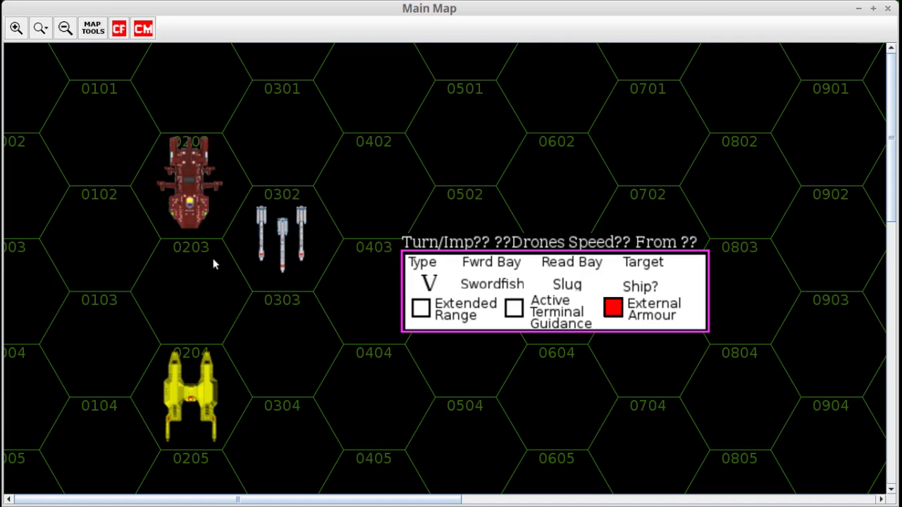
pyautogui.moveTo(209, 281)
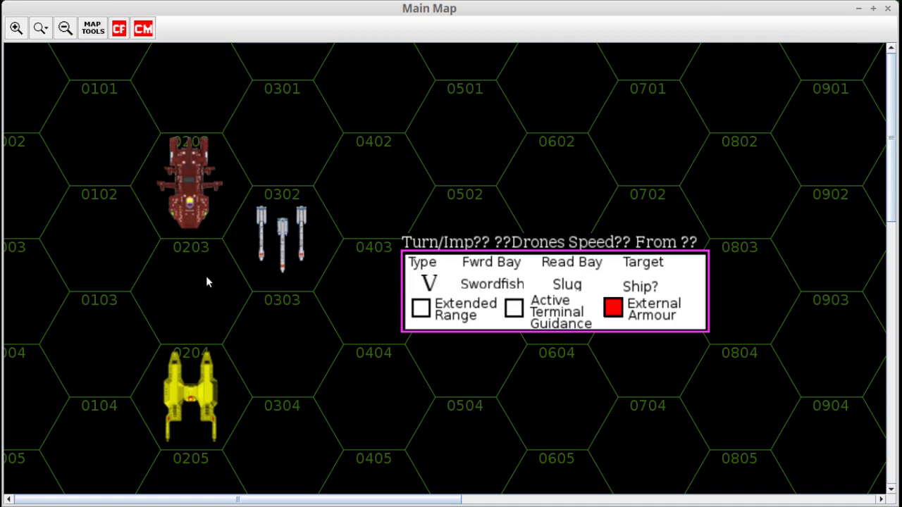
pyautogui.moveTo(186, 395)
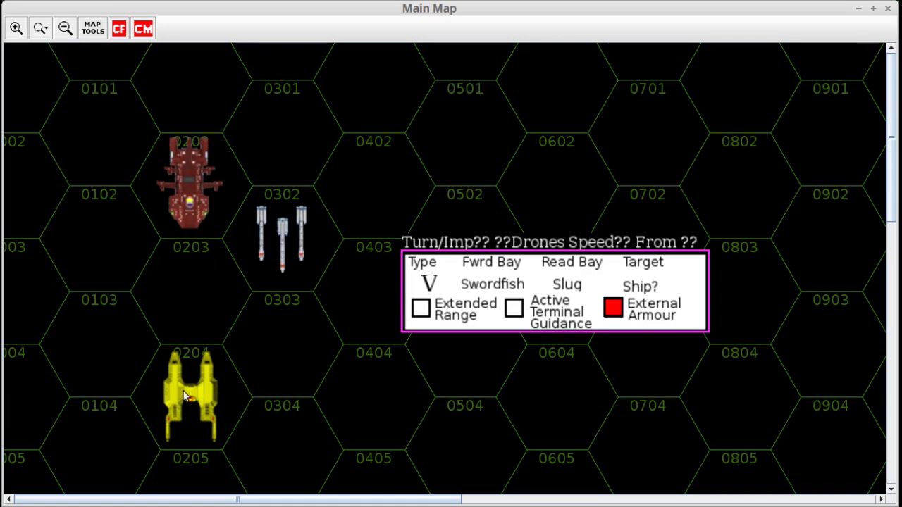
pyautogui.moveTo(206, 387)
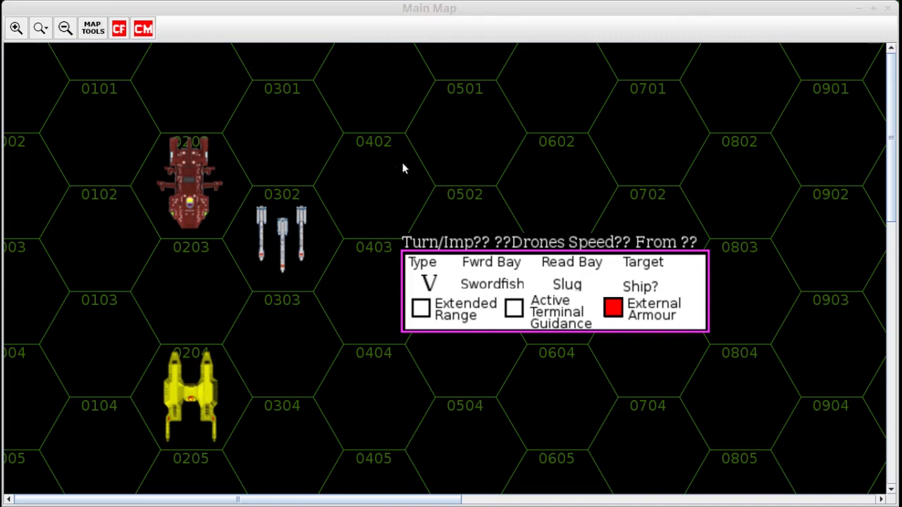
pyautogui.moveTo(248, 217)
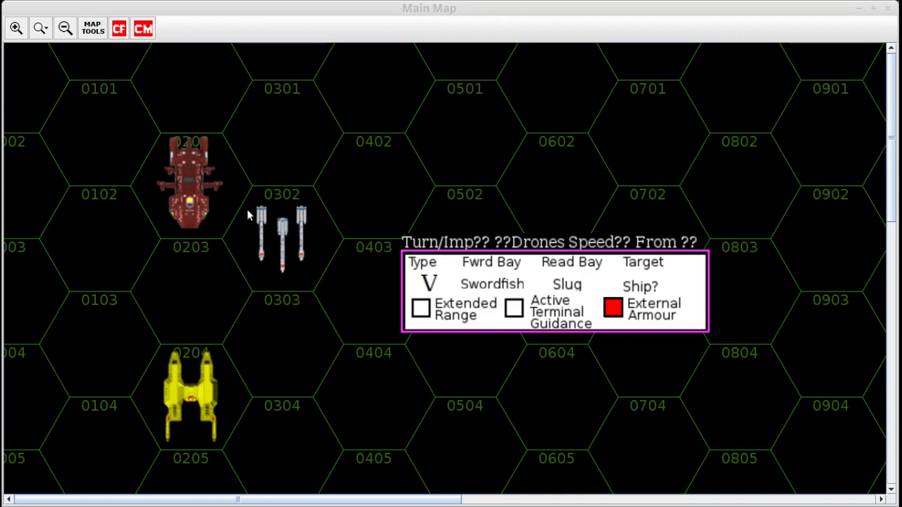
pyautogui.moveTo(366, 222)
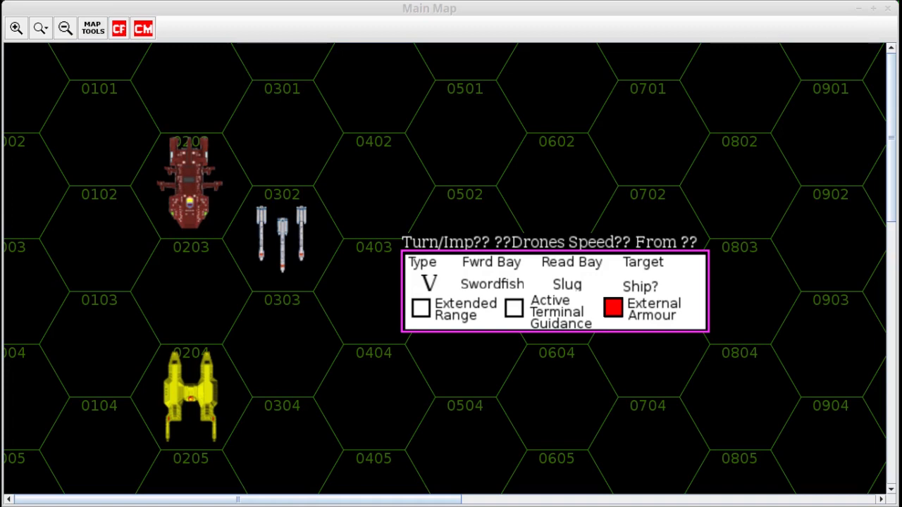
pyautogui.moveTo(308, 210)
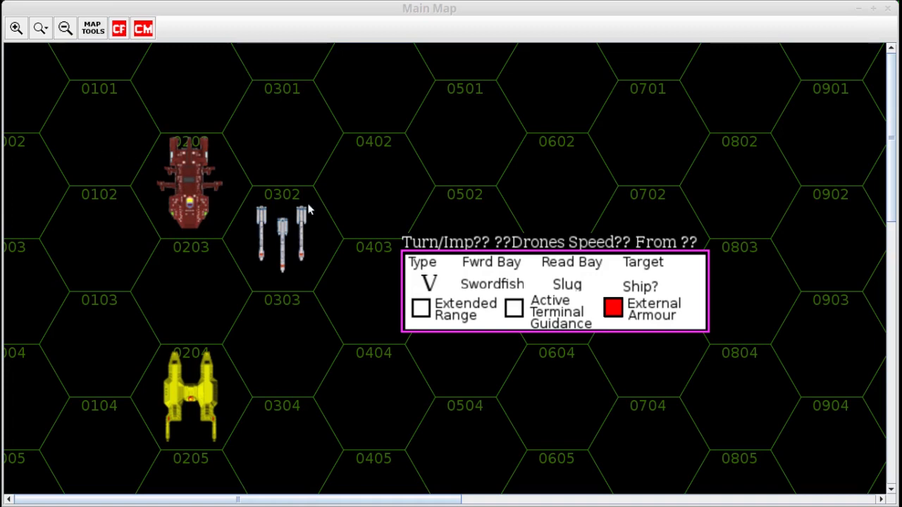
pyautogui.moveTo(285, 260)
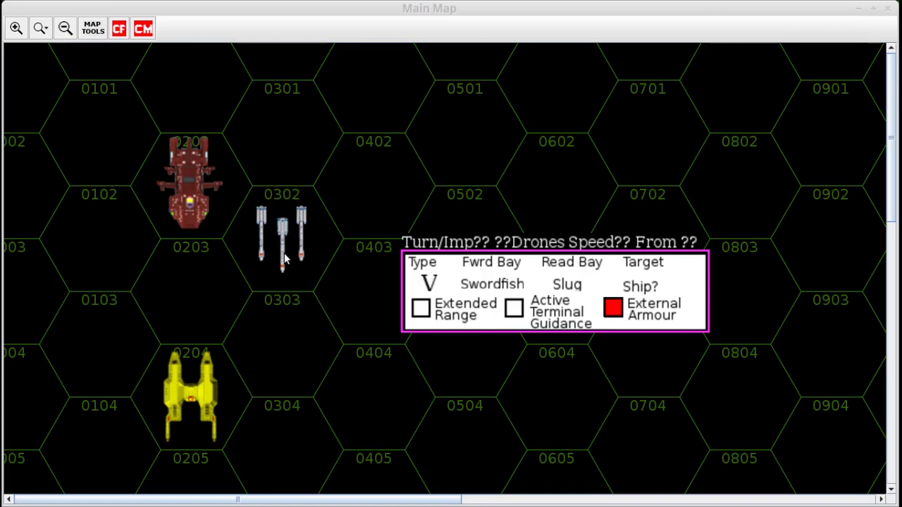
pyautogui.moveTo(217, 197)
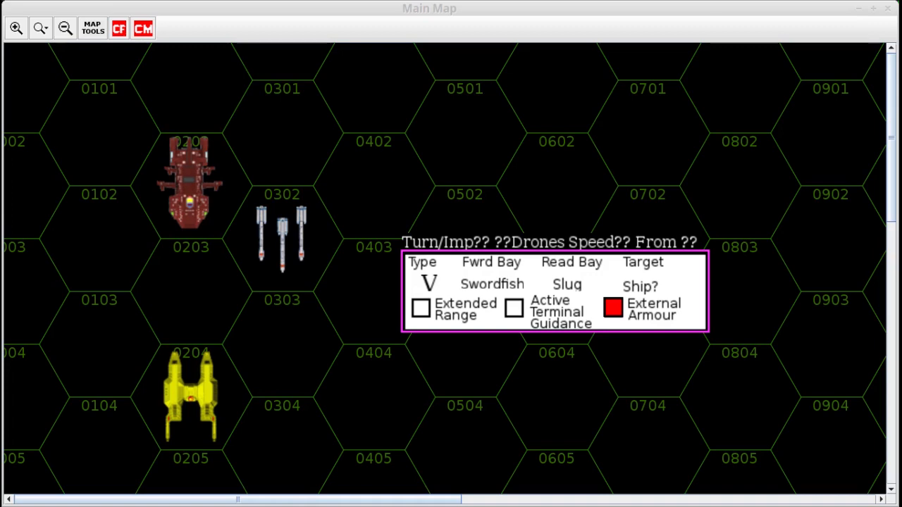
pyautogui.moveTo(214, 204)
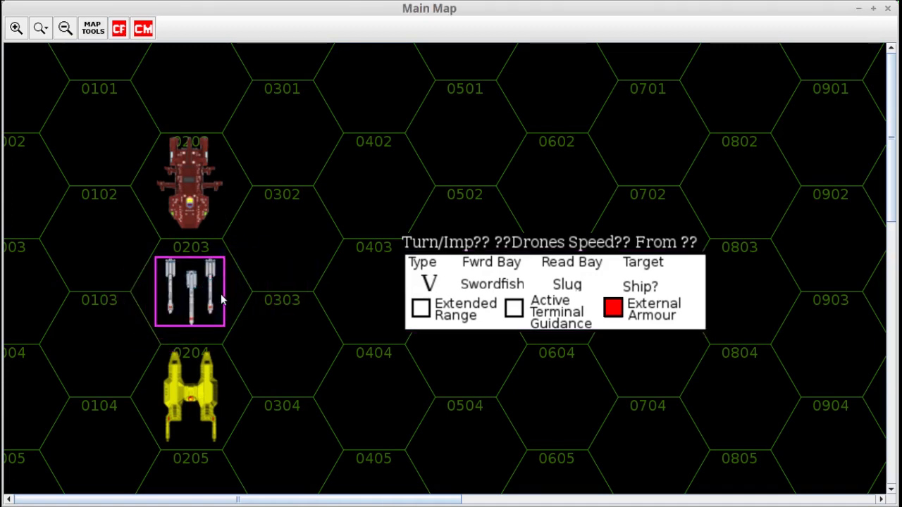
pyautogui.moveTo(355, 204)
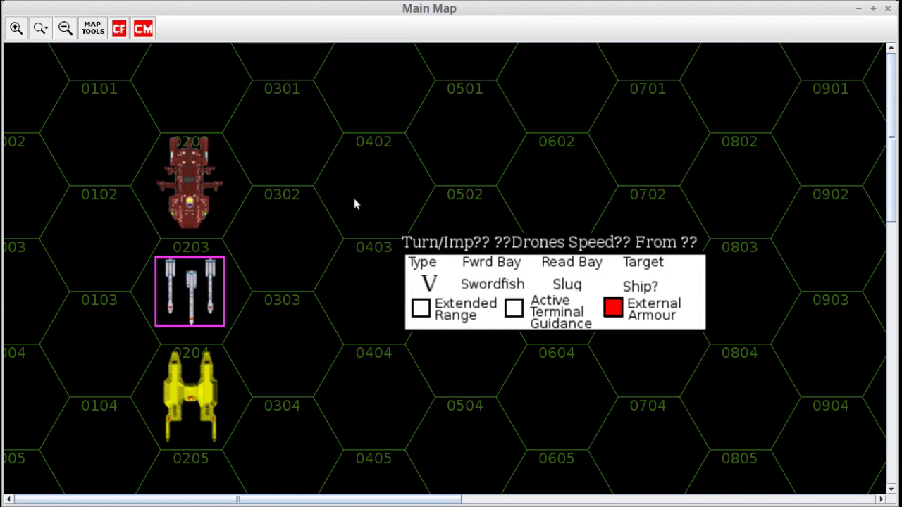
pyautogui.moveTo(172, 211)
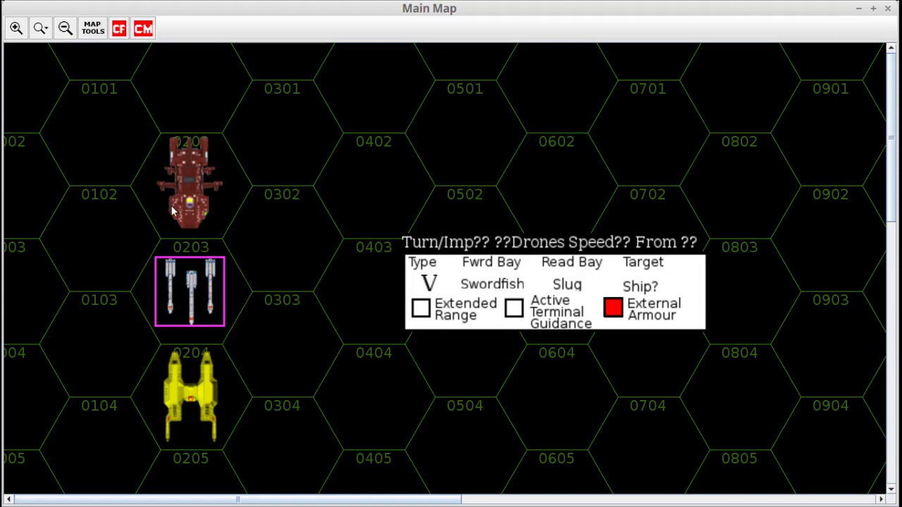
pyautogui.moveTo(233, 214)
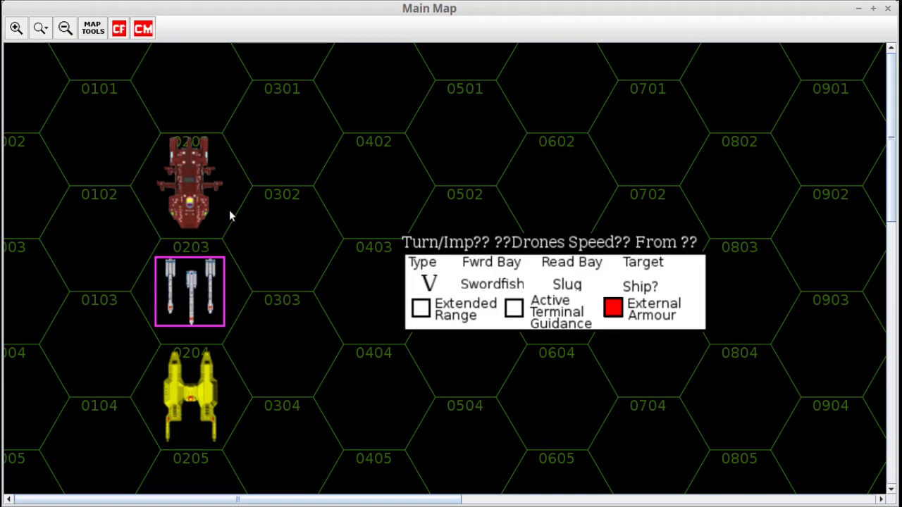
pyautogui.moveTo(226, 205)
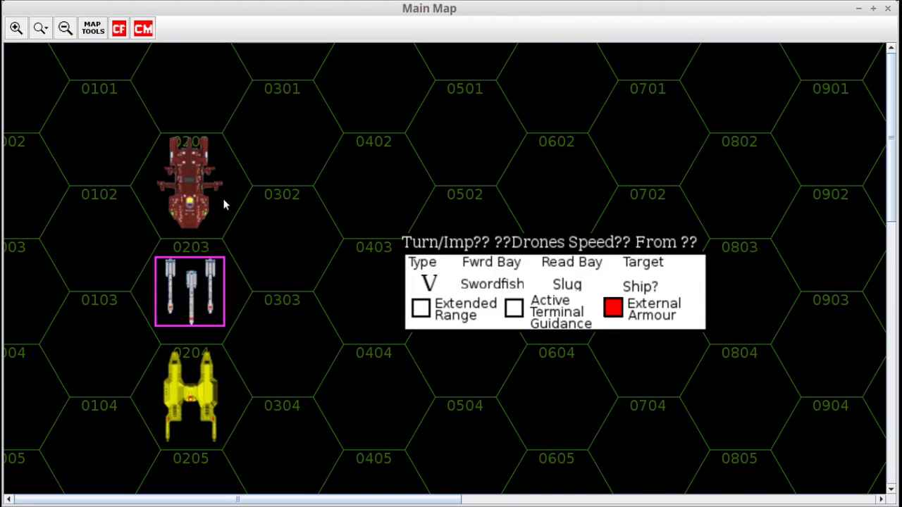
pyautogui.moveTo(183, 417)
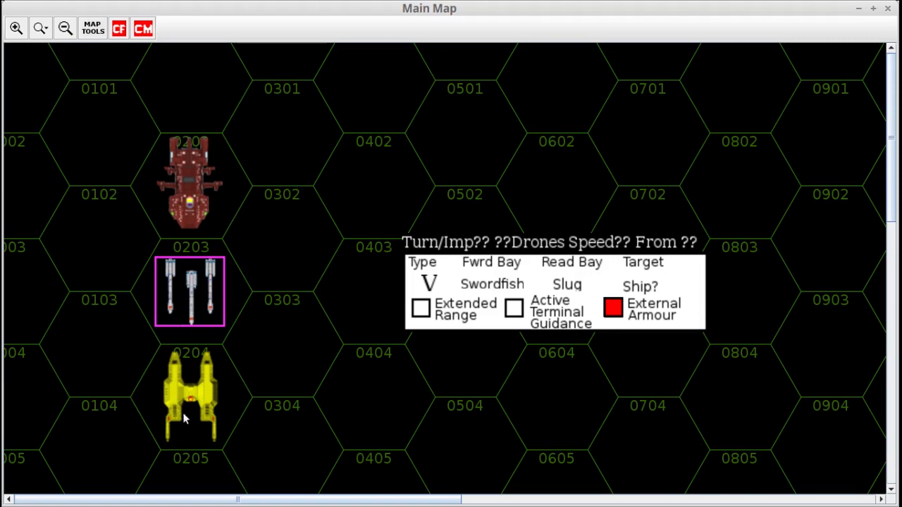
pyautogui.click(189, 395)
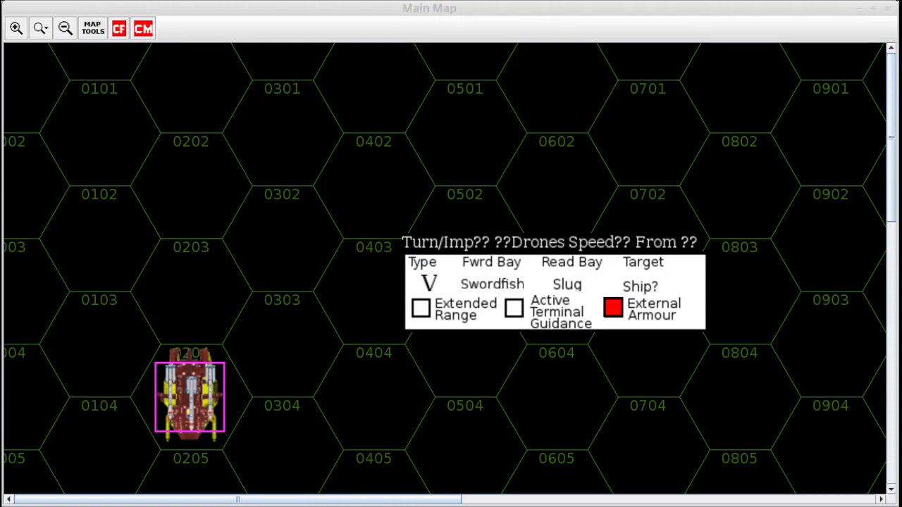
pyautogui.moveTo(219, 401)
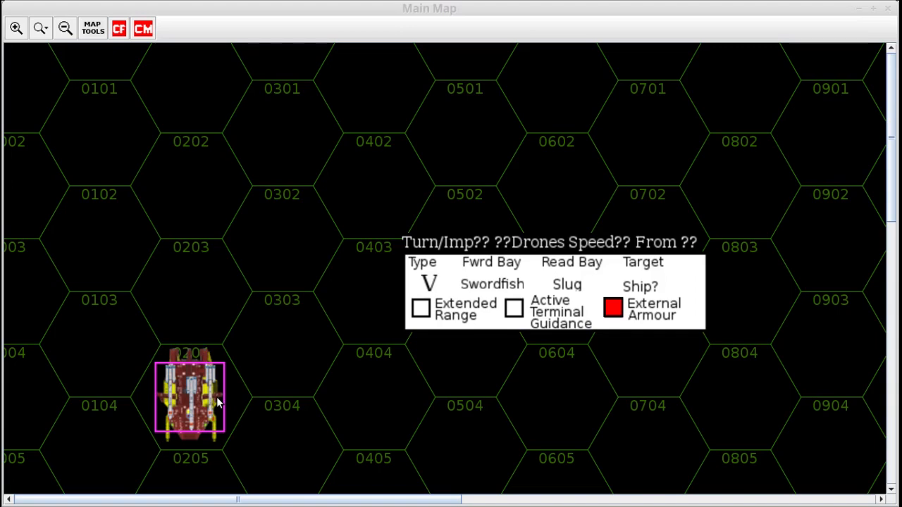
pyautogui.moveTo(219, 316)
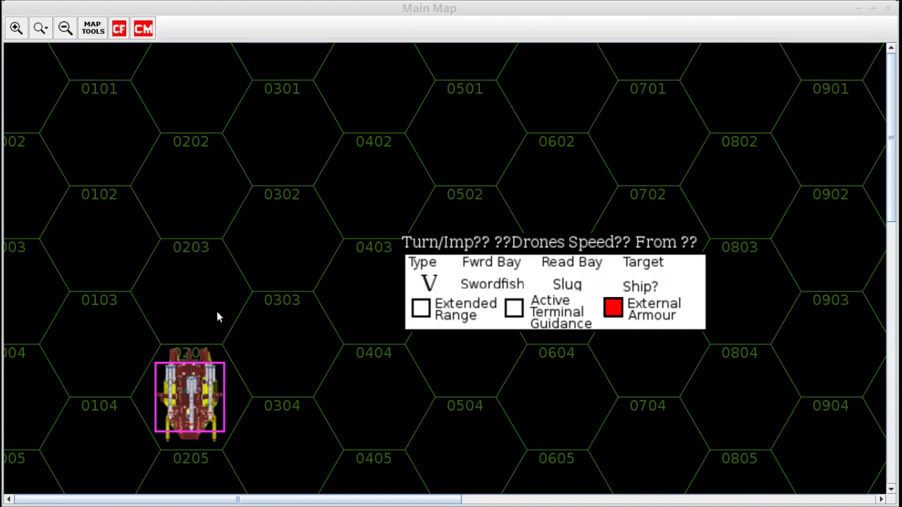
pyautogui.moveTo(220, 409)
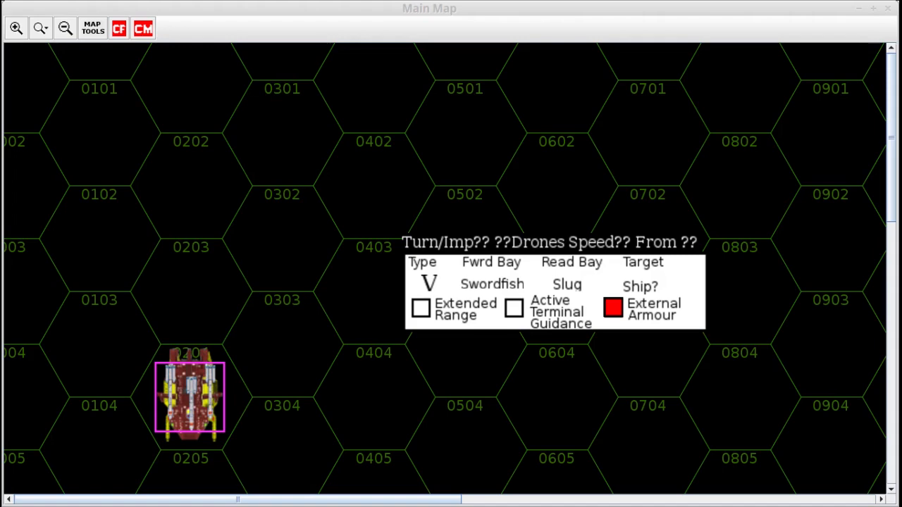
pyautogui.moveTo(130, 307)
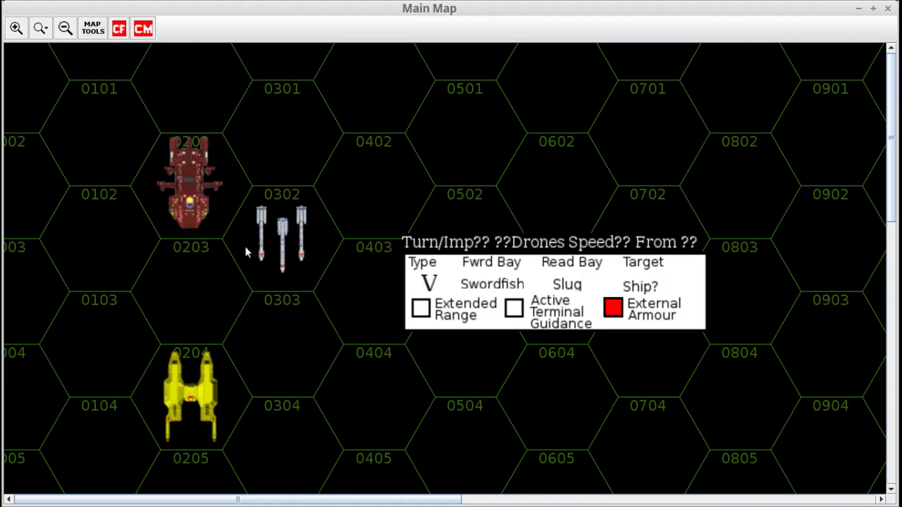
pyautogui.moveTo(189, 374)
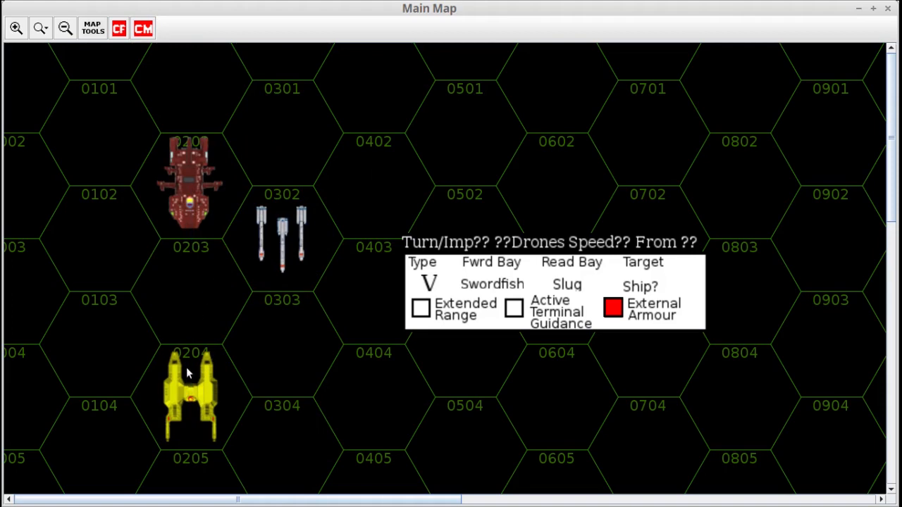
pyautogui.moveTo(248, 367)
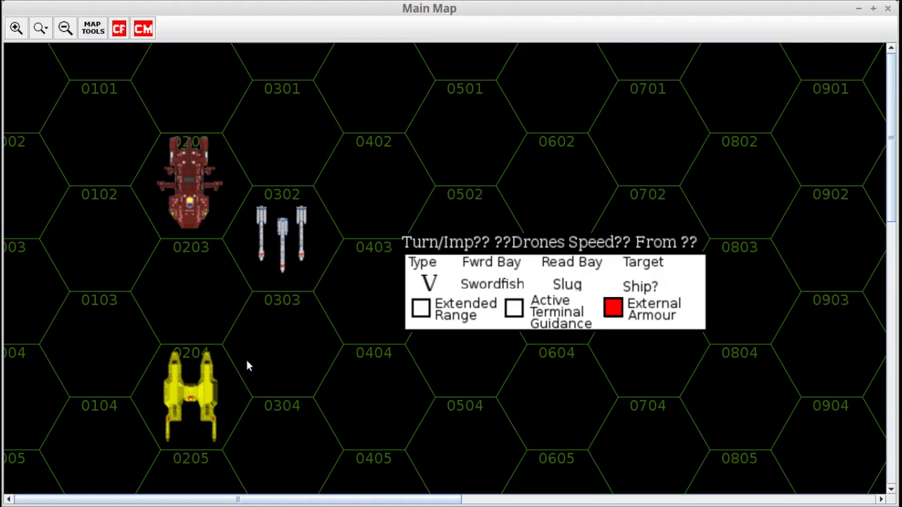
pyautogui.moveTo(275, 148)
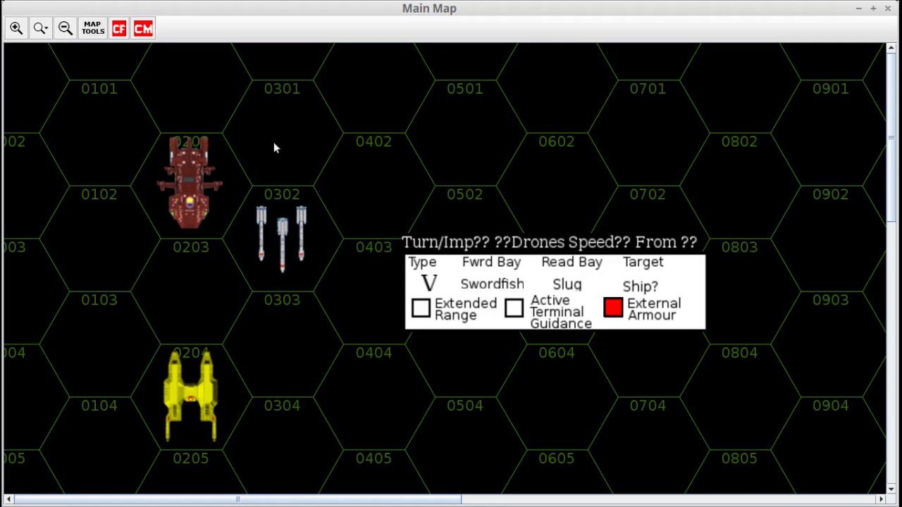
pyautogui.moveTo(293, 271)
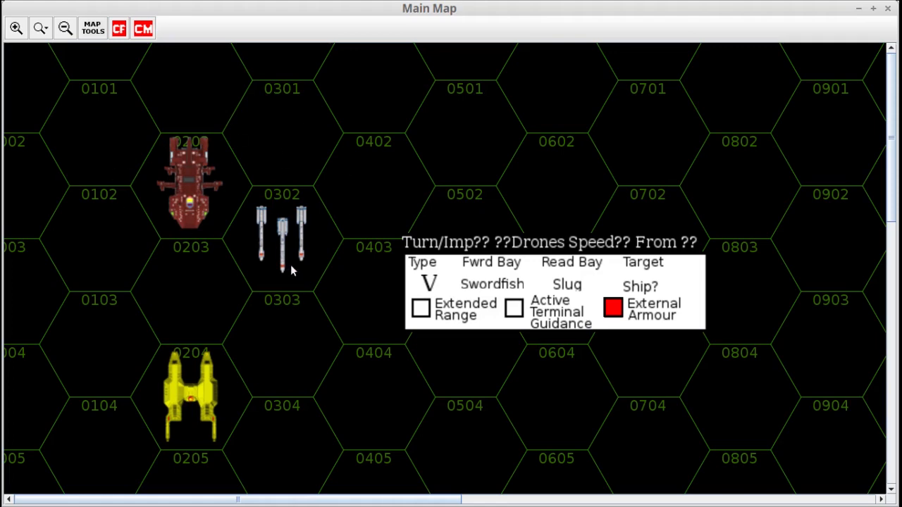
pyautogui.moveTo(176, 392)
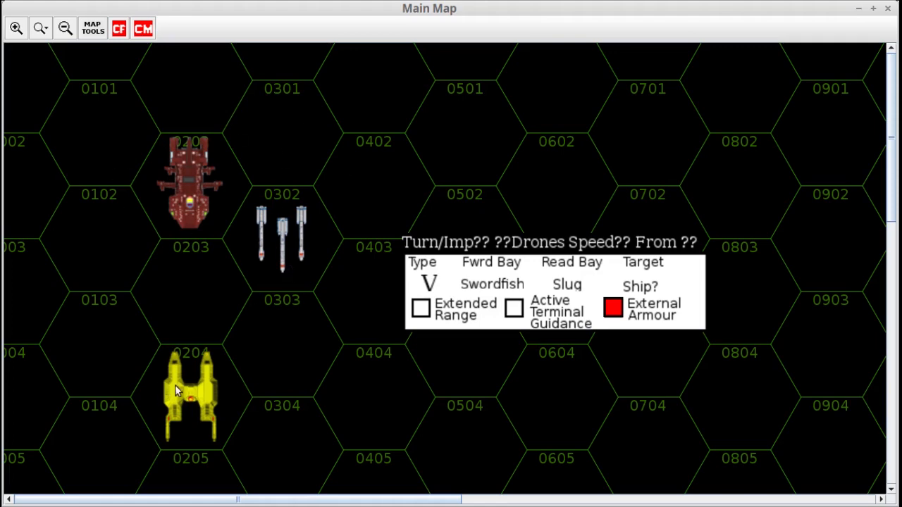
# Select the yellow ship counter in hex 0204
pyautogui.click(191, 395)
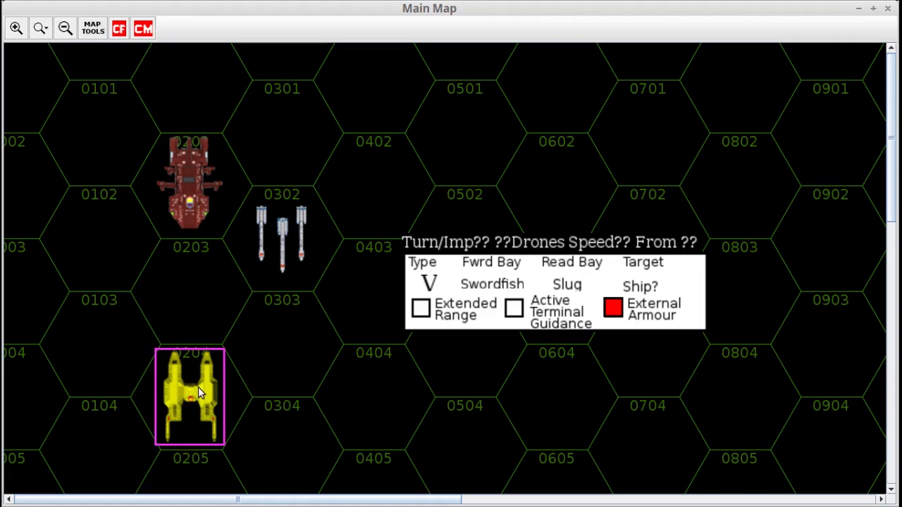
pyautogui.moveTo(211, 429)
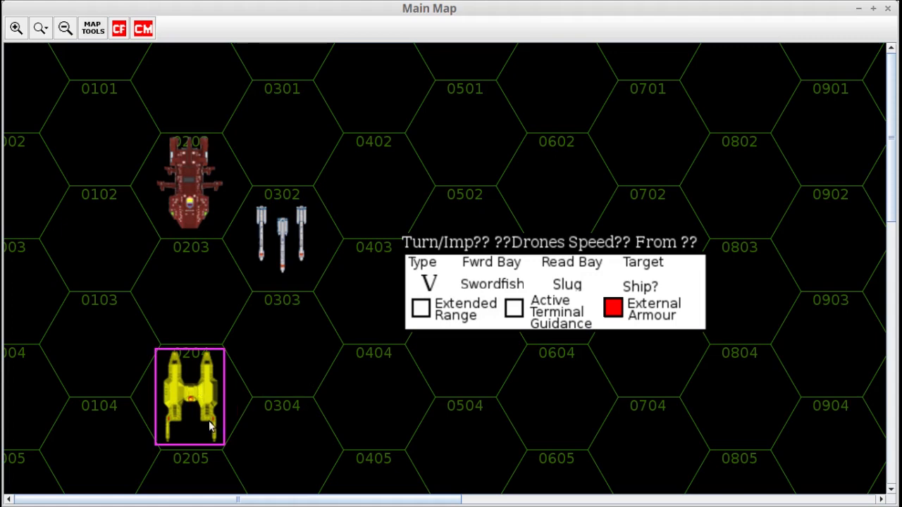
pyautogui.moveTo(325, 138)
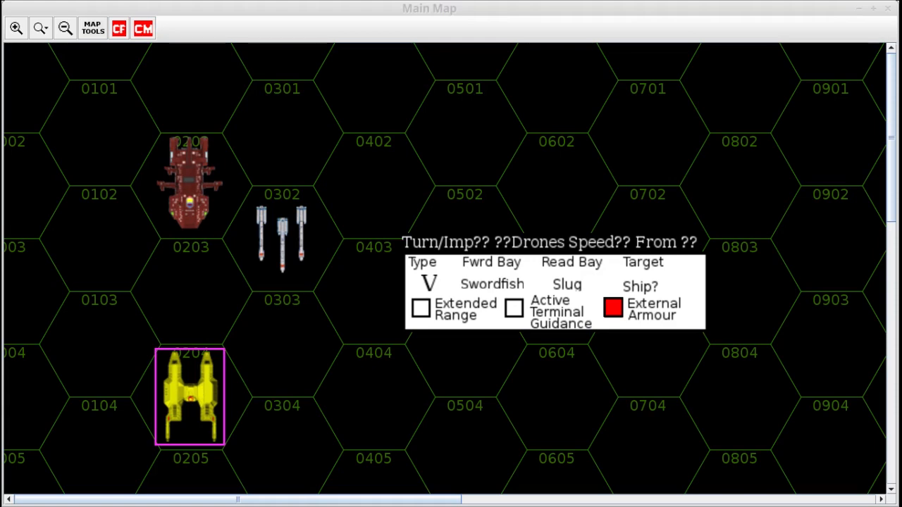
pyautogui.moveTo(215, 322)
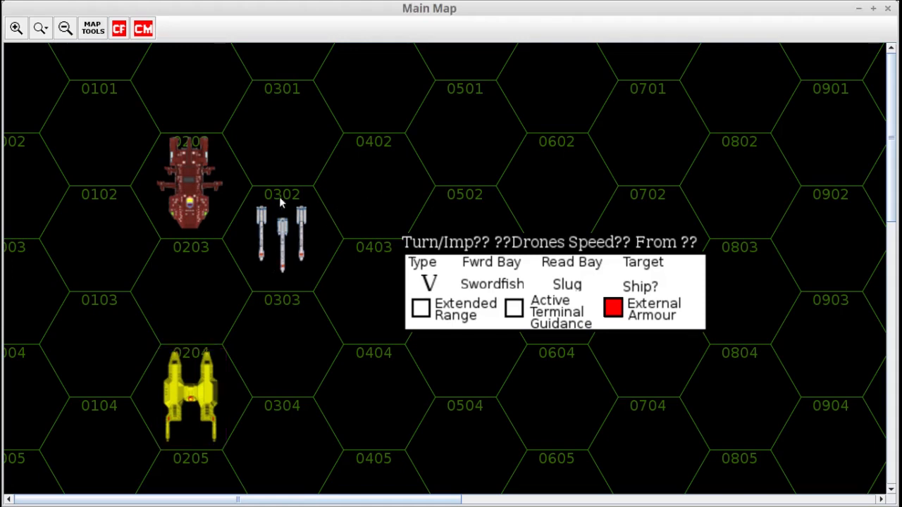
pyautogui.moveTo(249, 68)
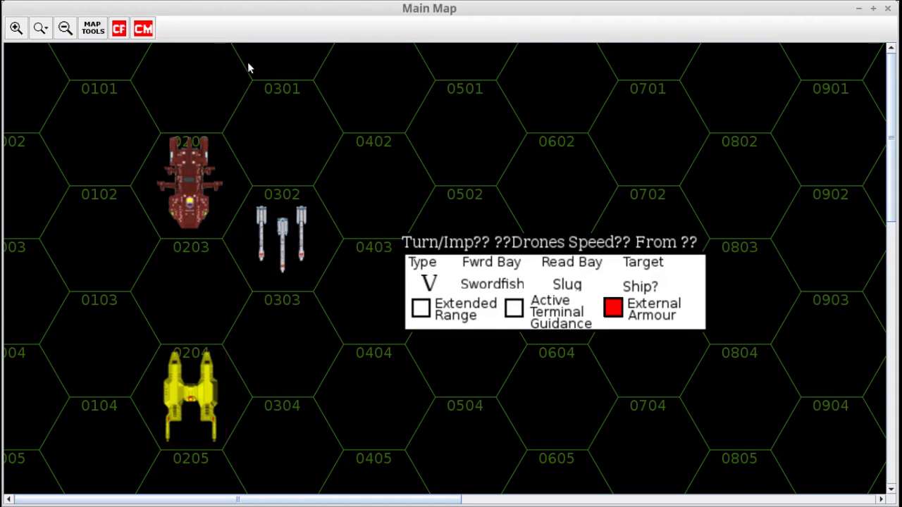
pyautogui.moveTo(296, 260)
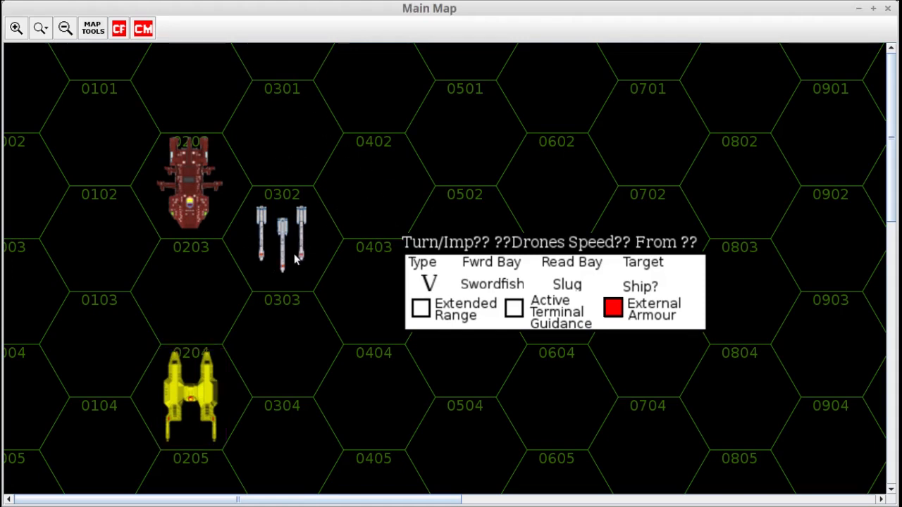
pyautogui.moveTo(11, 124)
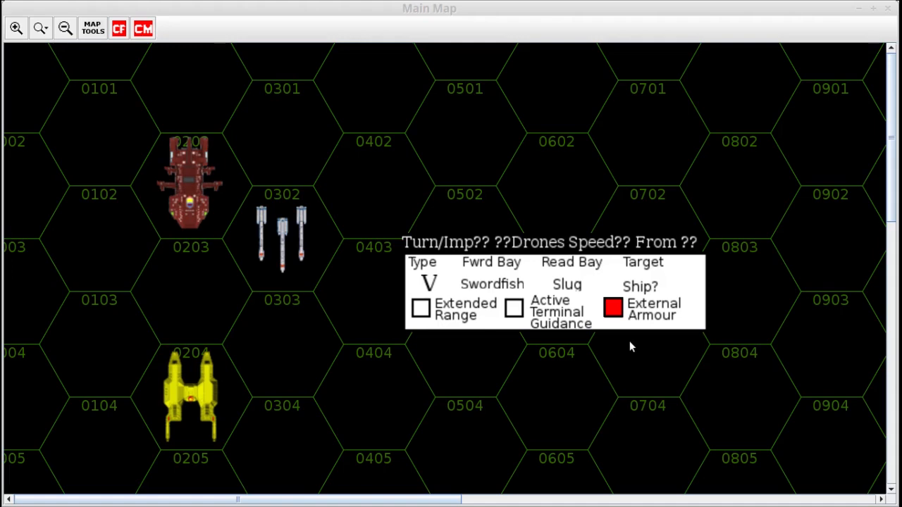
pyautogui.moveTo(294, 337)
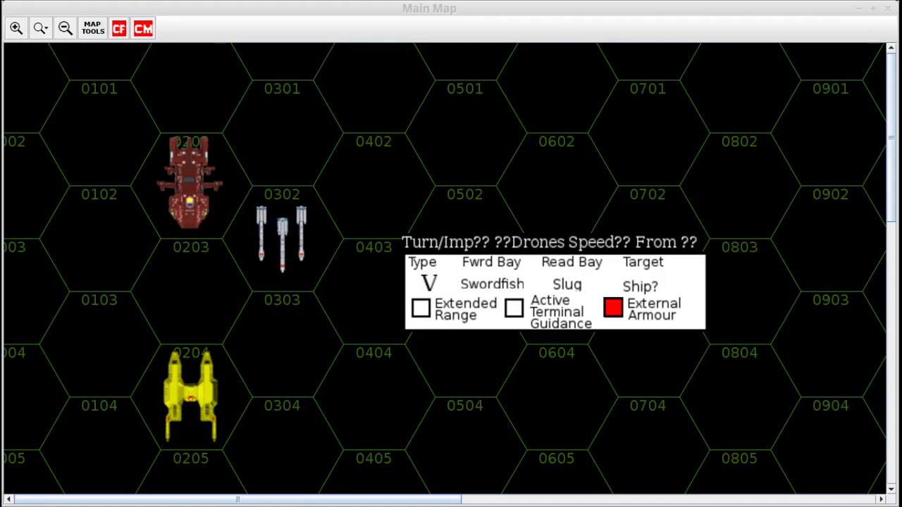
pyautogui.moveTo(254, 290)
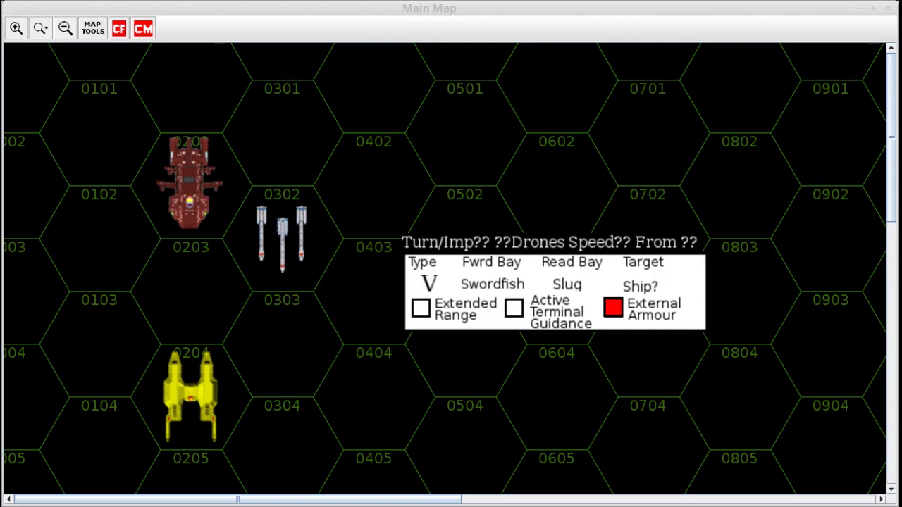
pyautogui.moveTo(361, 248)
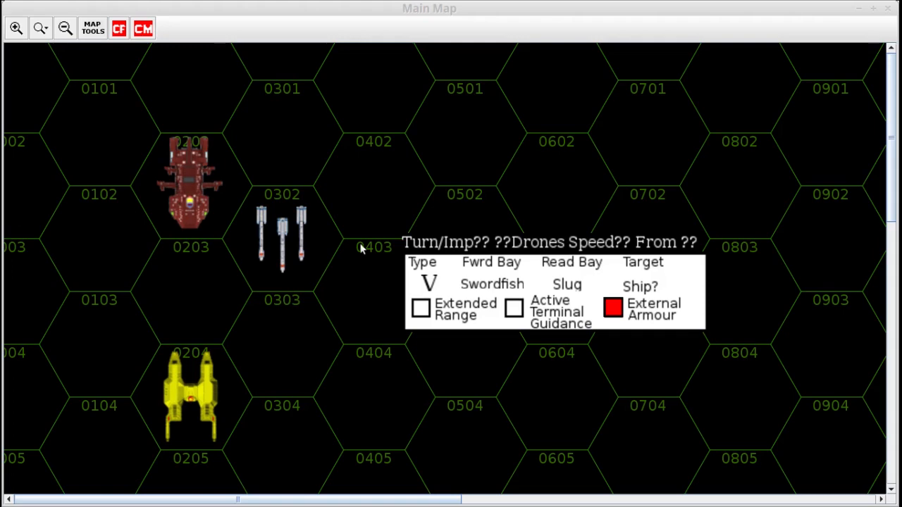